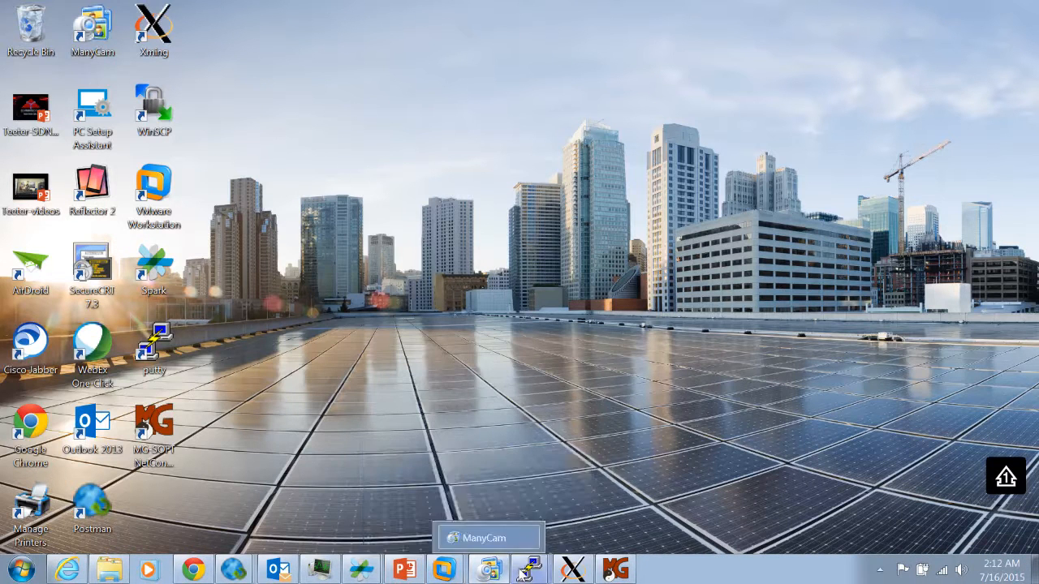
- Switch to the sysadmin@ocs controller session and clear the partial grep command from the prompt
click(529, 568)
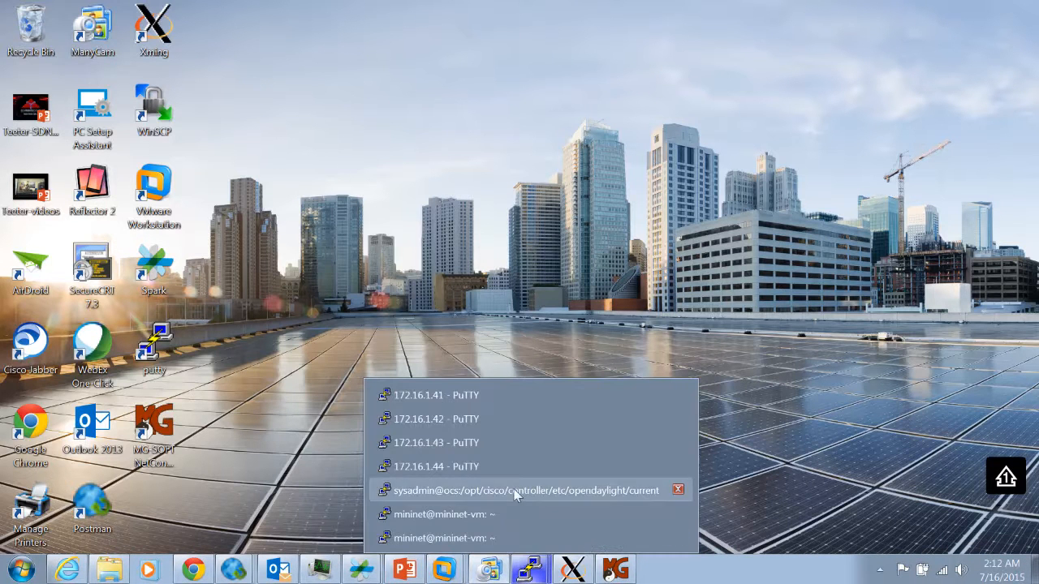
click(520, 490)
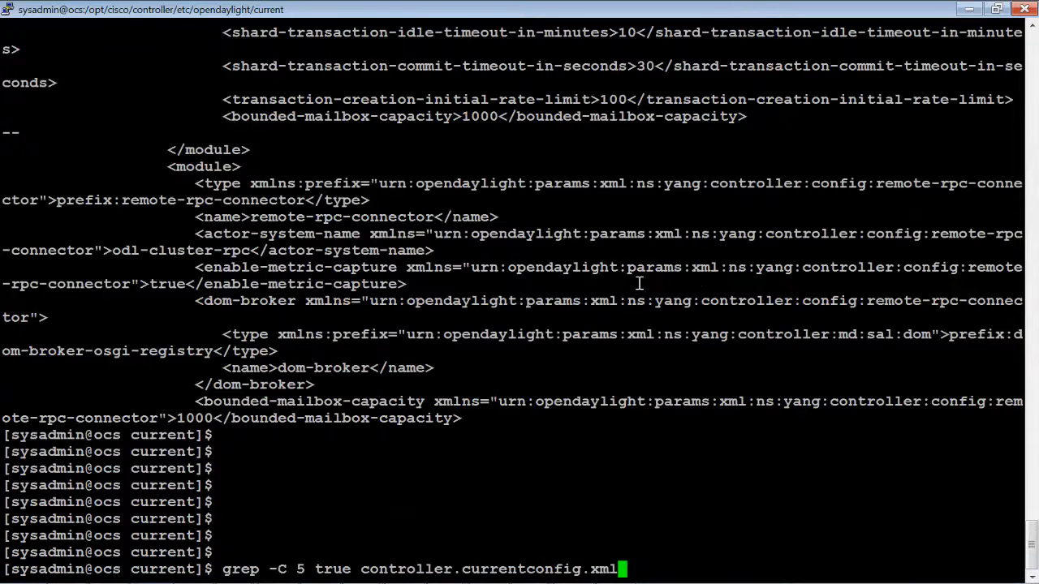
key(BackSpace)
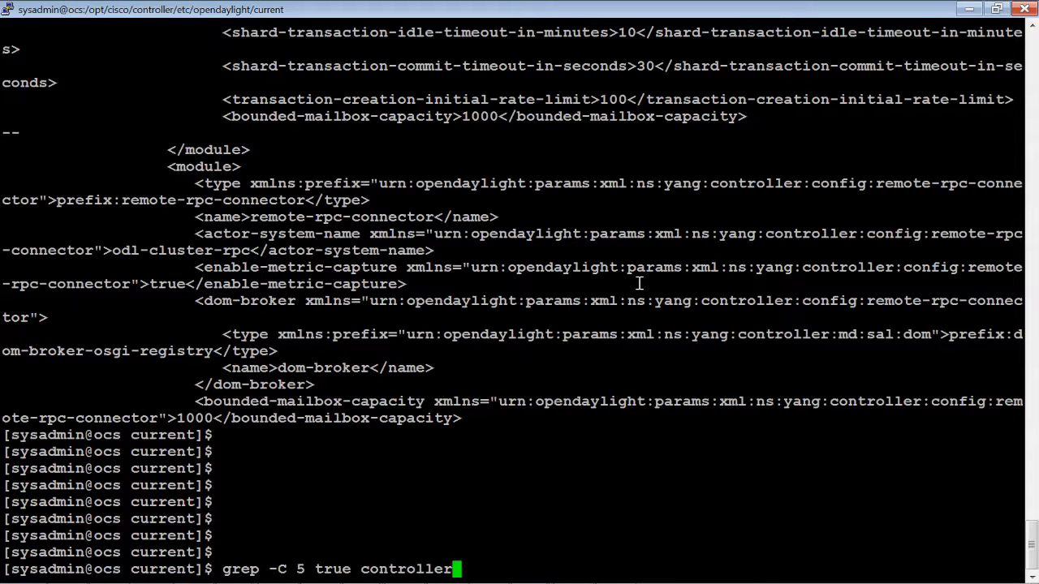
key(Return)
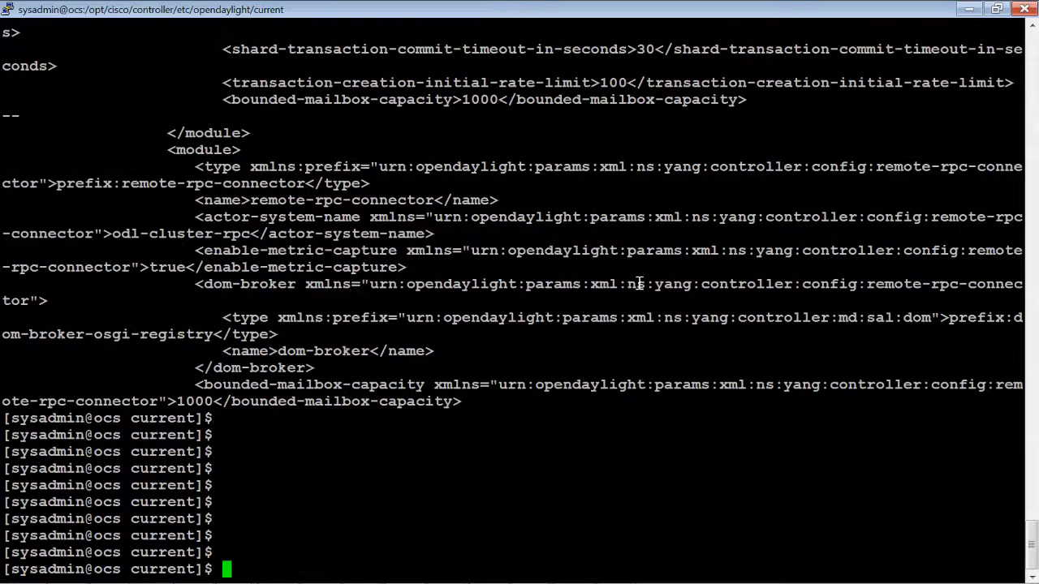
scroll(down, 3)
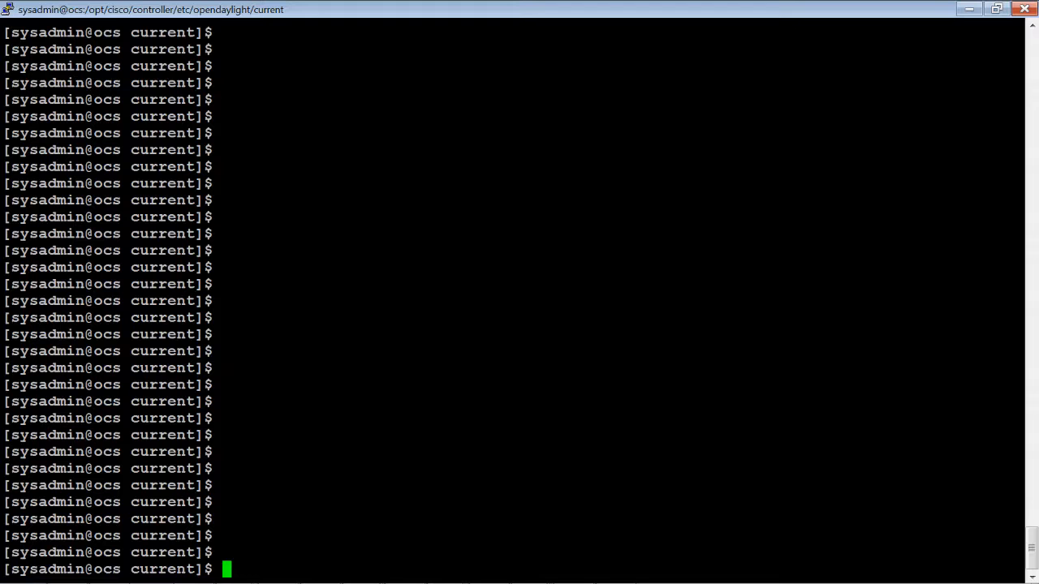
- Run sudo cat /etc/sysconfig/iptables to print the saved firewall rules
text(s)
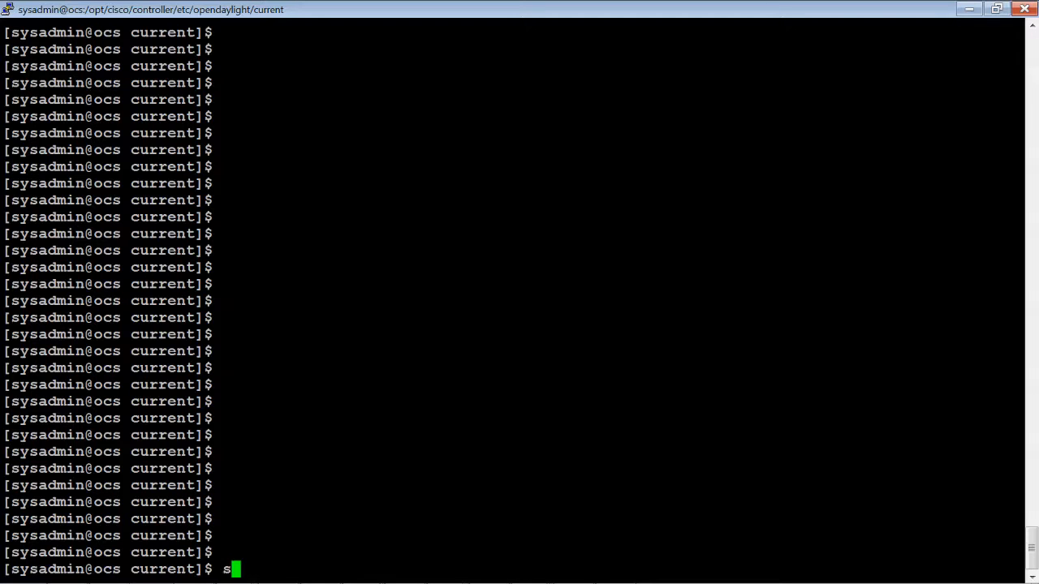
text(udo)
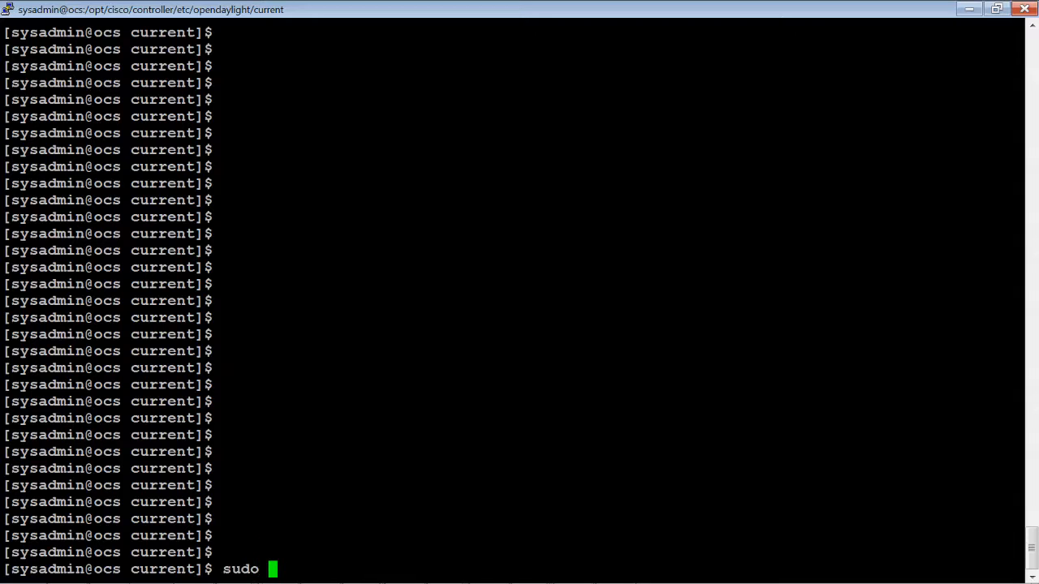
text(/etc)
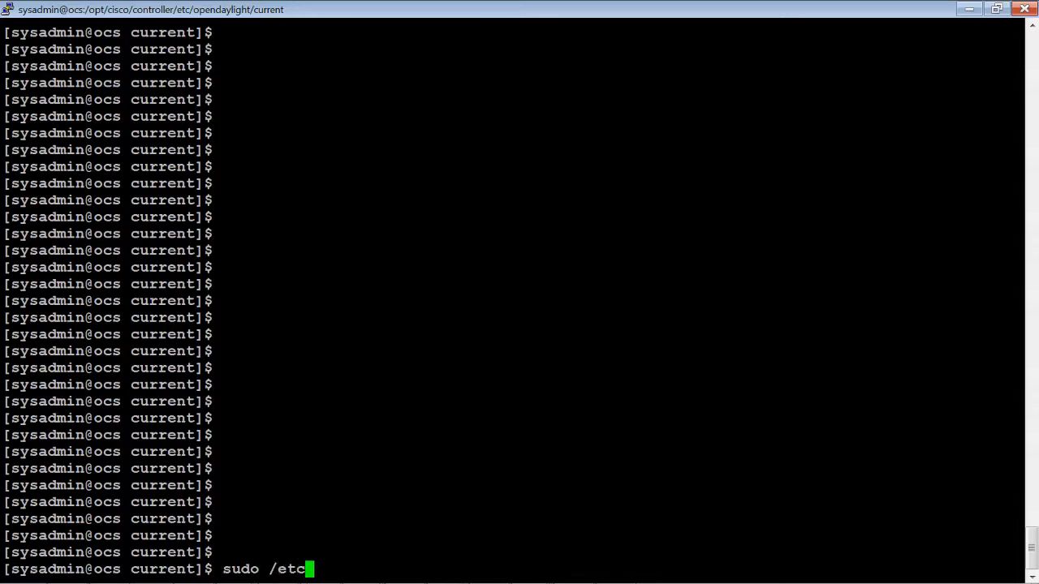
text(/s)
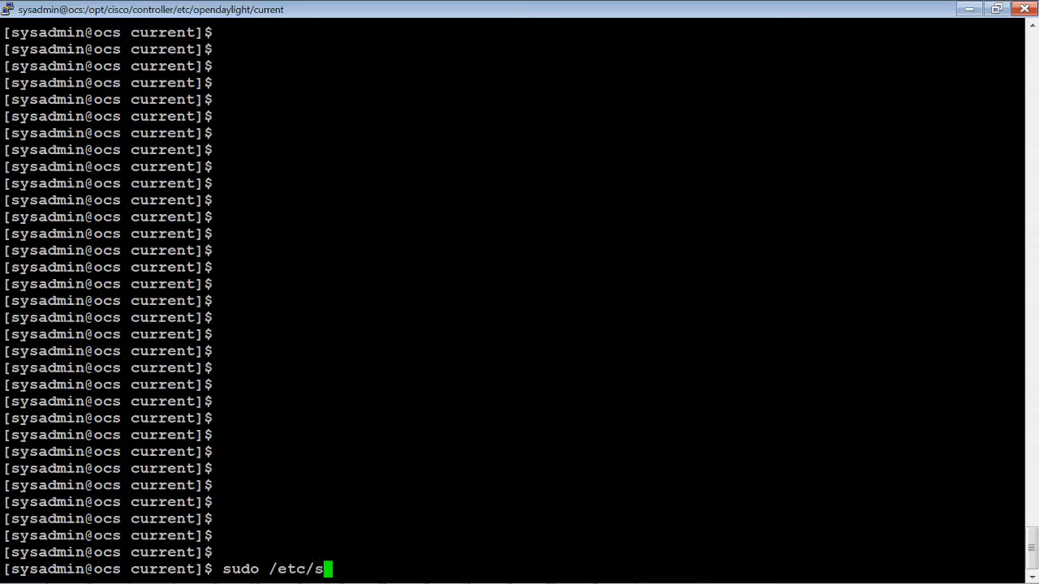
text(ysc)
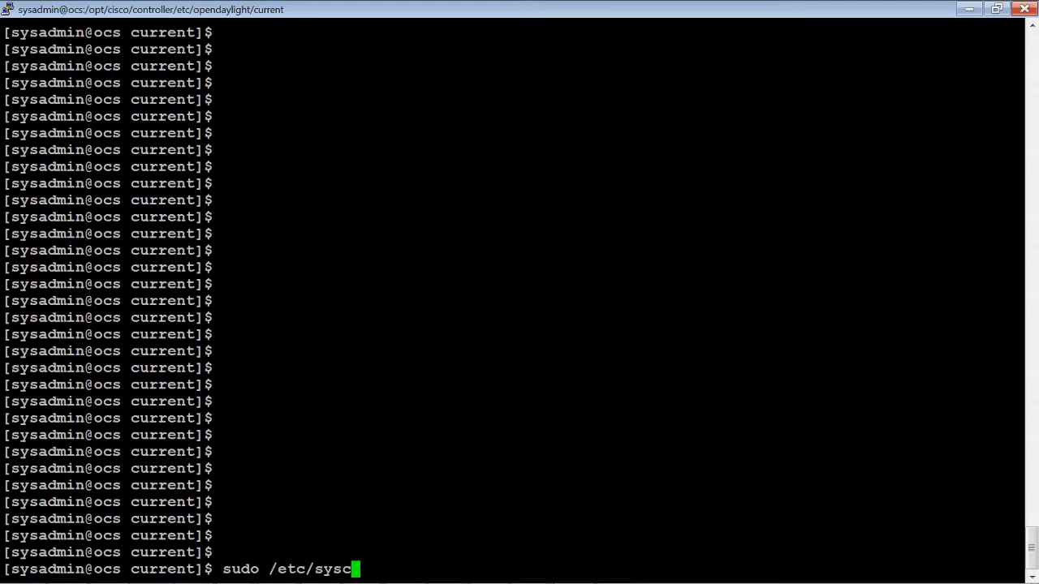
text(onf)
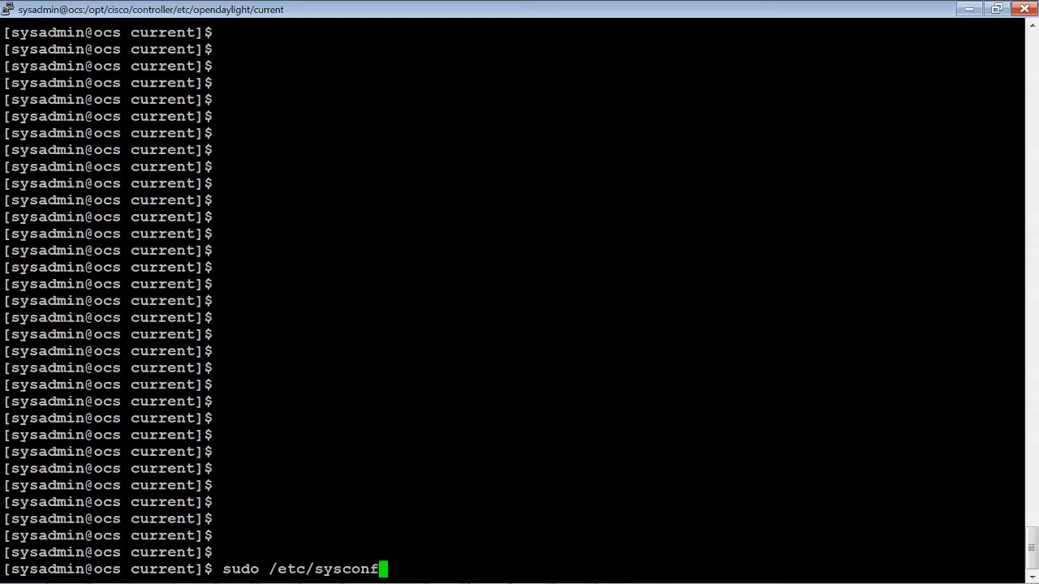
text(ig)
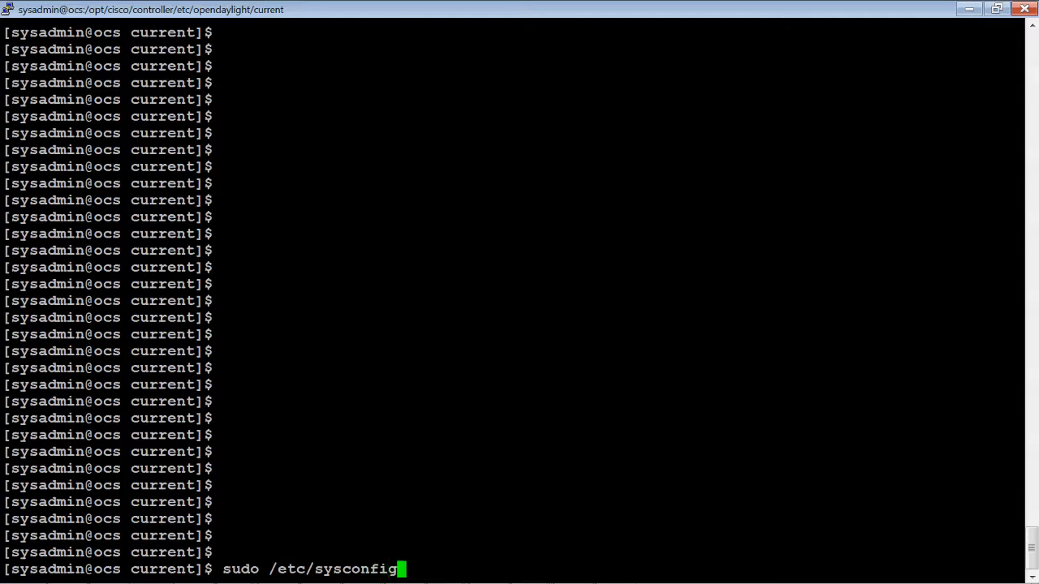
text(ipta)
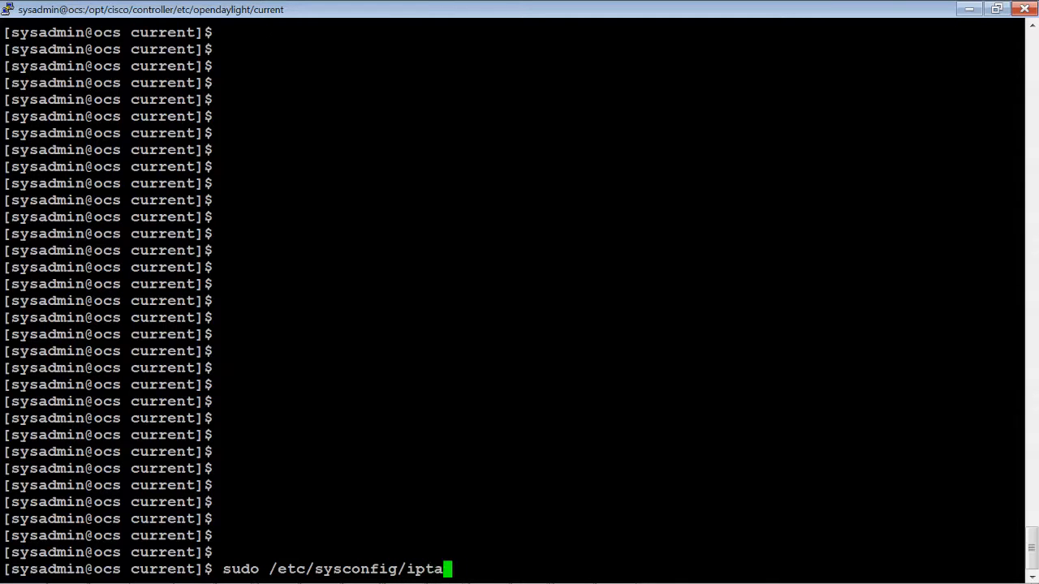
text(bles)
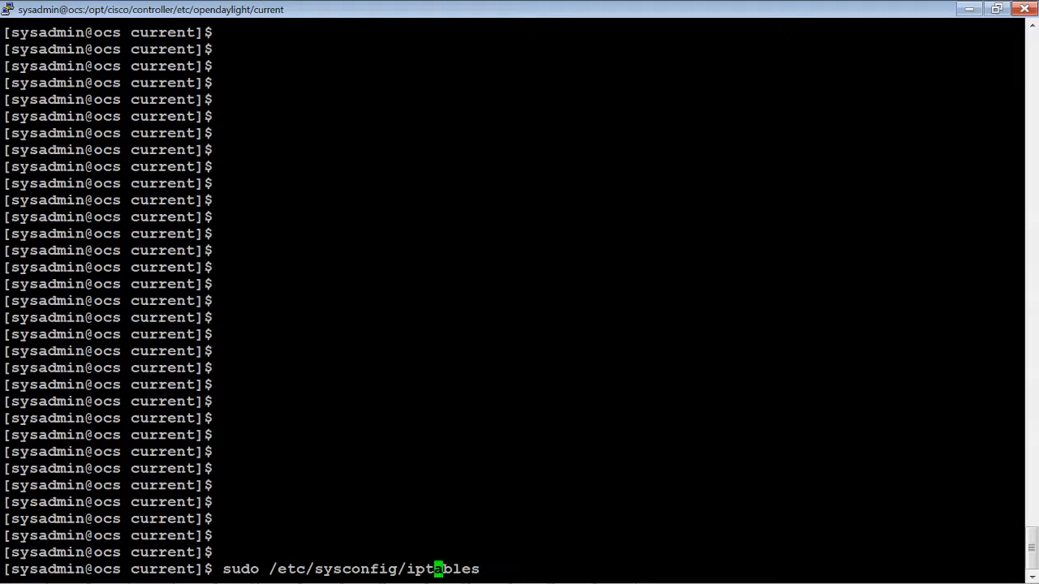
key(Left)
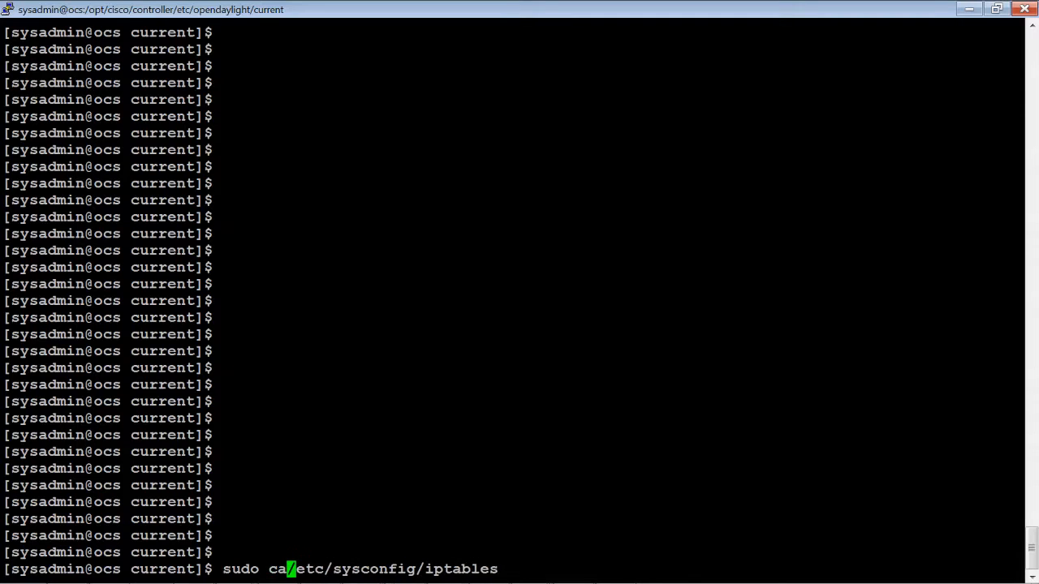
text(t )
key(Return)
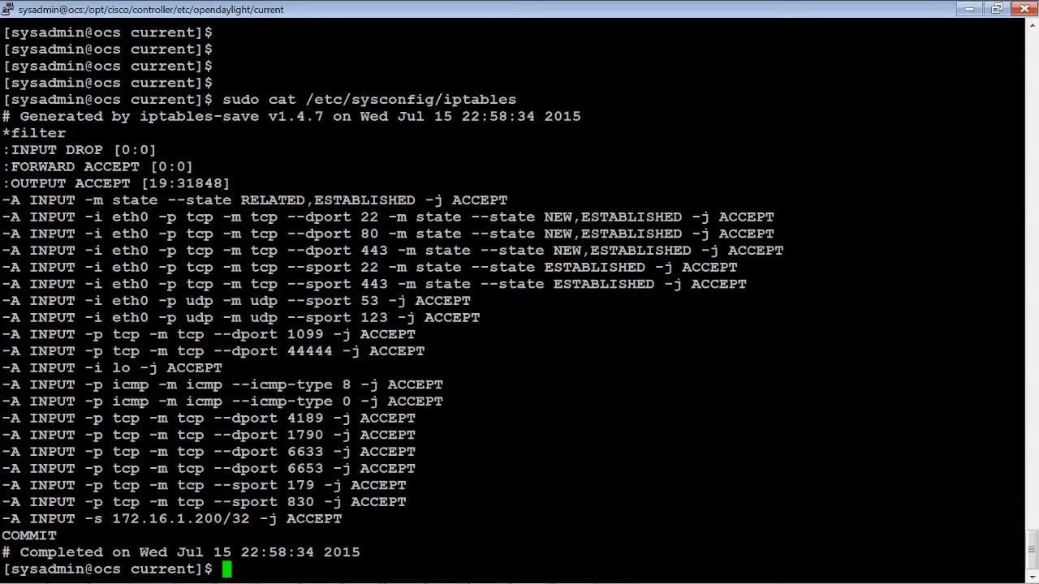
- Enter sudo iptables -A INPUT -p tcp with source 172.16.1.160/32
text(sudo iptabl)
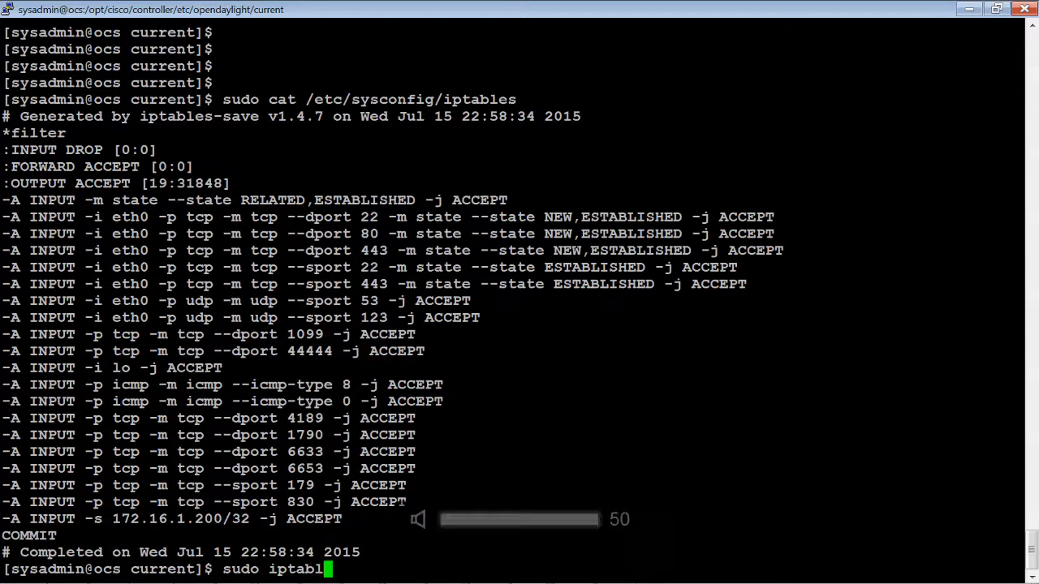
text(es)
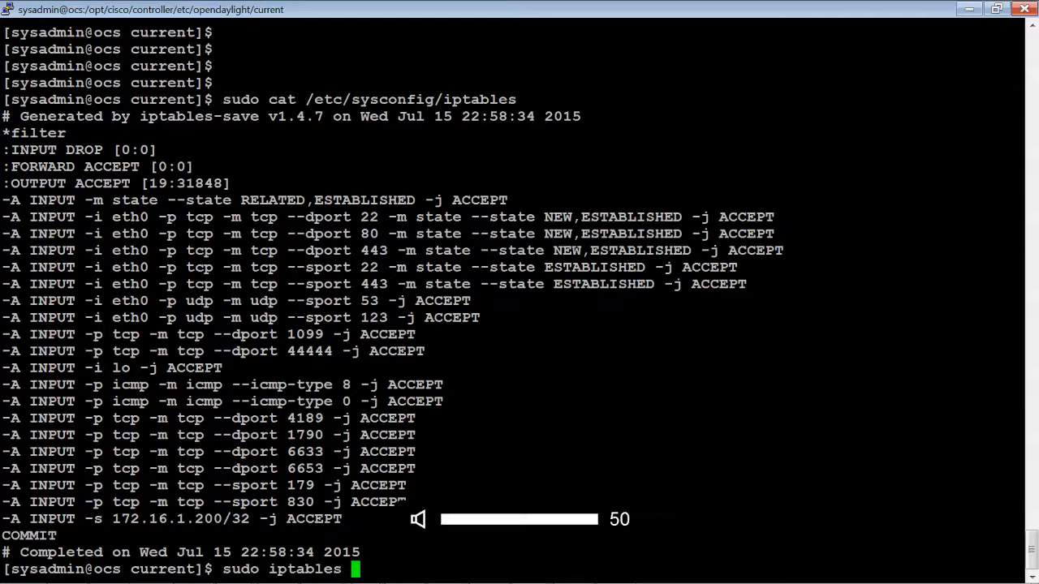
text(-A)
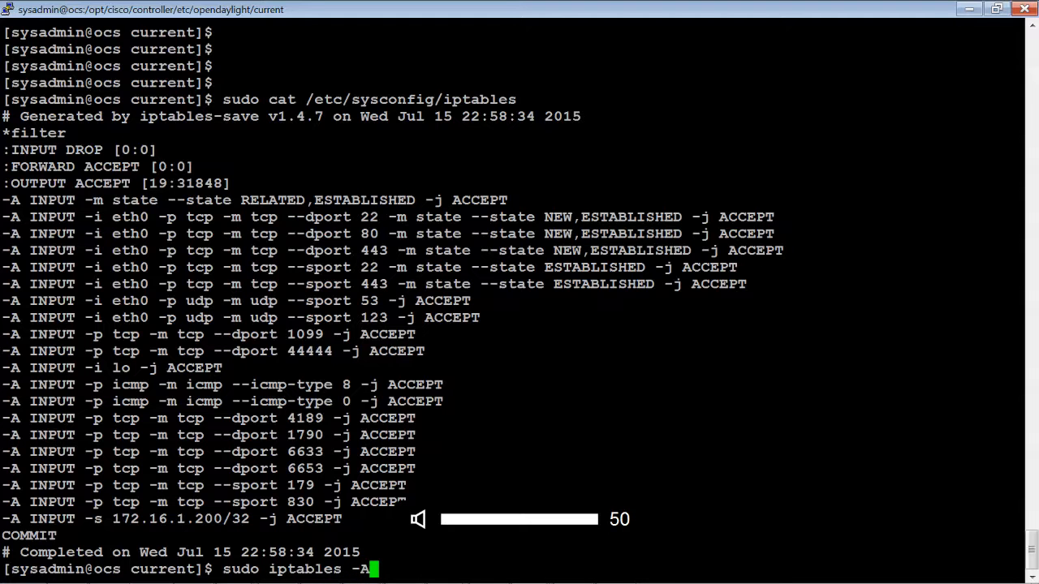
text(INPU)
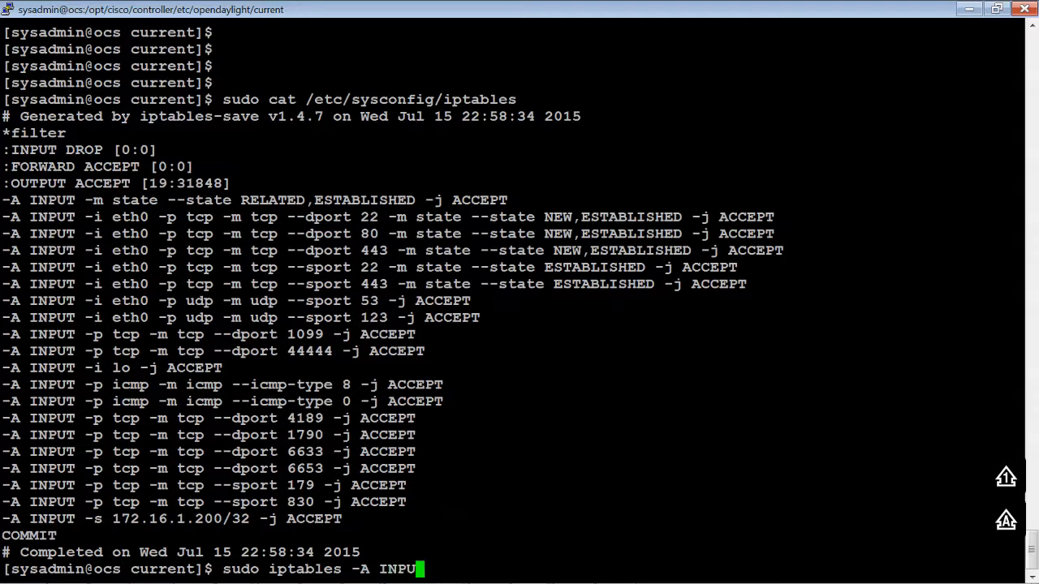
text(-p t)
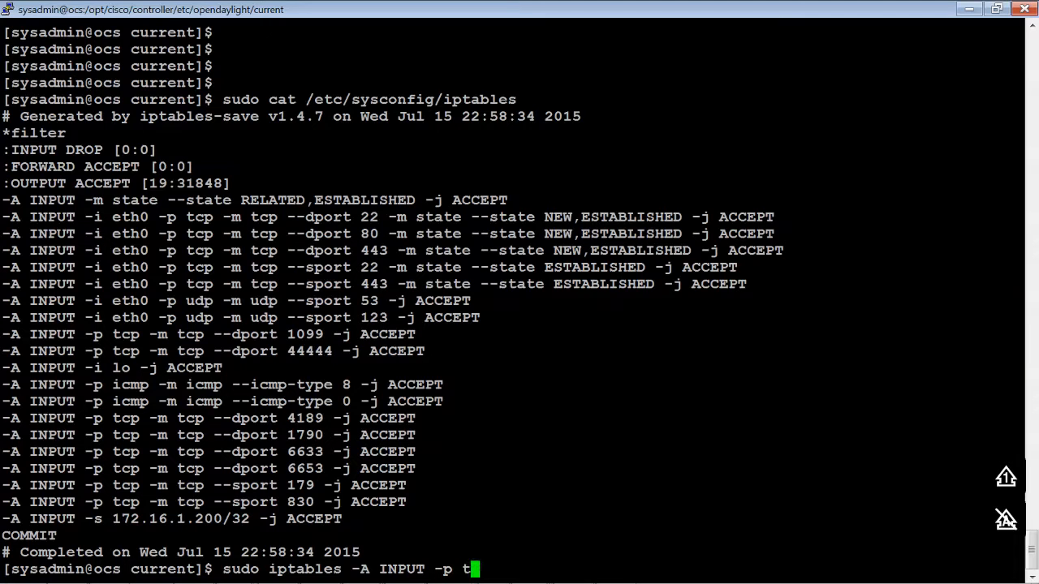
text(cp)
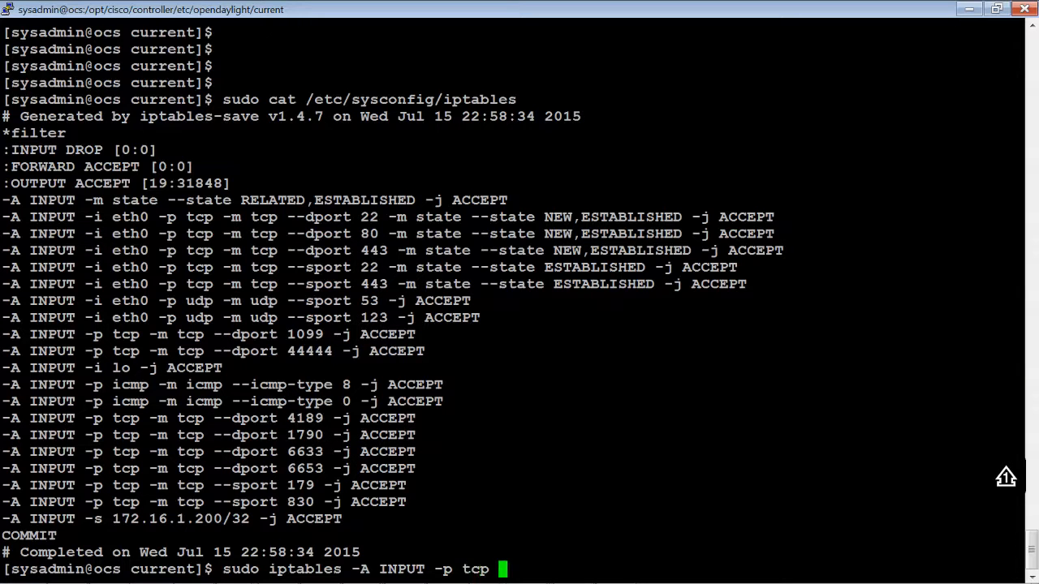
text(-s)
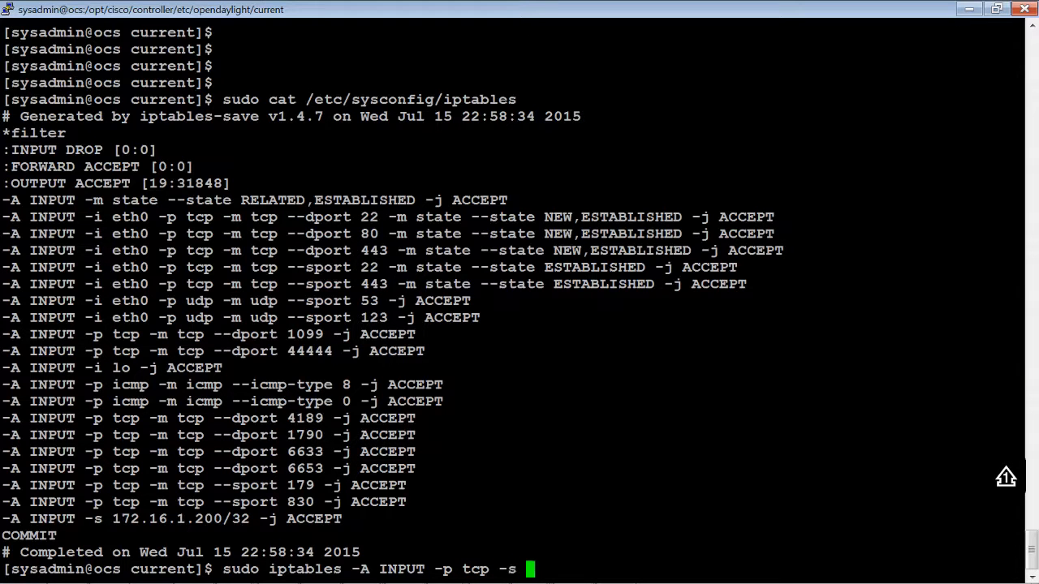
text(17)
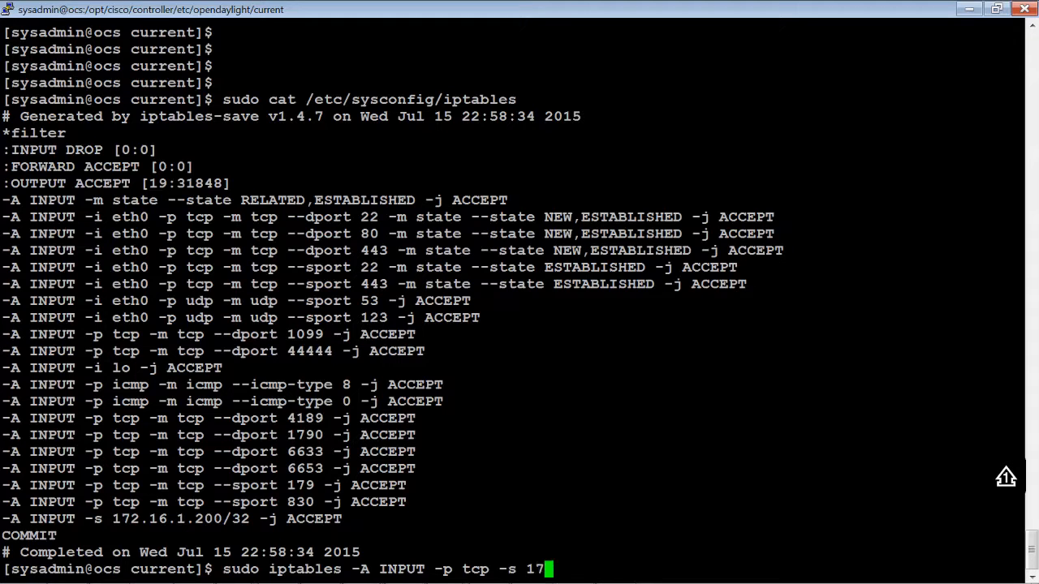
text(2.16.)
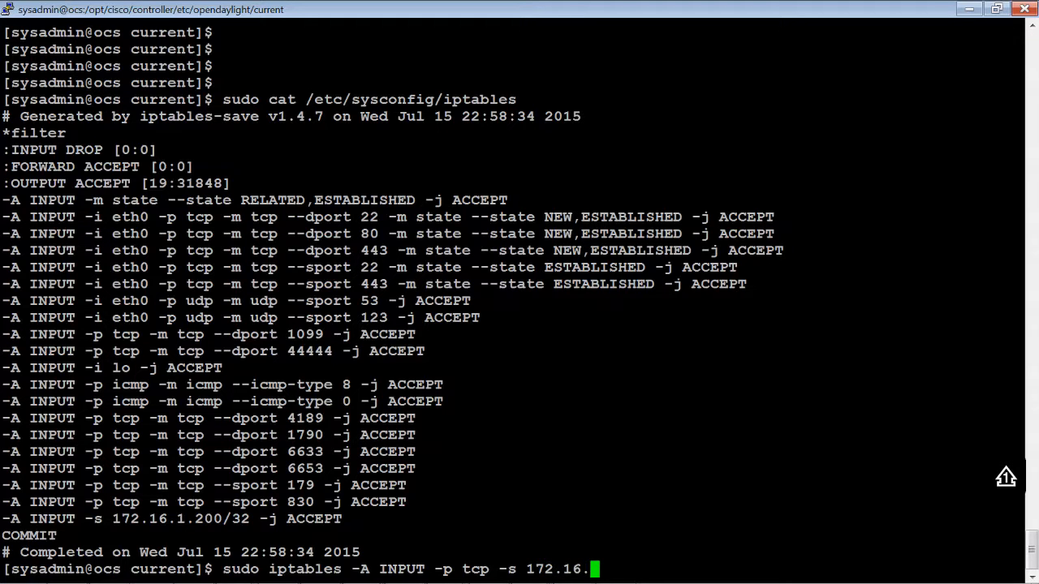
text(1.160/)
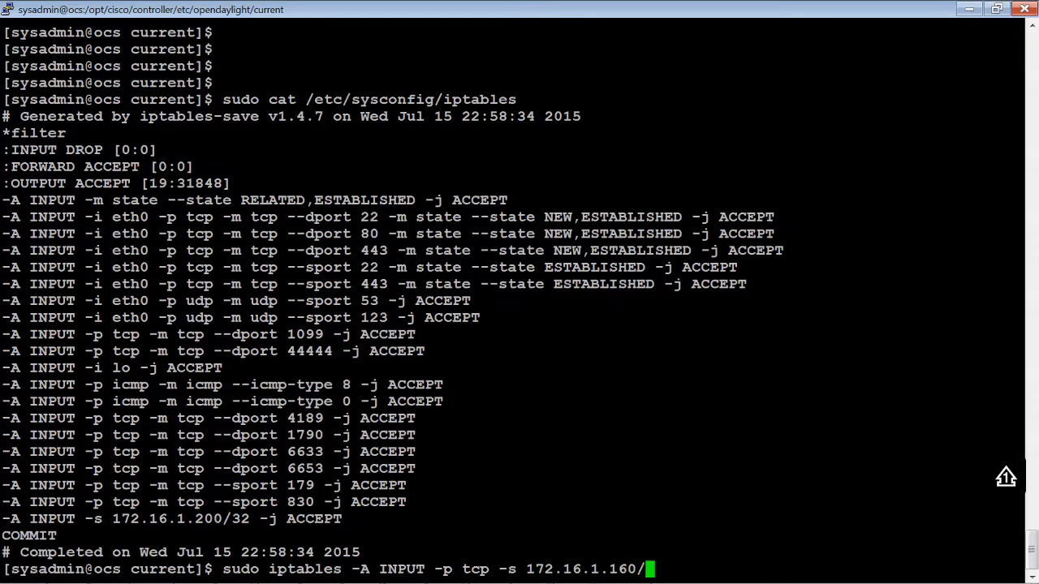
text(32)
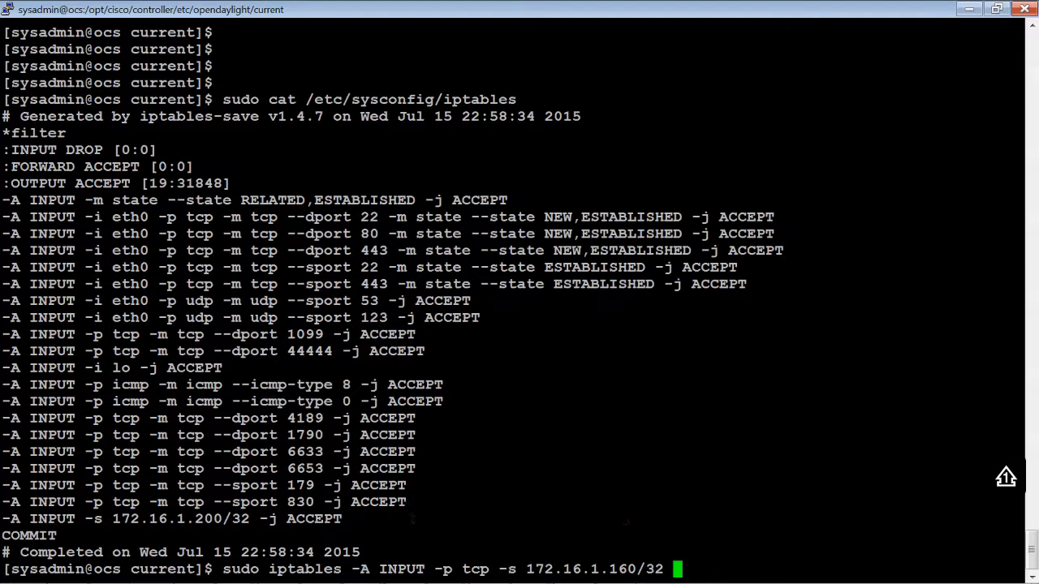
- Finish the rule with -dport 8181 -j ACCEPT and run it, getting a Bad argument error
text(-d)
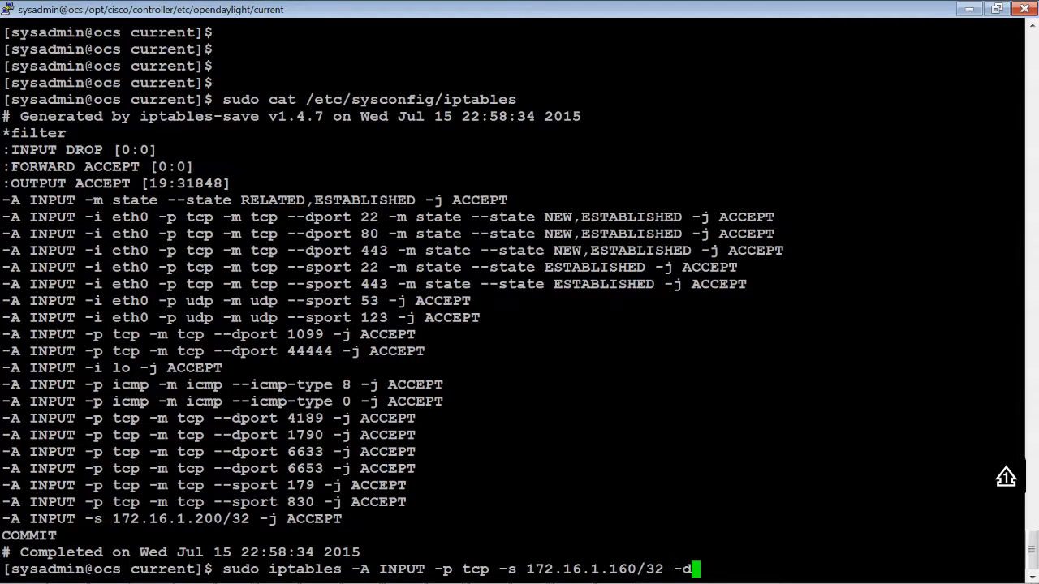
text(port)
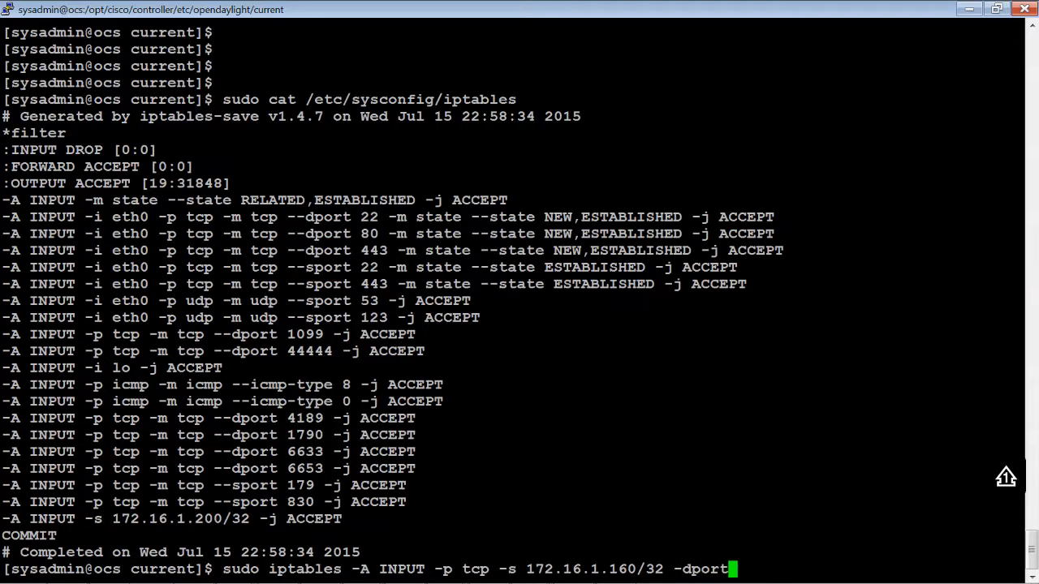
text(8)
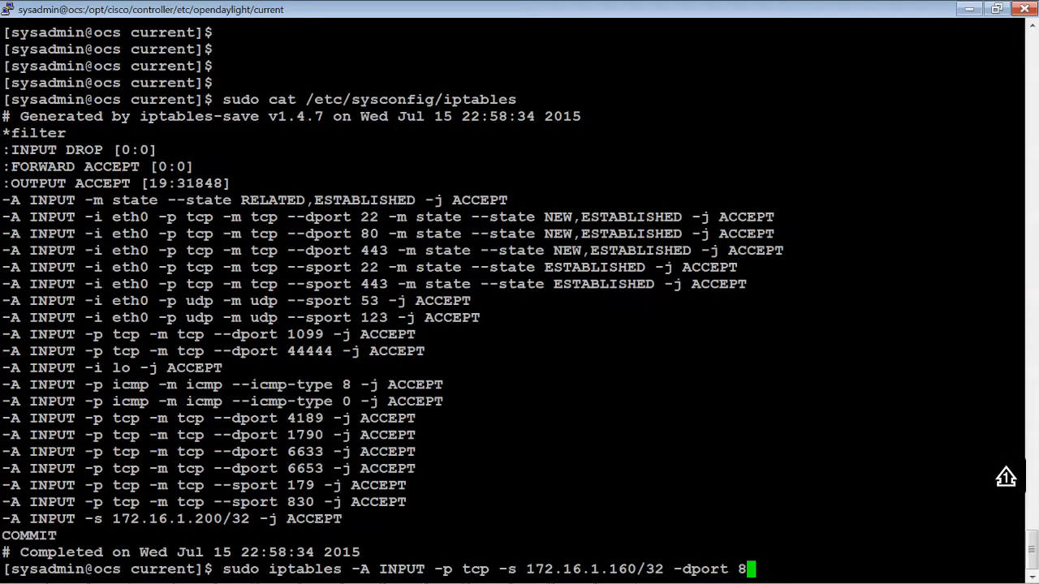
text(181)
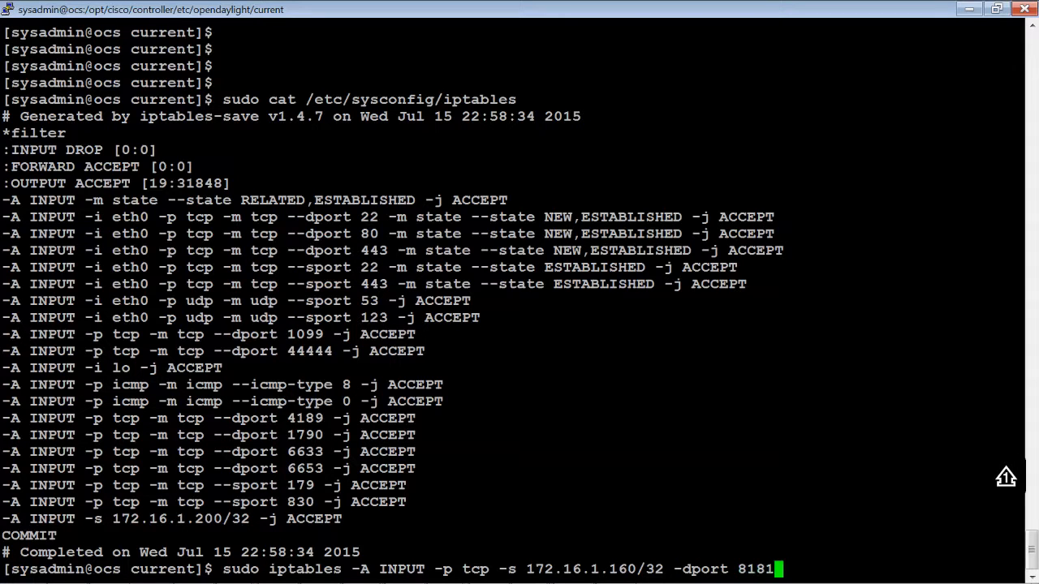
text(-j)
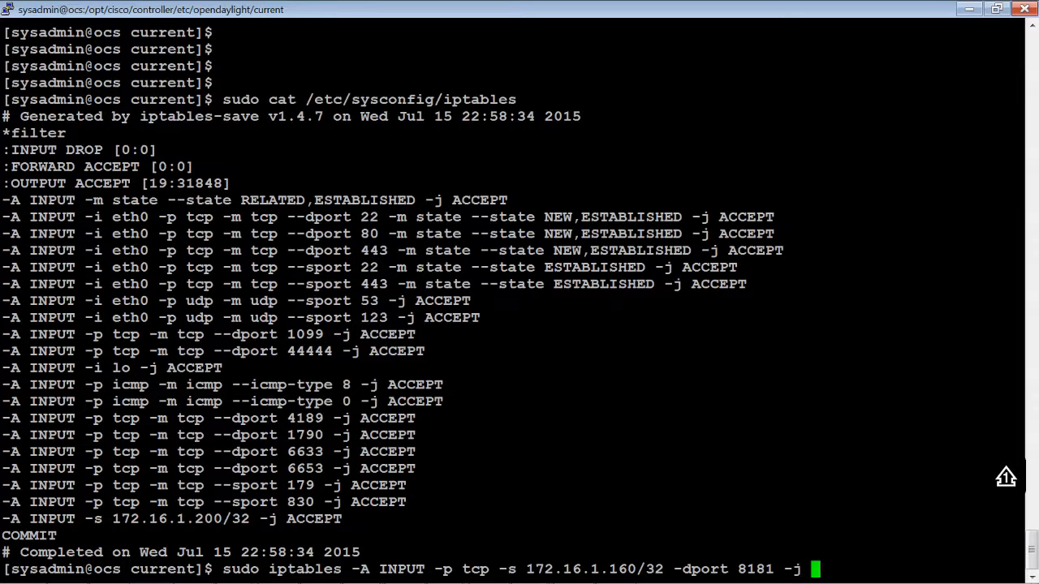
text(ACC)
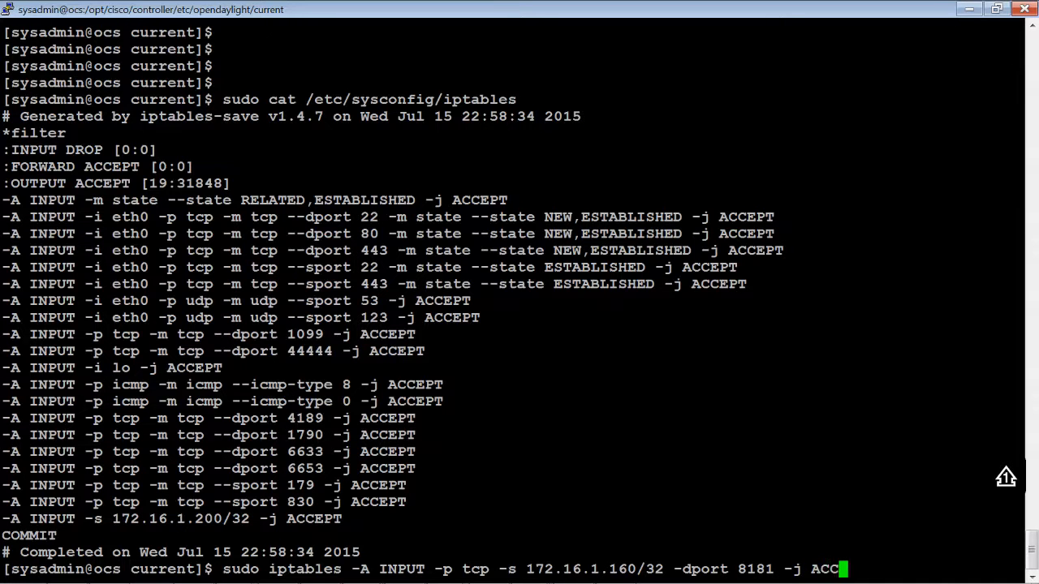
text(EPT)
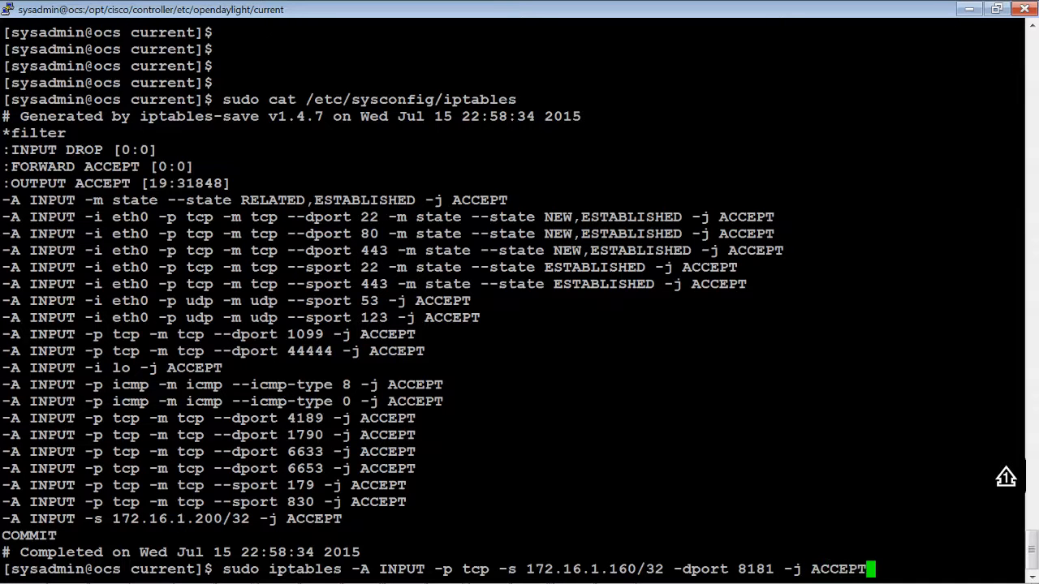
key(Return)
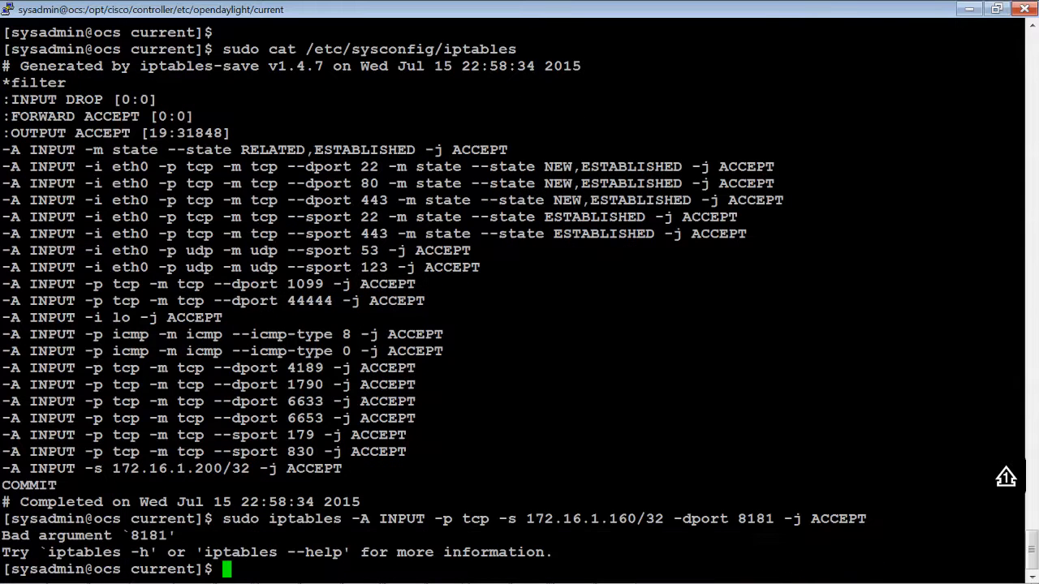
- Rerun the iptables rule for 172.16.1.160/32 on TCP 8181 with --dport corrected, accepted without error
text(sudo iptables -A INPUT -p tcp -s 172.16.1.160/32 -dport 8181 -j ACCEPT)
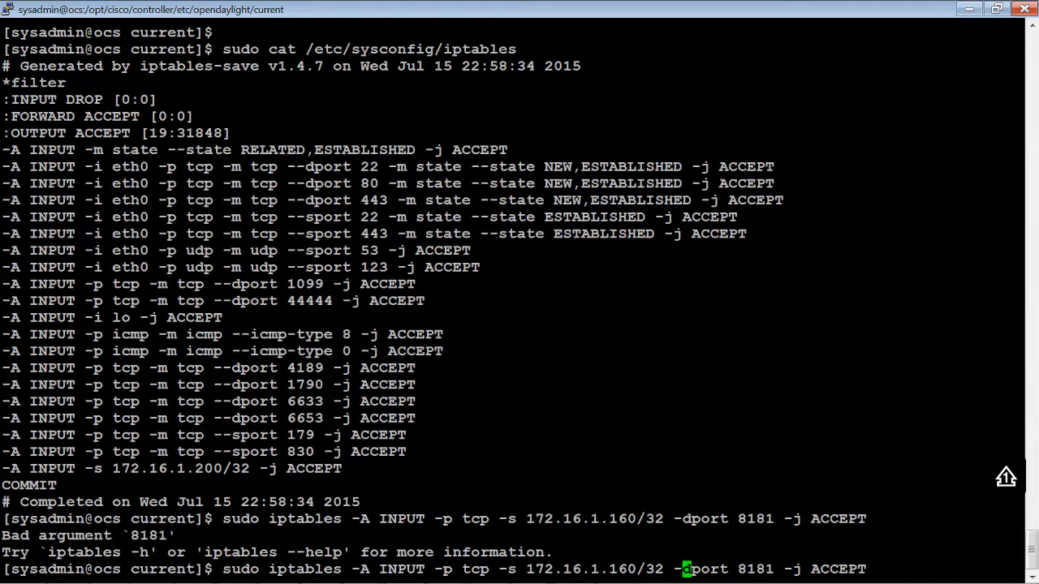
text(-)
key(Return)
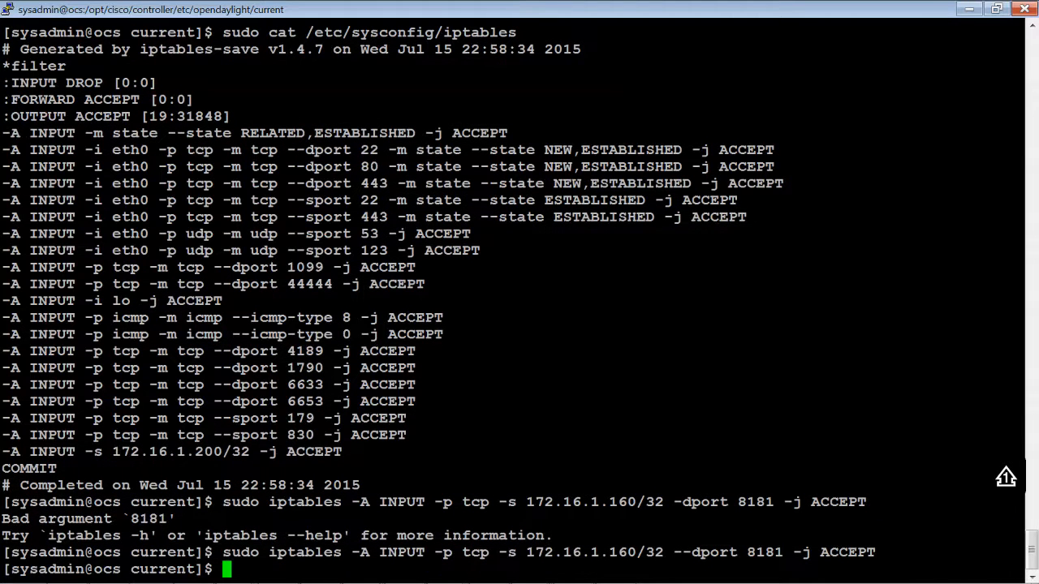
- Begin entering sudo service iptables for saving the rules
text(sudo)
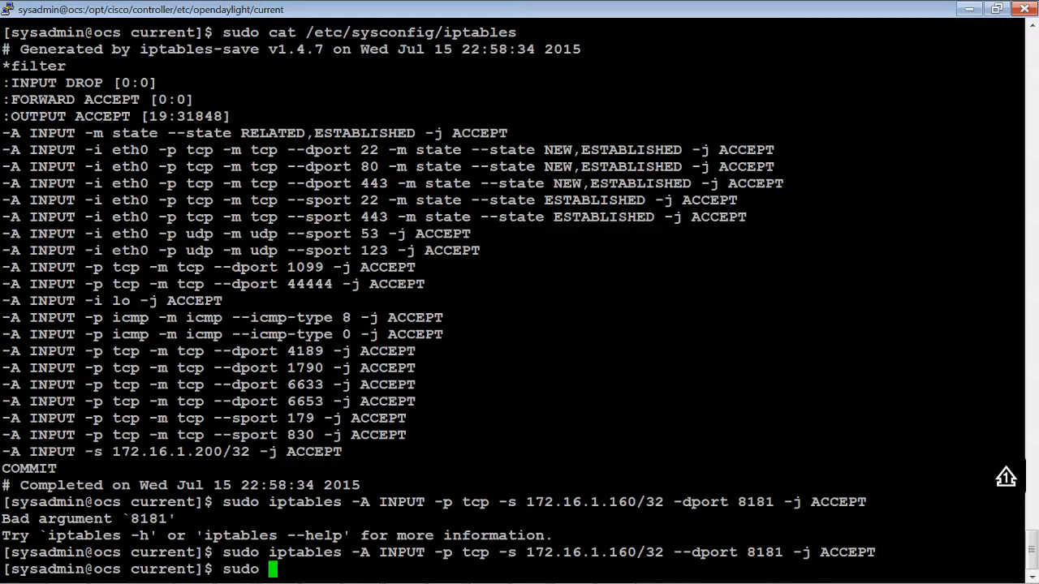
text(serv)
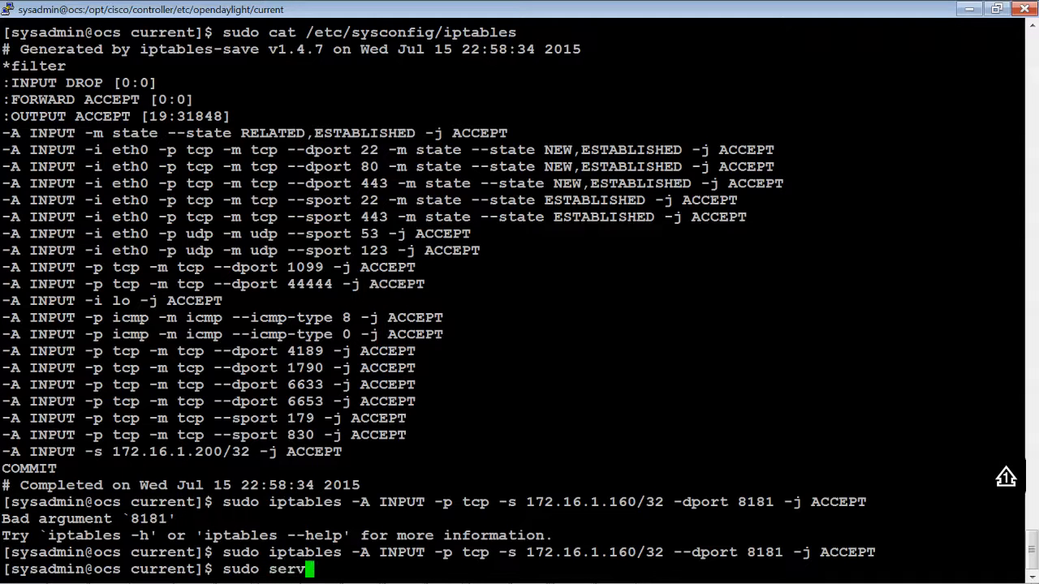
text(ice)
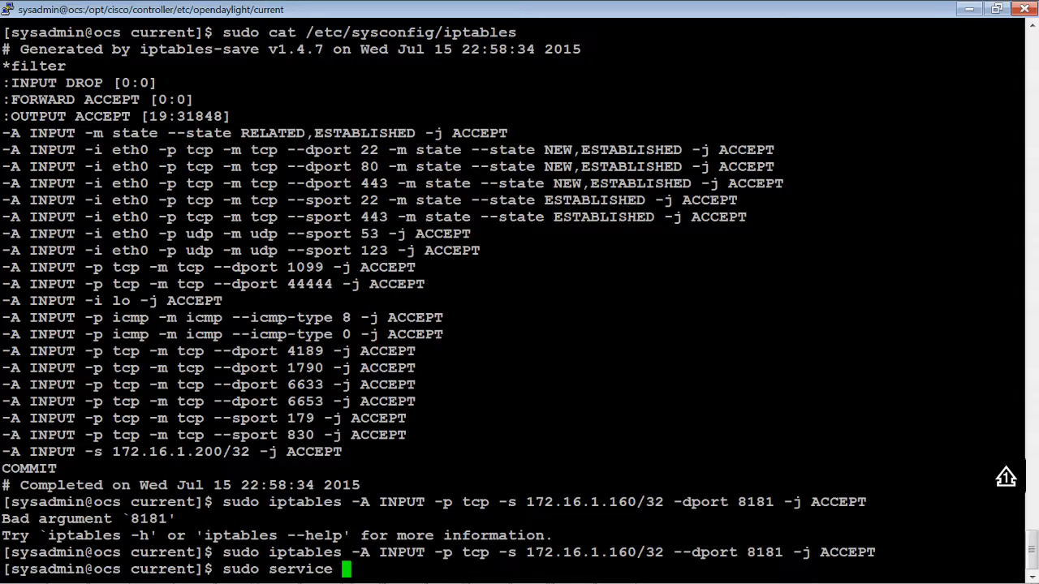
text(iptables save)
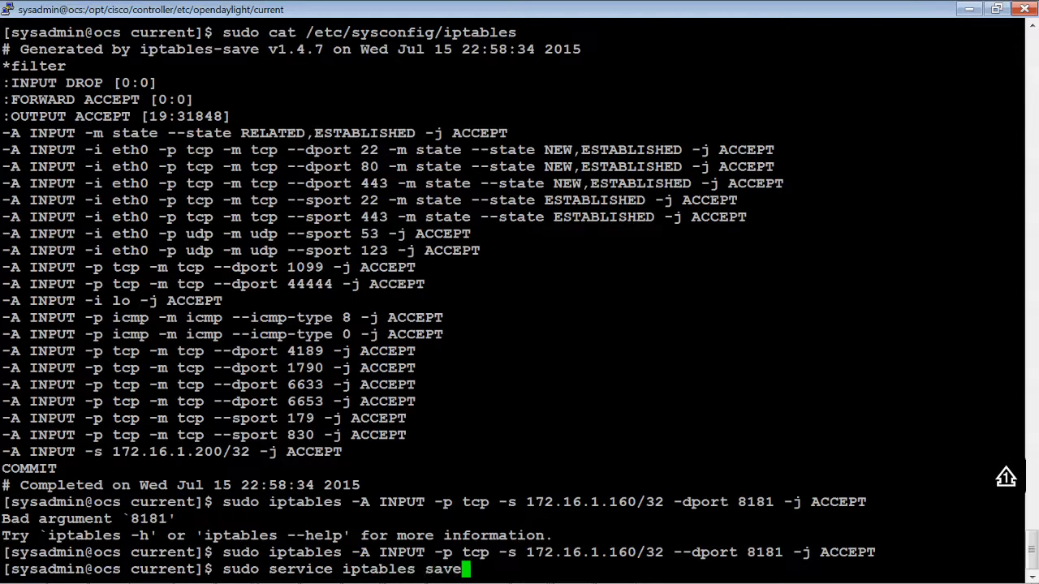
- Run sudo service iptables save twice, each reported OK
key(Return)
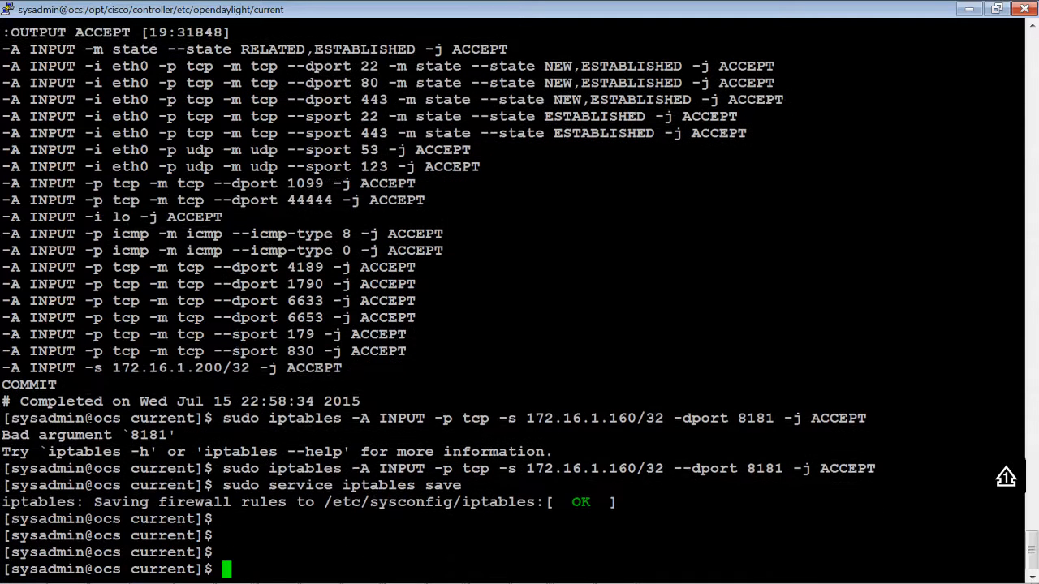
text(sudo service iptables save)
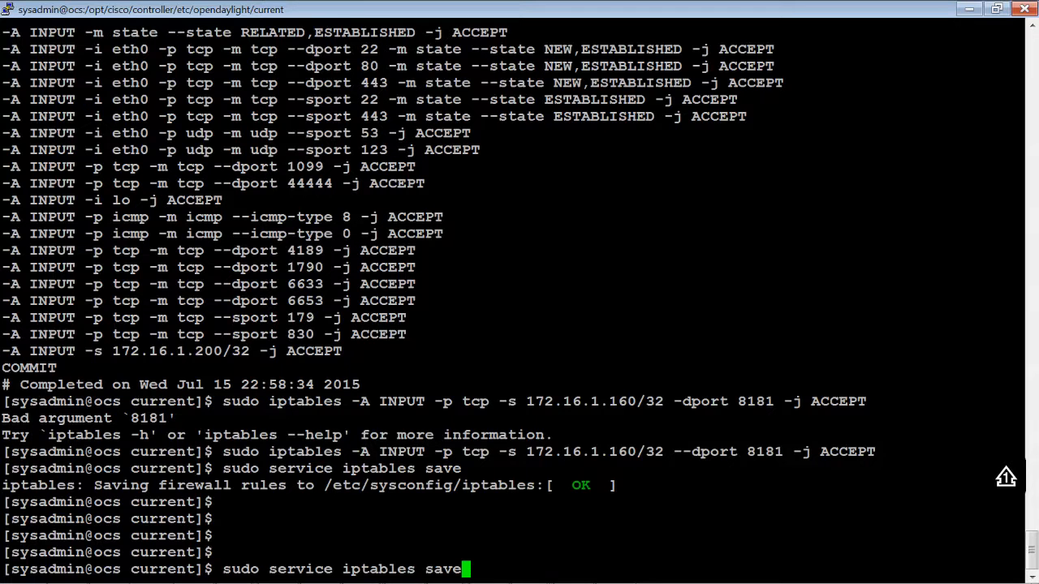
key(Return)
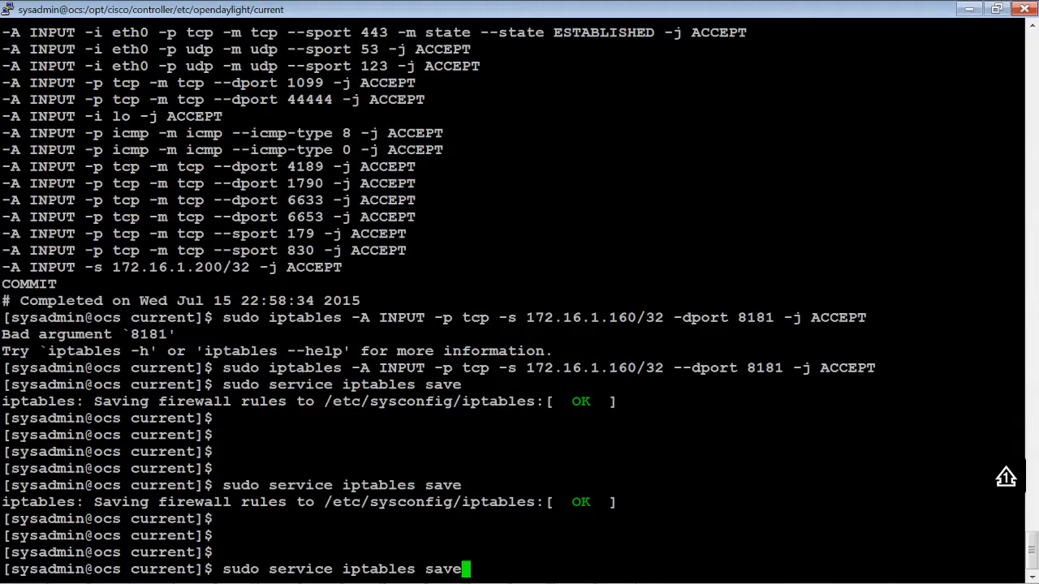
- Run sudo cat /etc/sysconfig/iptables, now listing the 172.16.1.160 port 8181 rule
text(sudo cat /etc/sysconfig/iptables)
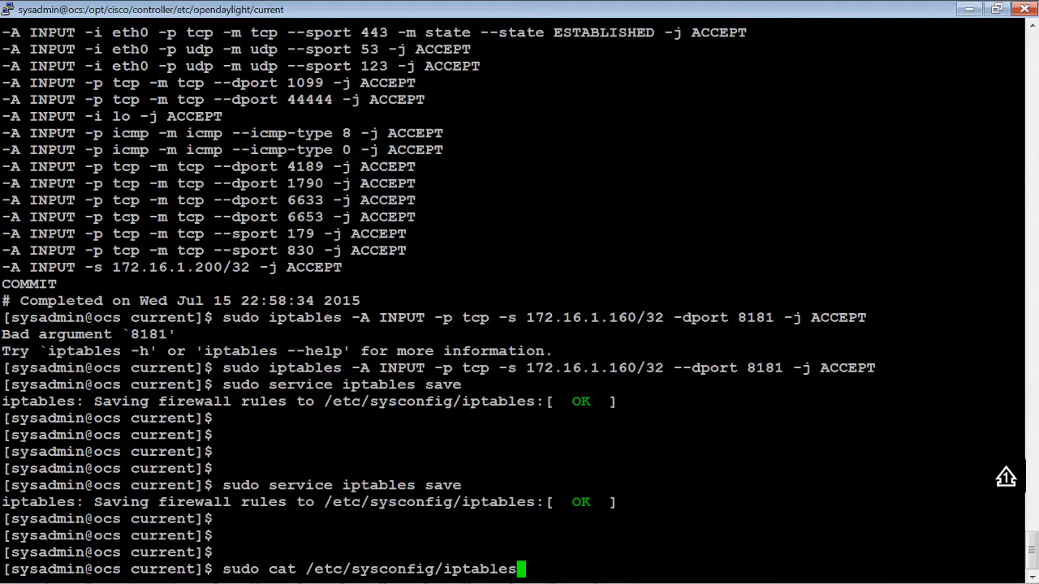
key(Return)
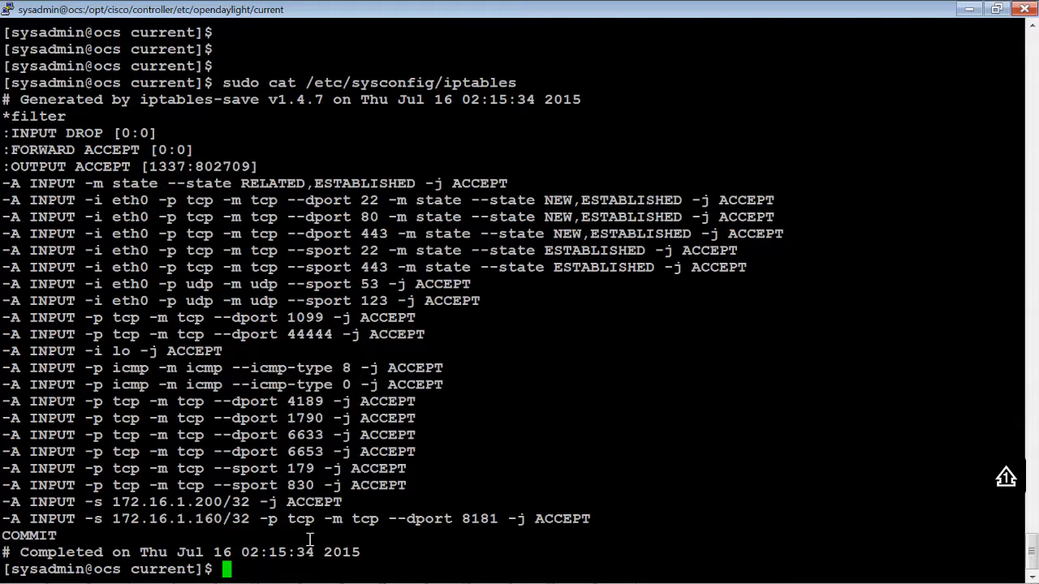
mouse_move(201, 533)
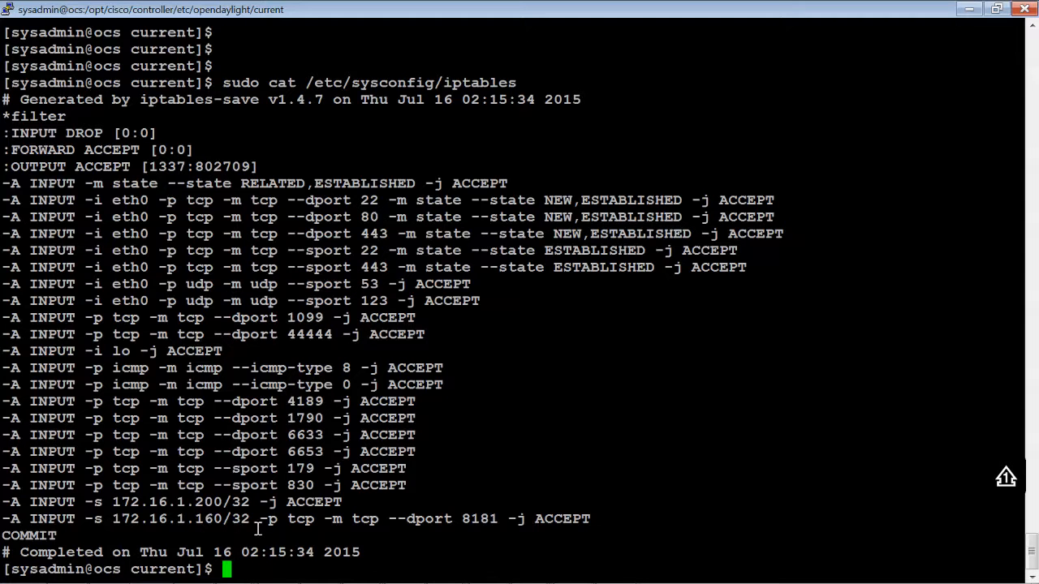
mouse_move(336, 544)
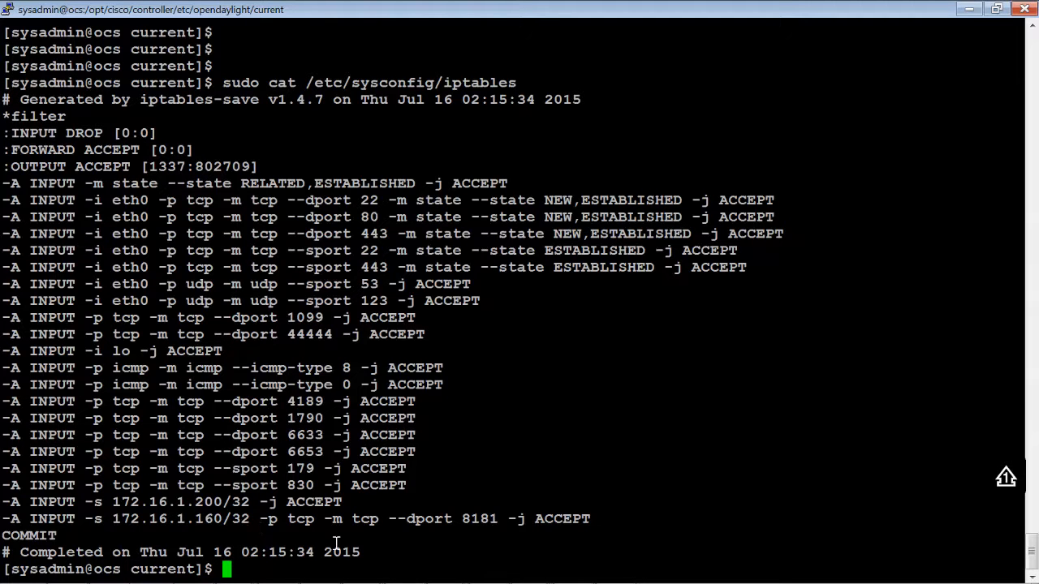
mouse_move(715, 551)
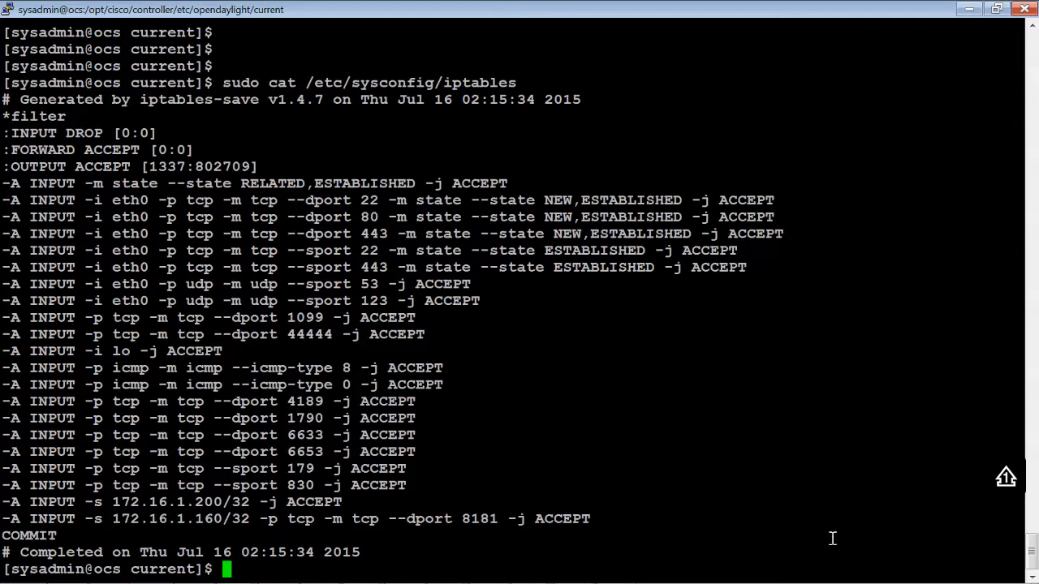
mouse_move(860, 529)
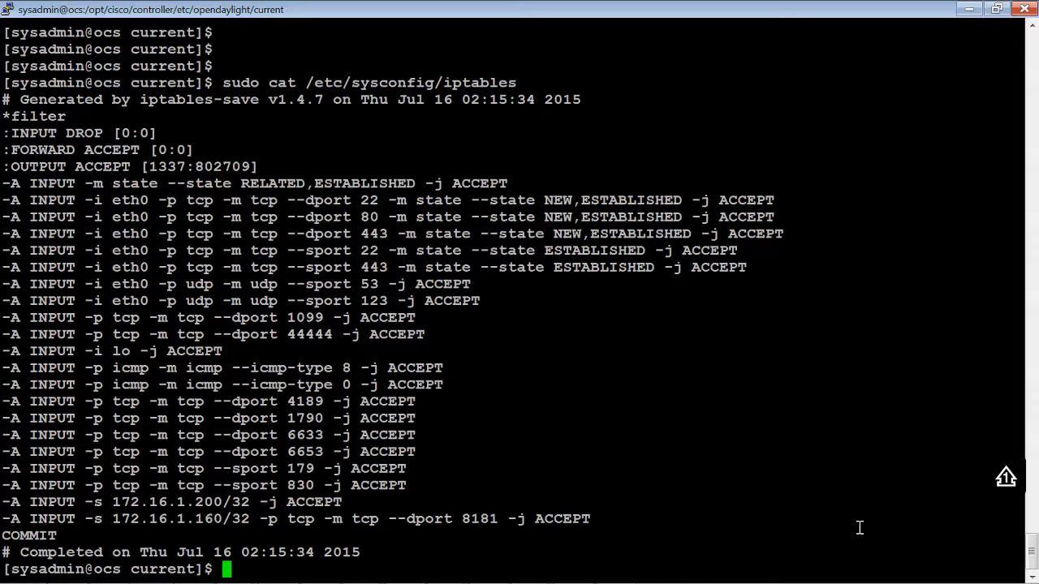
mouse_move(898, 530)
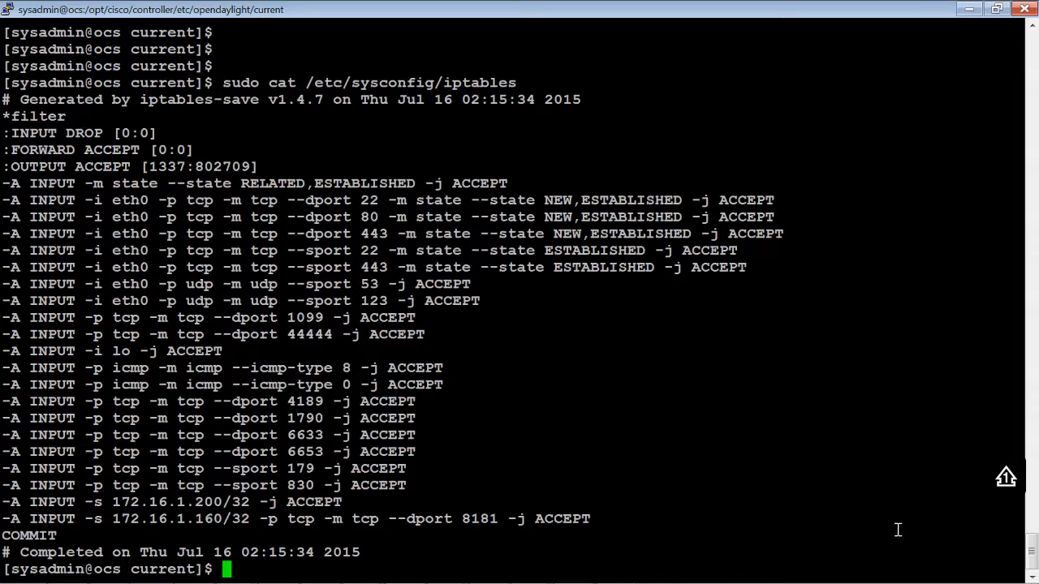
mouse_move(688, 423)
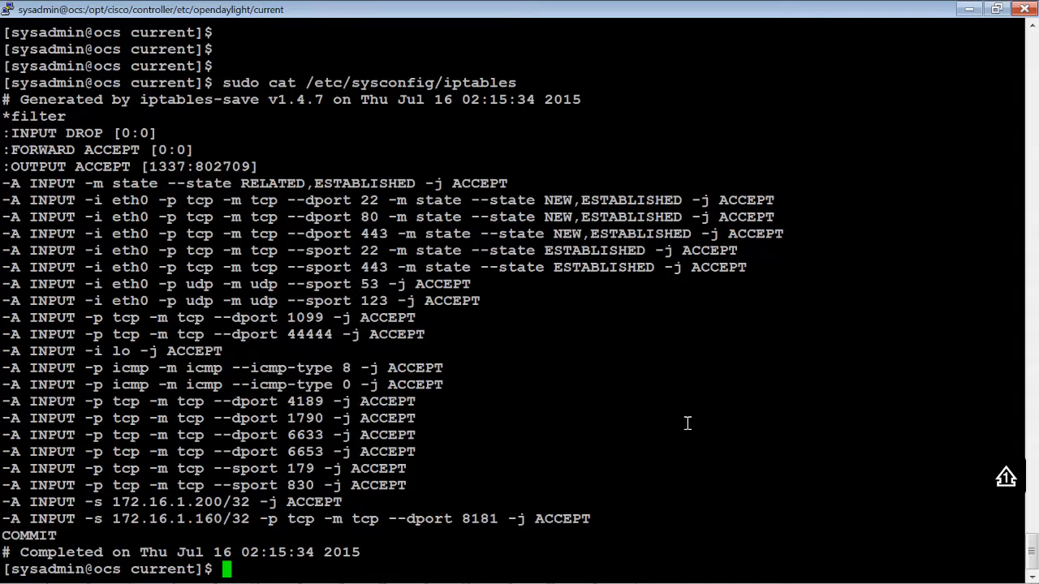
mouse_move(520, 576)
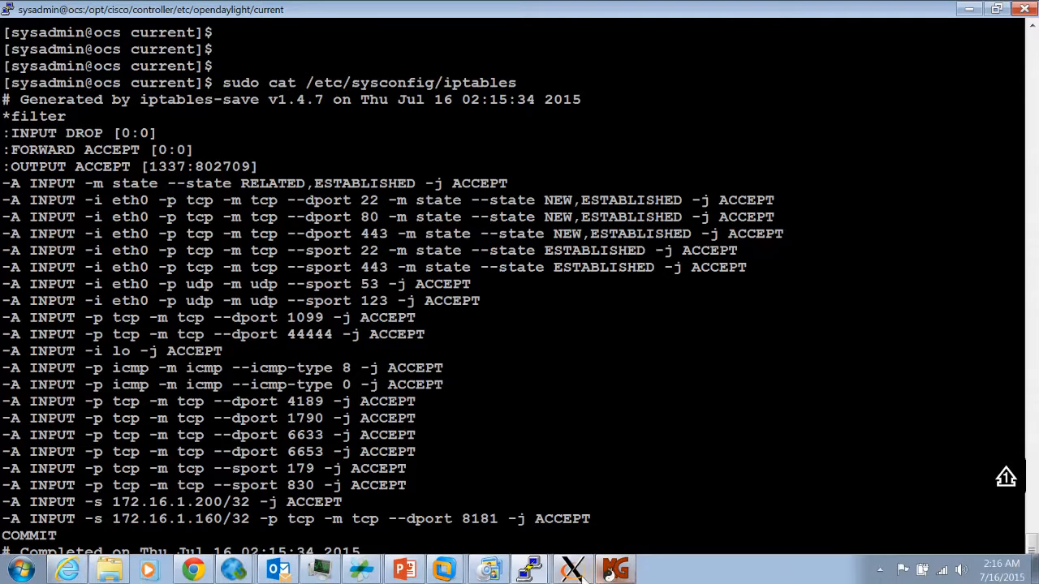
- Switch to the Mininet VM session and list the home directory files
click(530, 569)
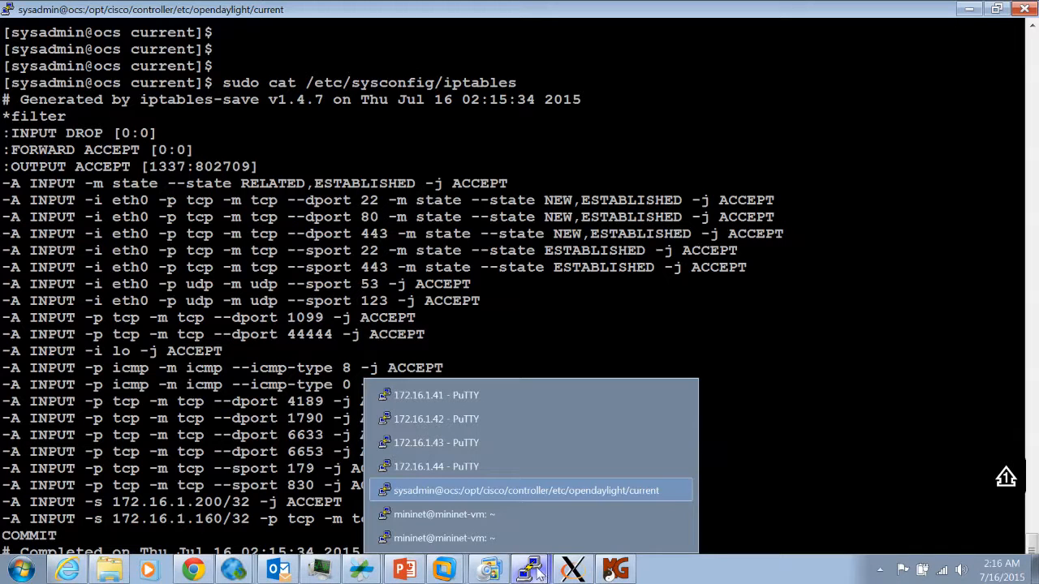
mouse_move(533, 539)
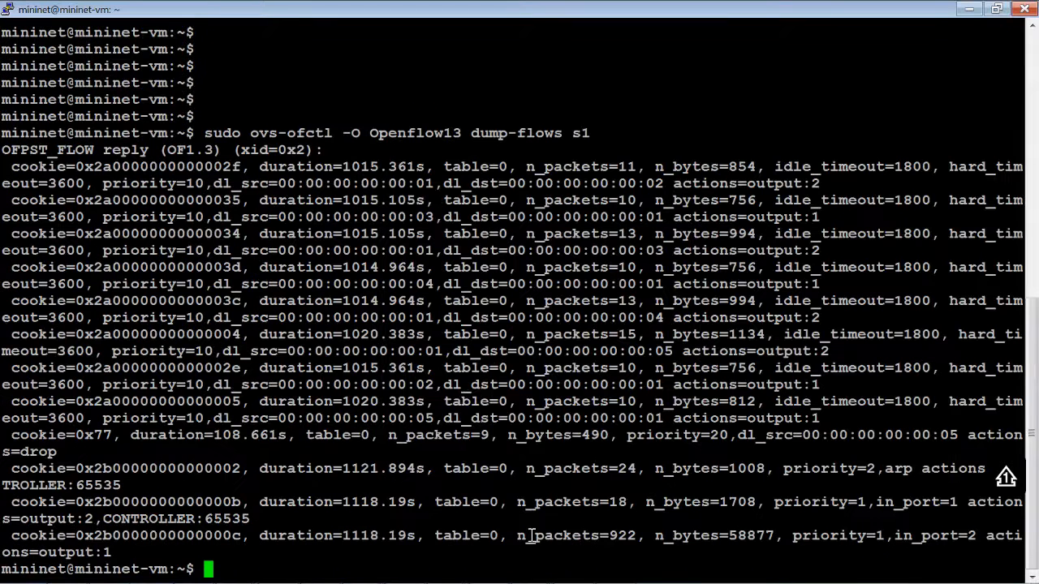
scroll(down, 3)
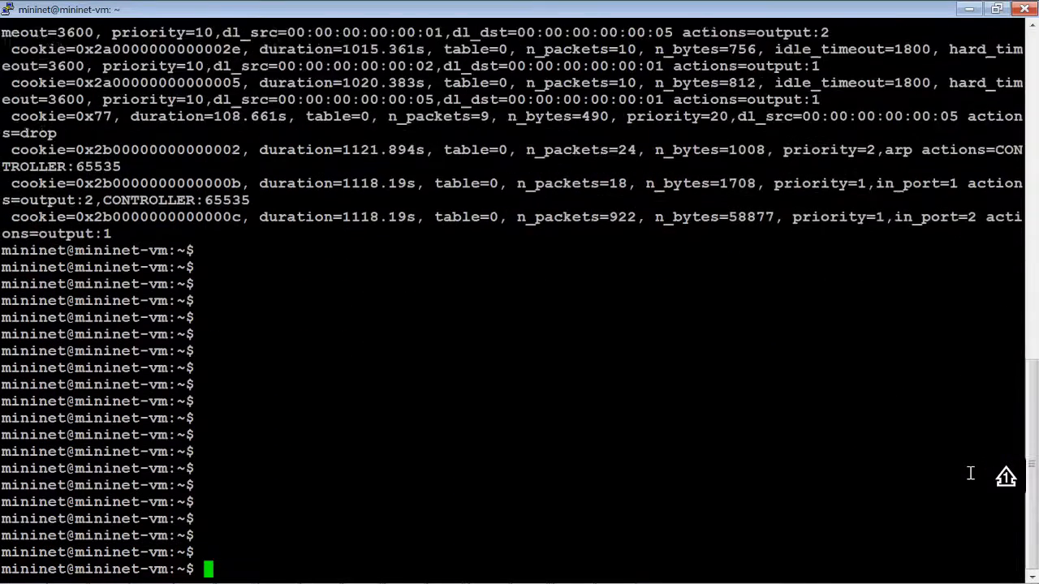
text(ls)
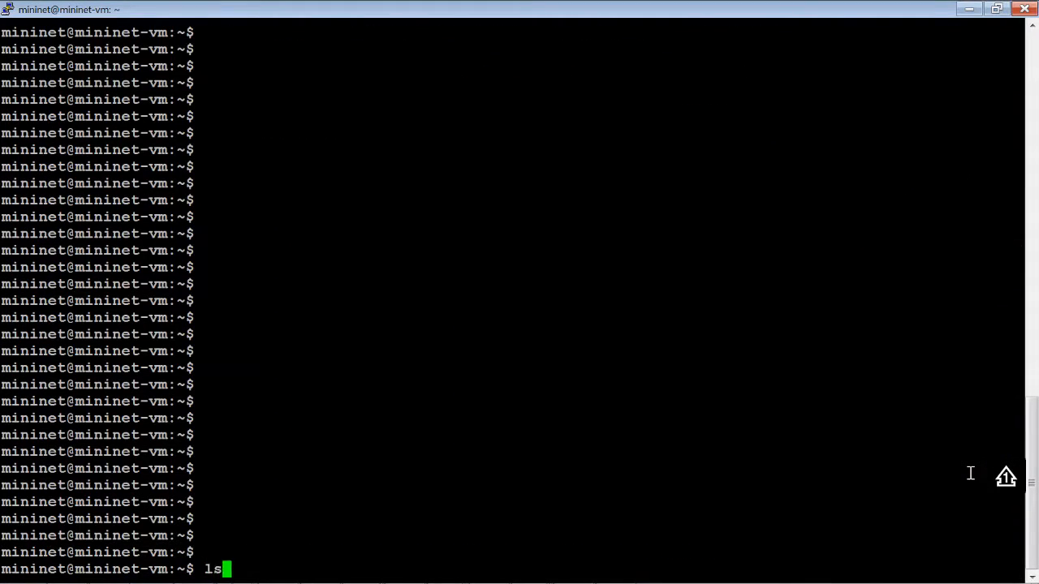
key(Return)
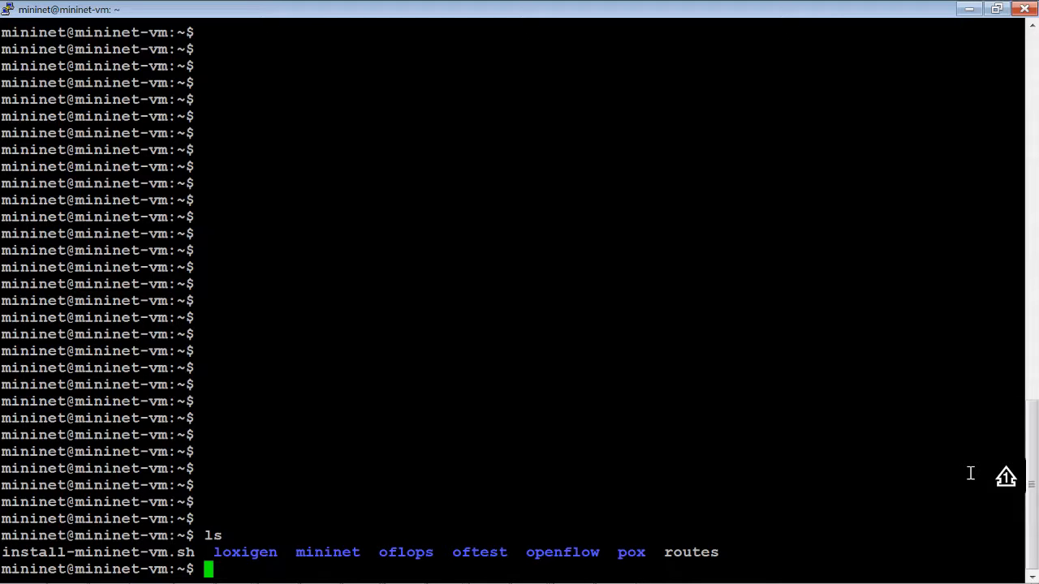
- Change into /home/cisco/py where the OSC_show.py and lsp scripts live
text(c)
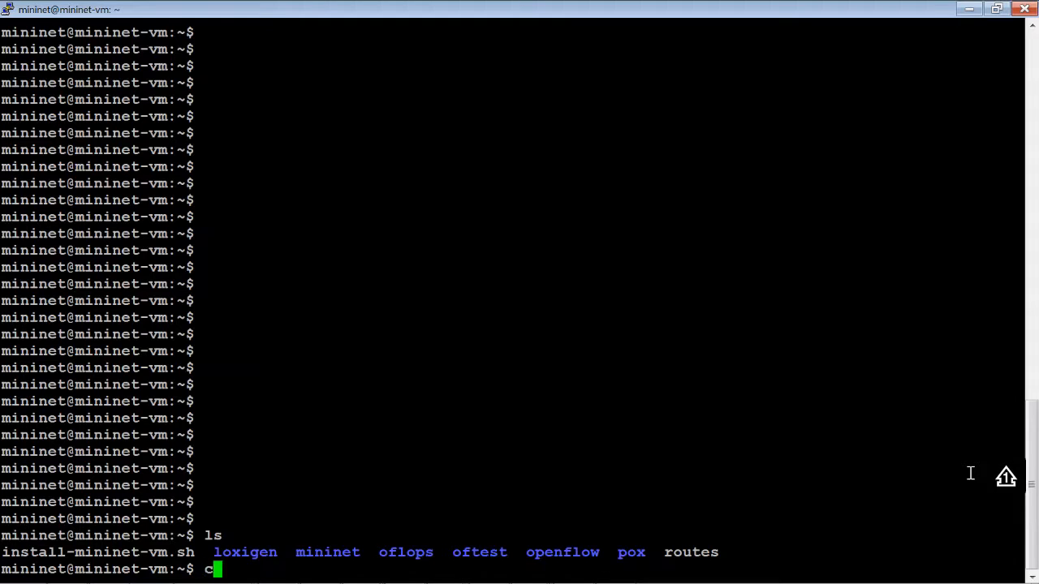
text(d /home)
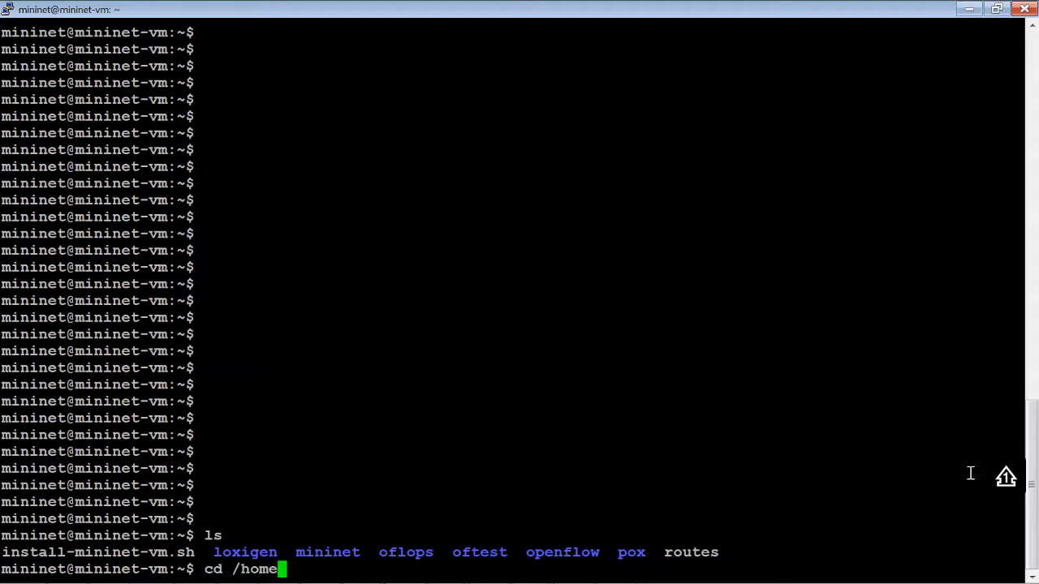
text(/cisco)
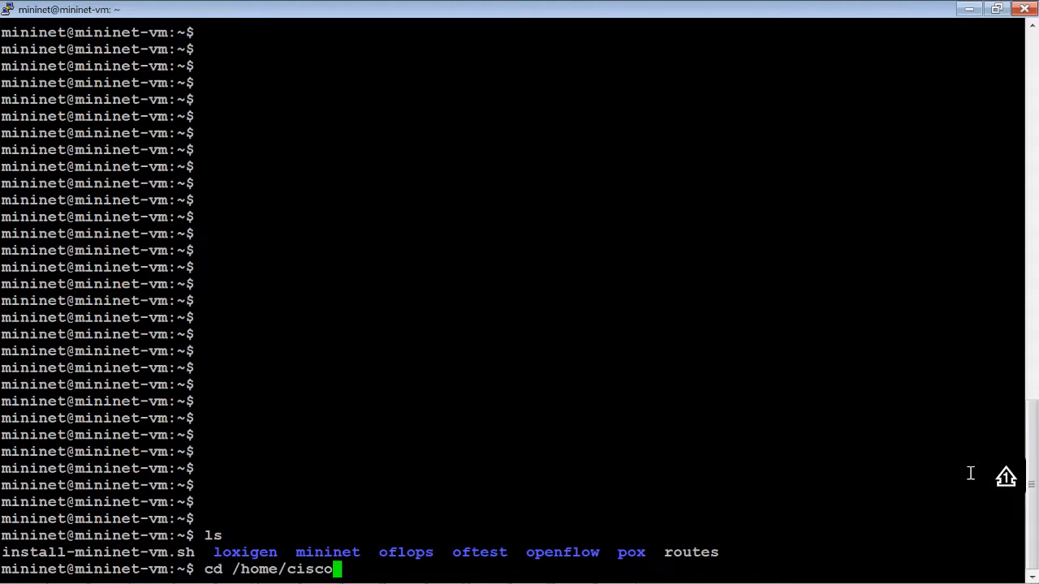
text(/py)
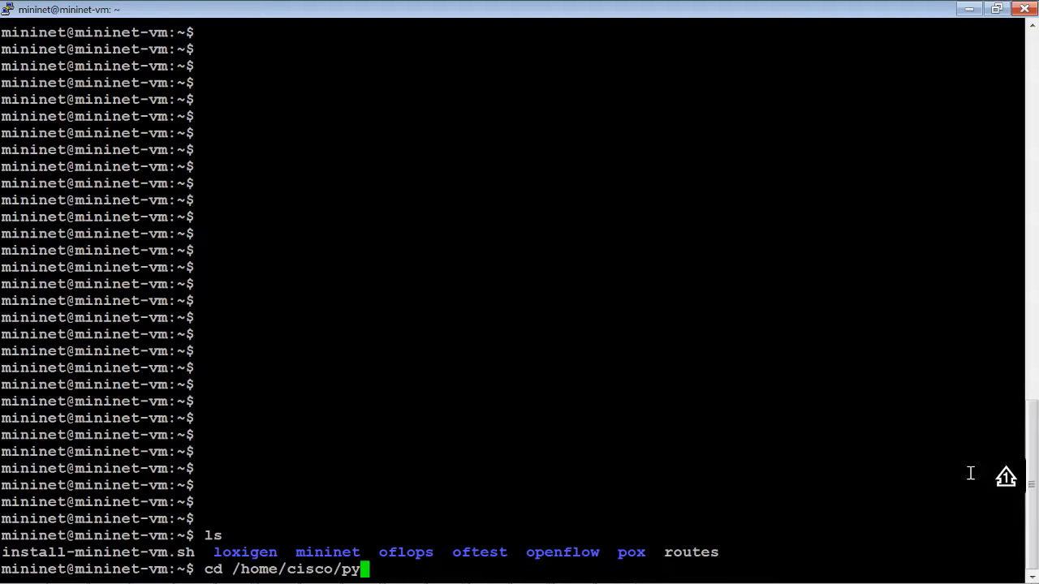
key(Return)
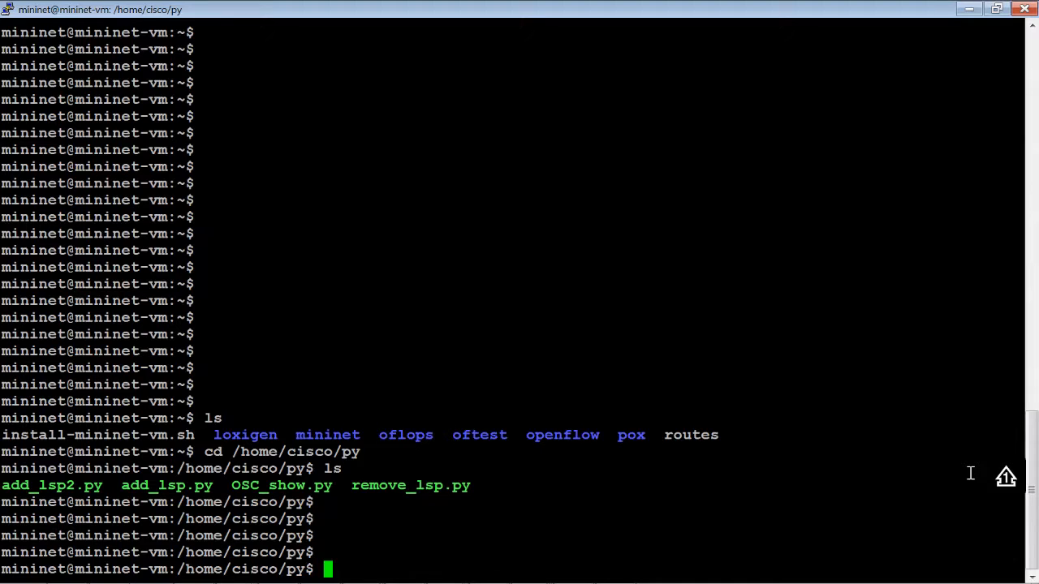
- Print OSC_show.py with sudo cat, showing its RESTCONF network-topology query and JSON formatting
text(sudo)
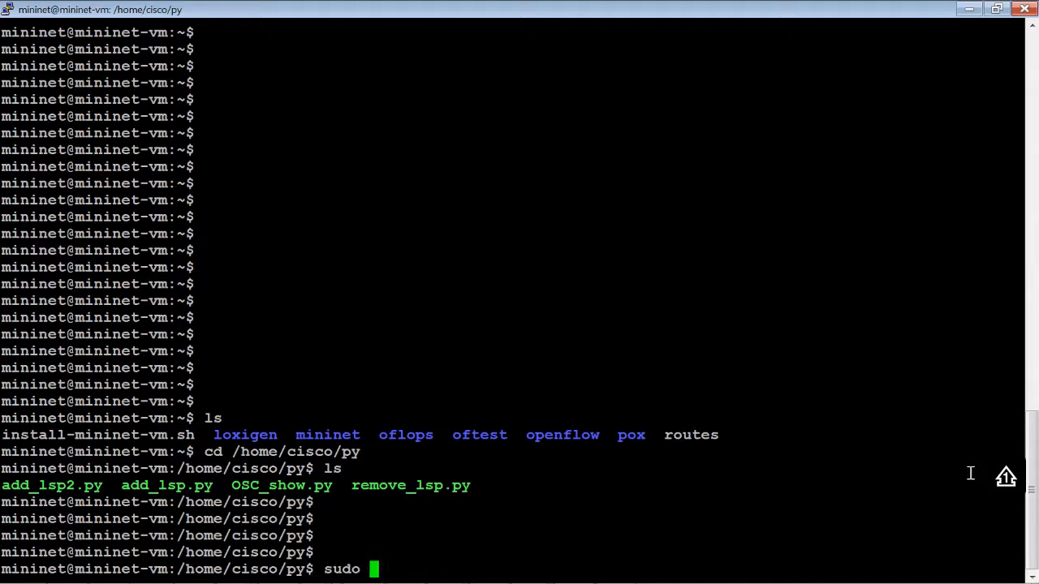
text(cat O)
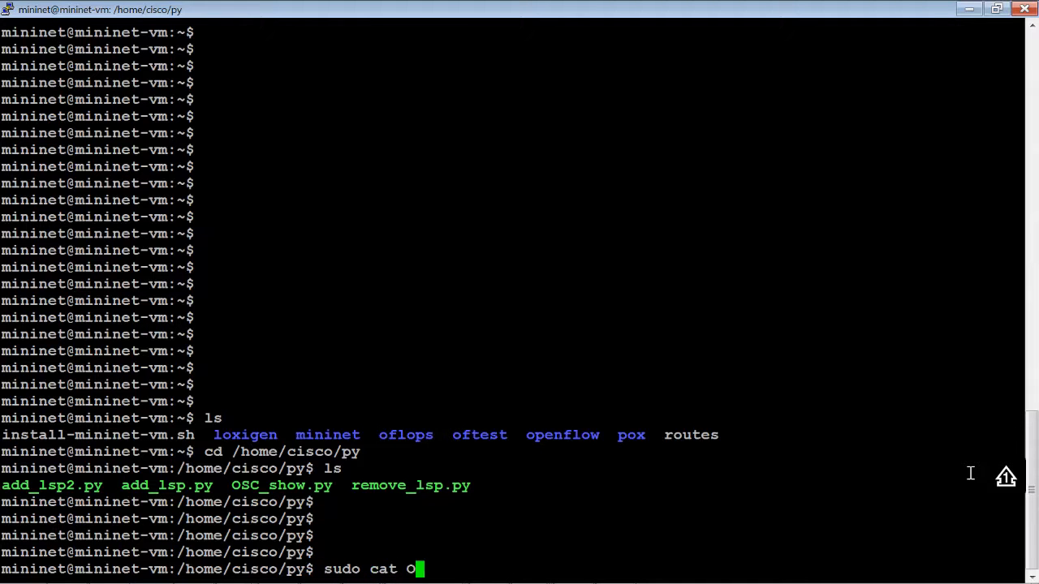
key(Return)
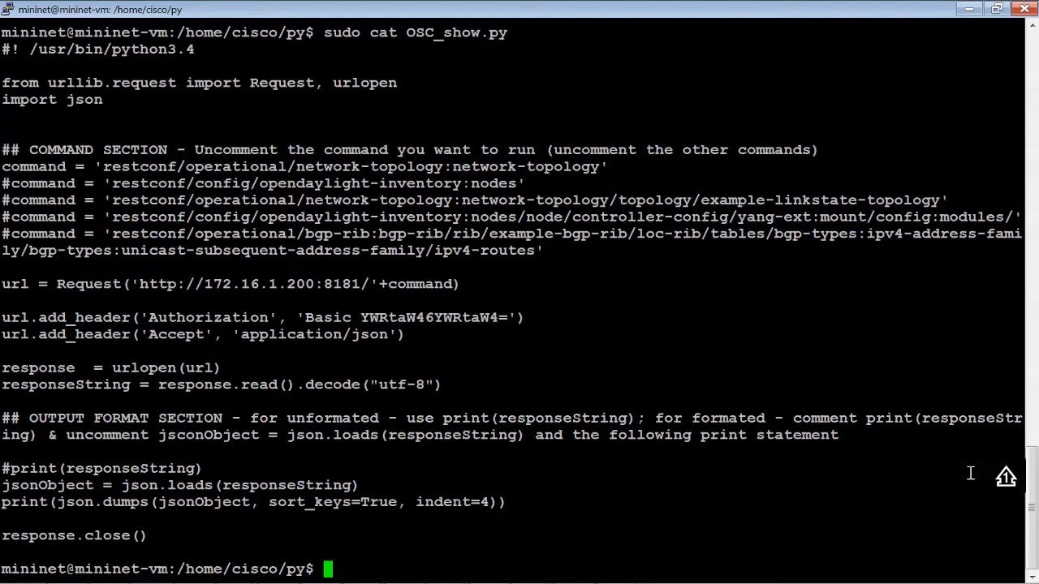
mouse_move(62, 202)
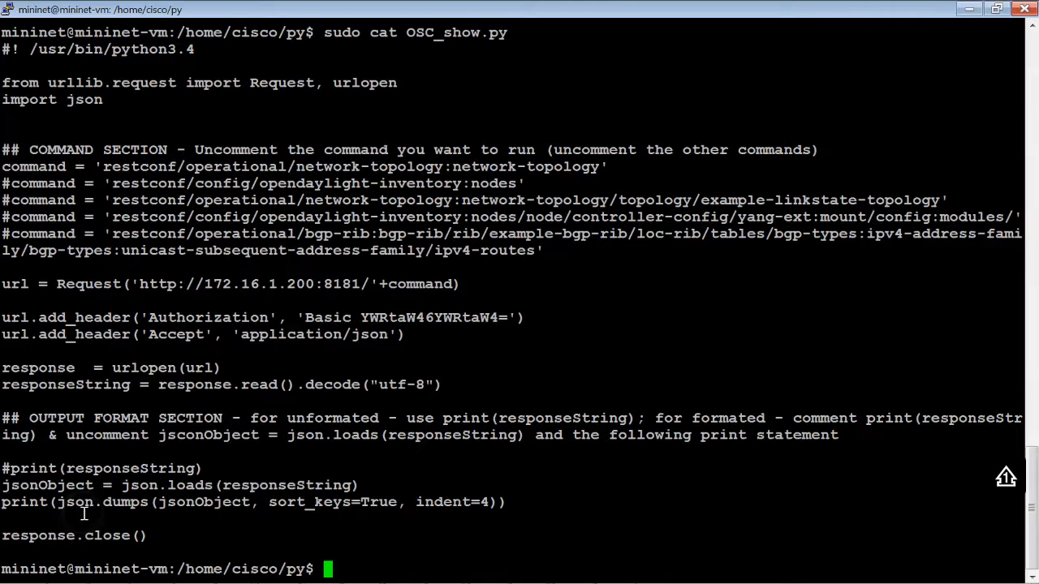
mouse_move(50, 377)
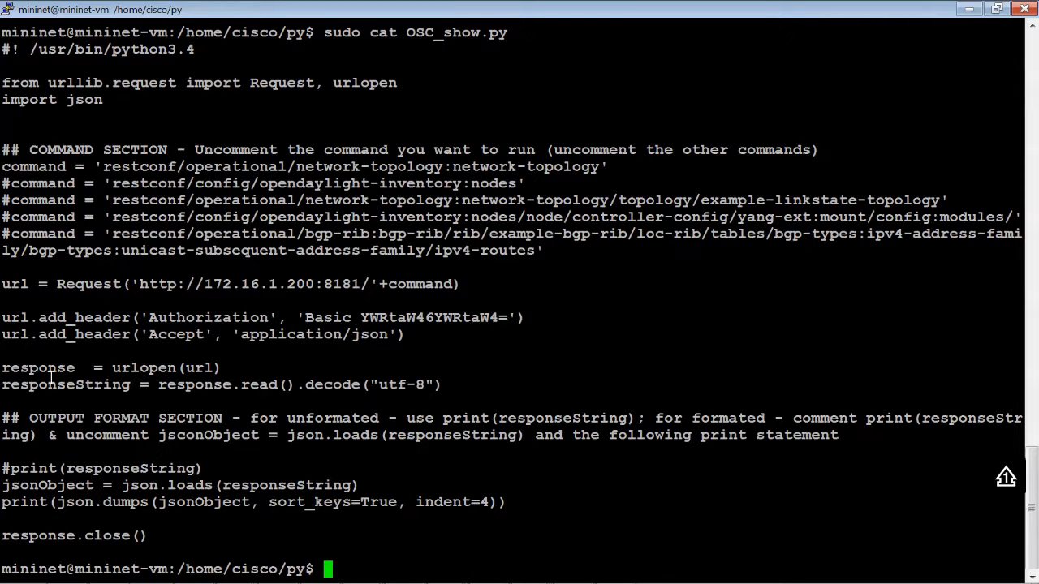
mouse_move(625, 364)
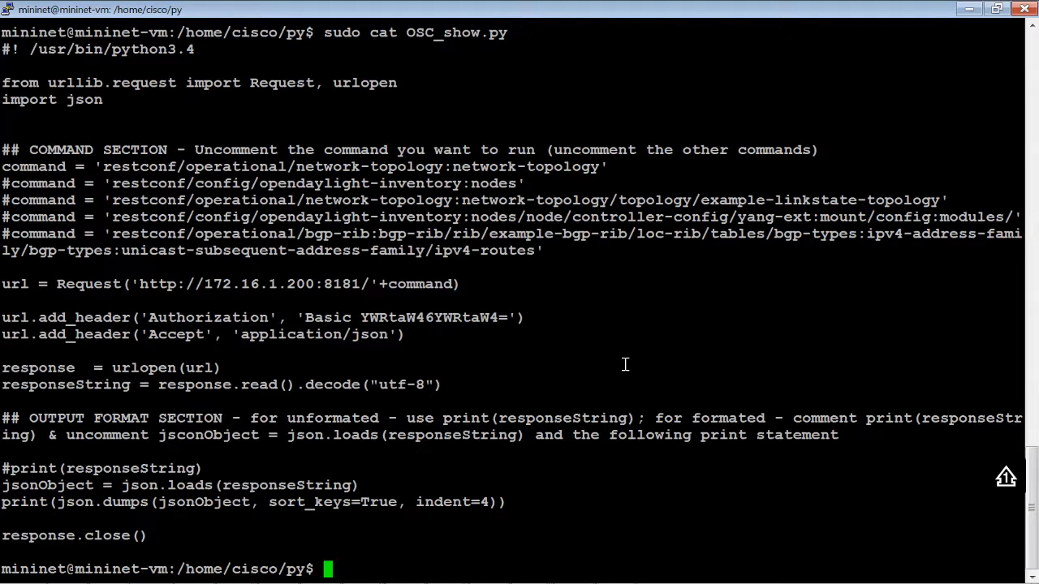
text(sudo cat OSC_show.py)
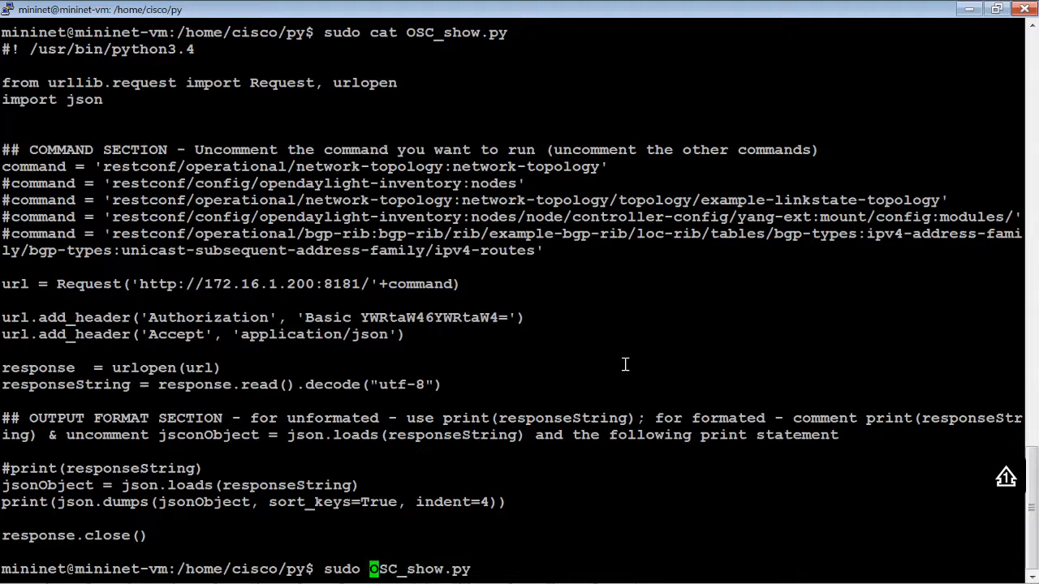
- In vi, uncomment print(responseString) and comment out the jsonObject and json.dumps lines
key(Return)
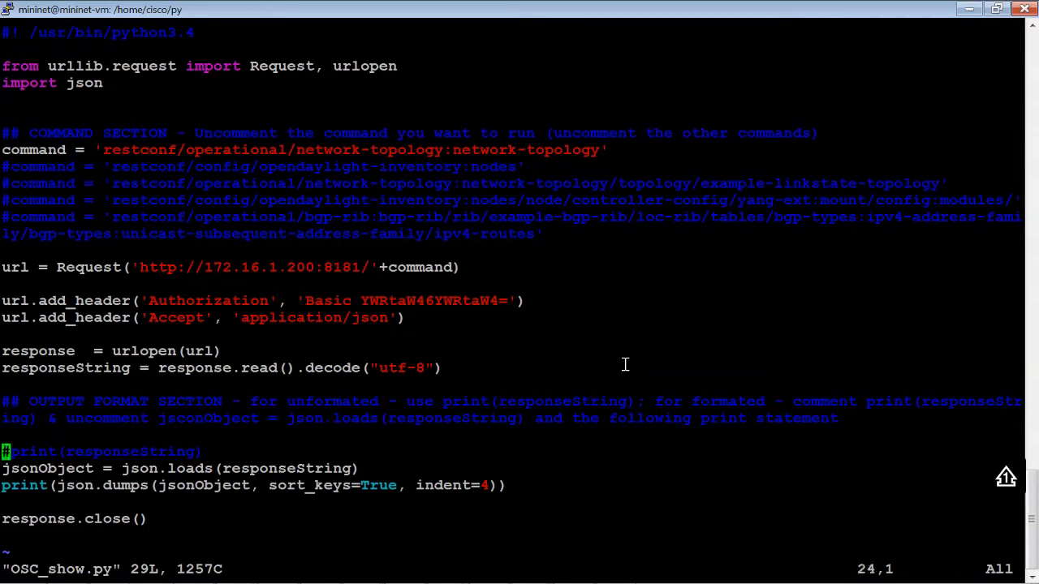
key(Down)
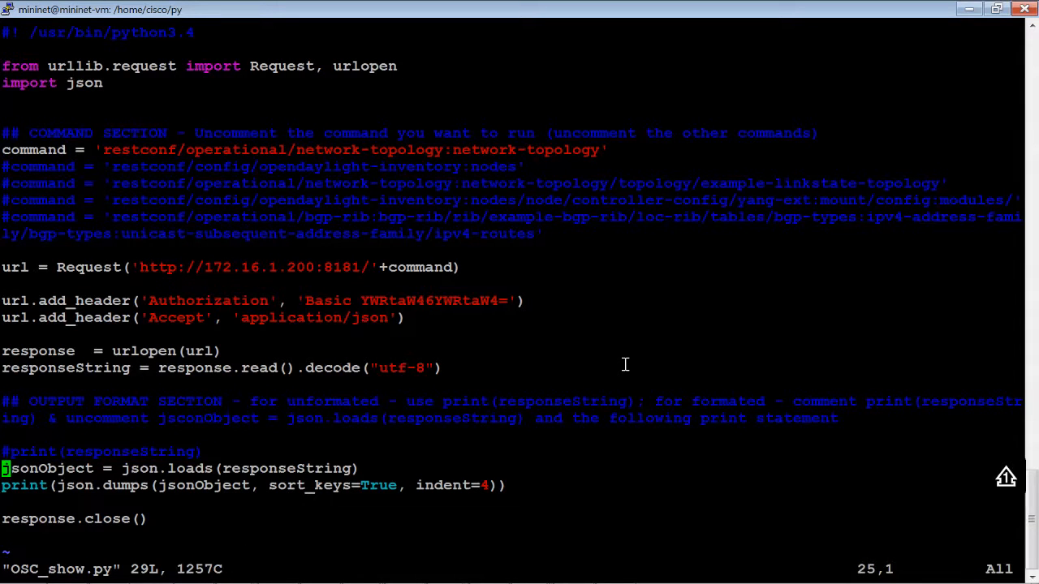
key(i)
text(#)
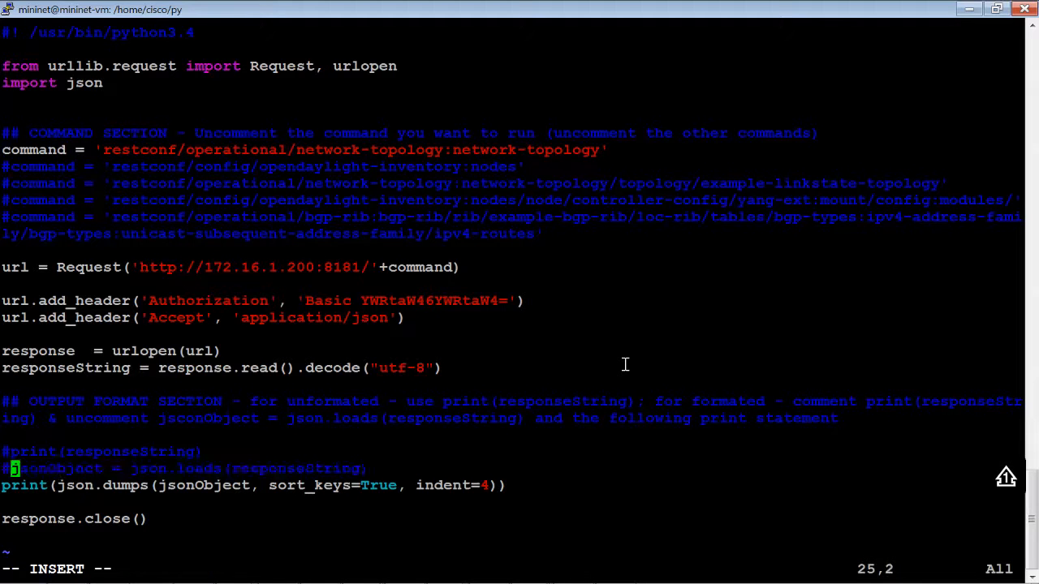
key(Down)
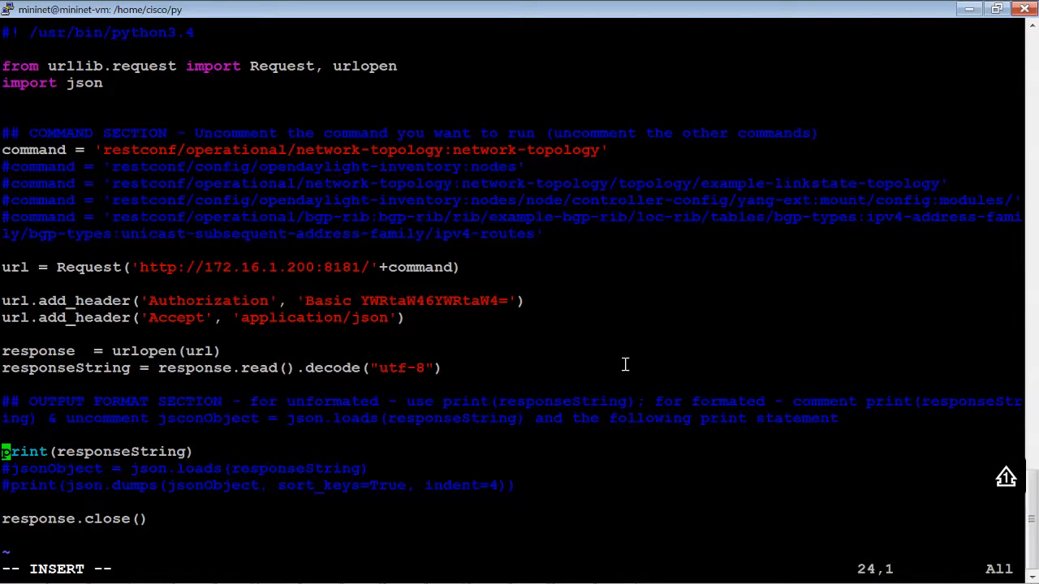
text(y)
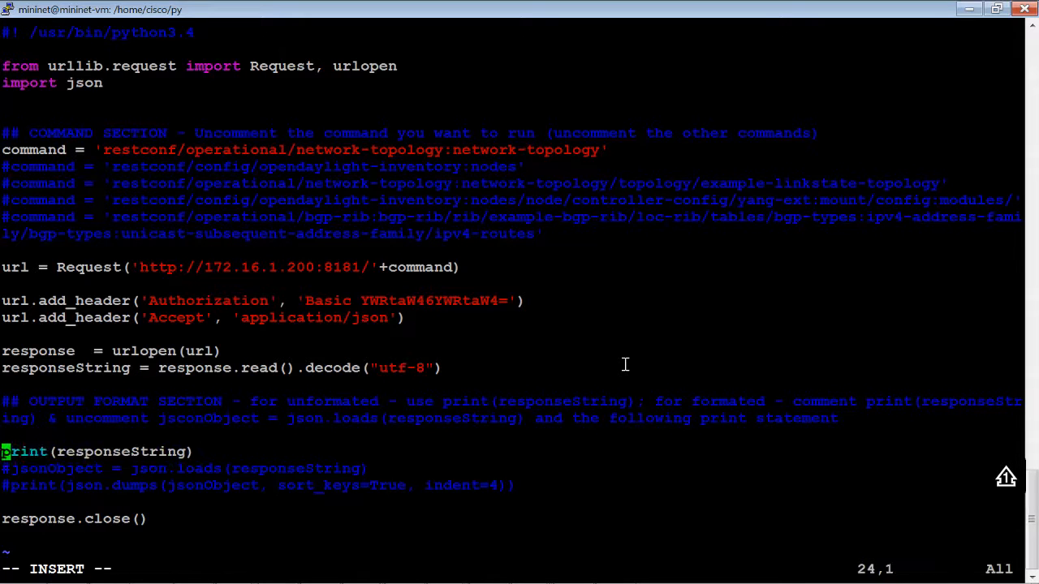
- Save OSC_show.py and exit vi with :wq!
key(Escape)
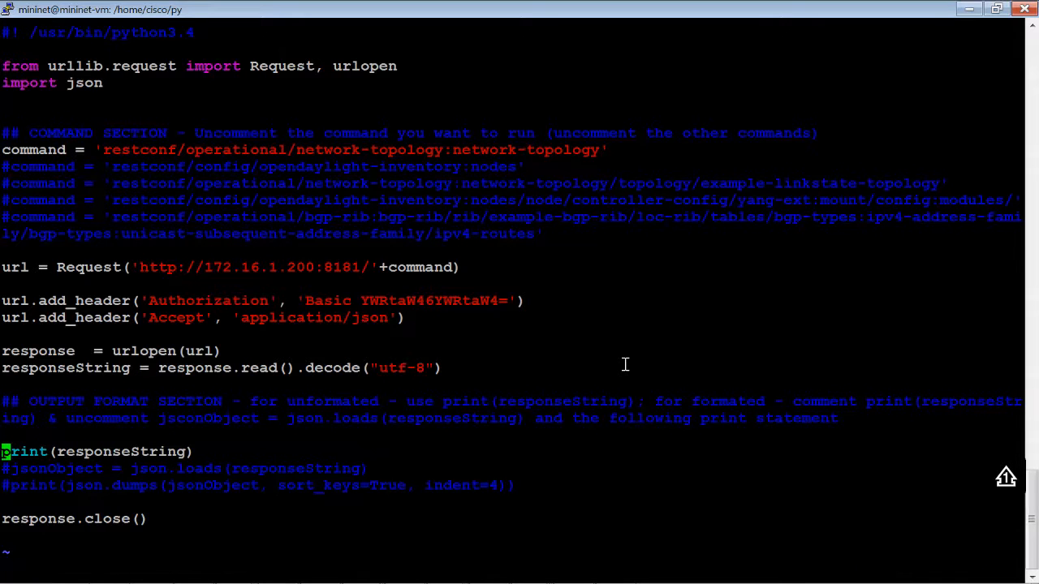
text(:wq!)
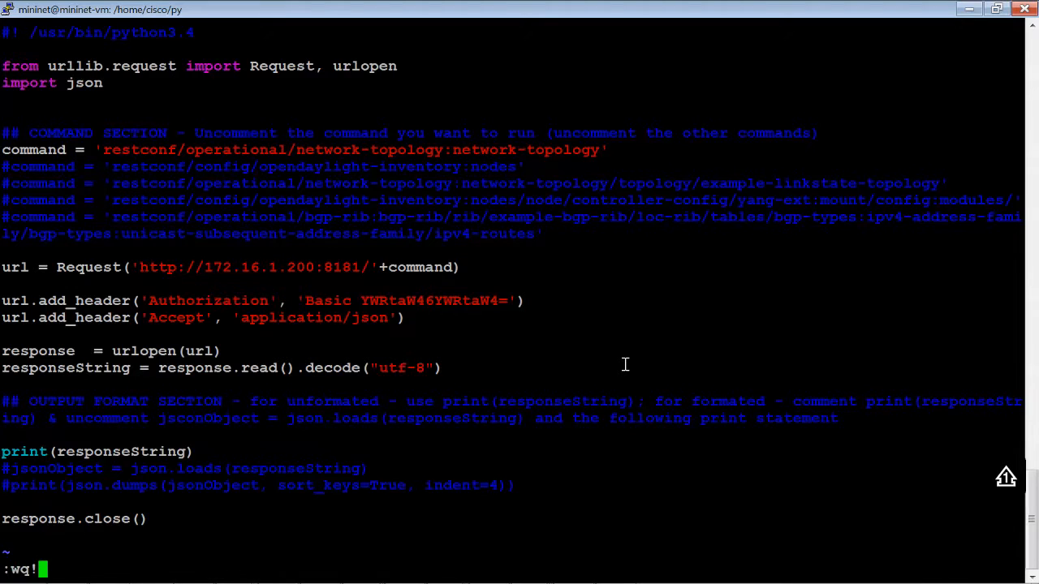
key(Return)
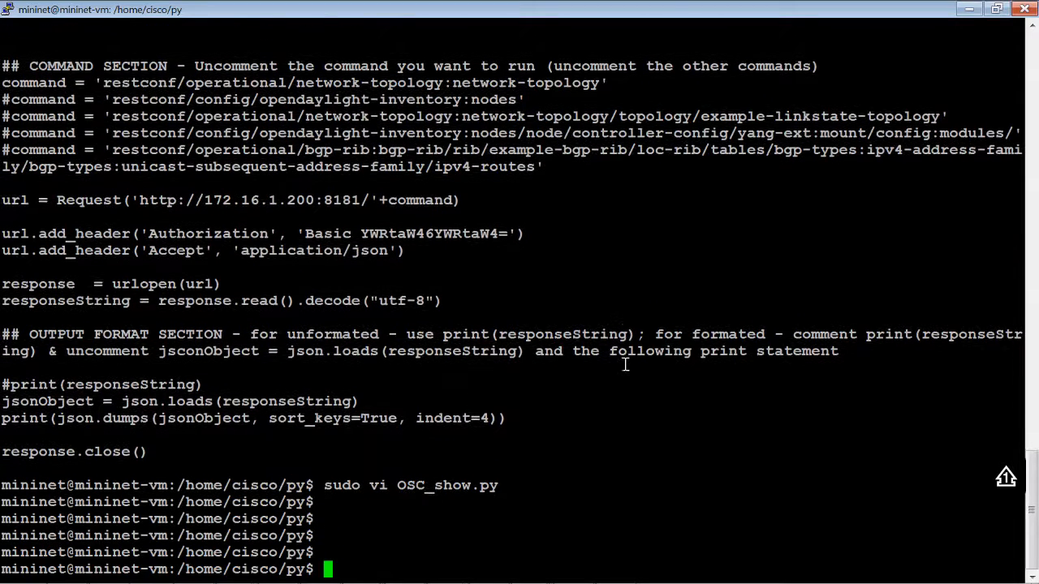
- Reprint OSC_show.py, highlighting the interpreter path, confirming raw response printing is active
text(sudo cat OSC_show.py)
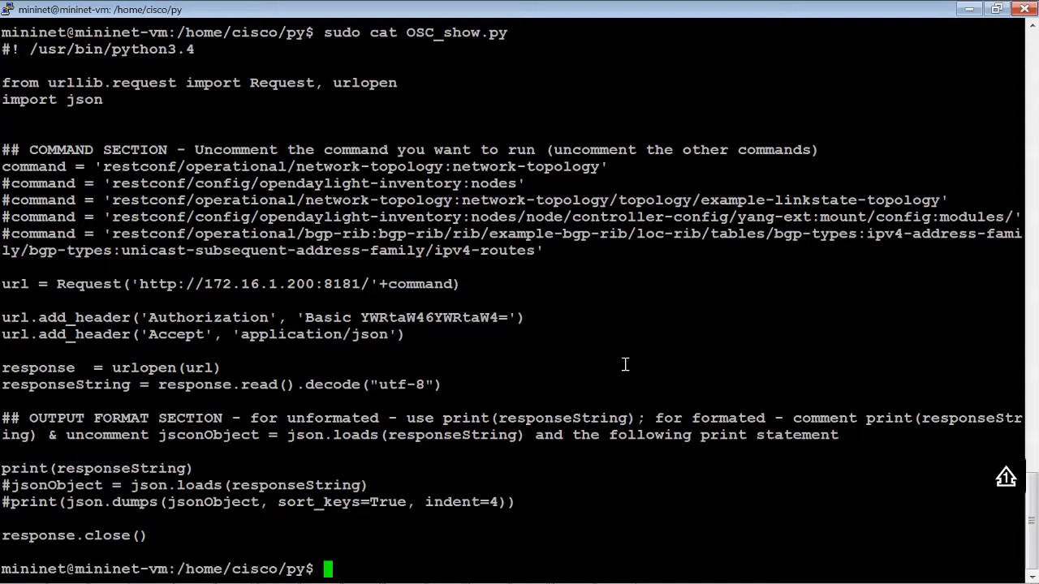
mouse_move(276, 163)
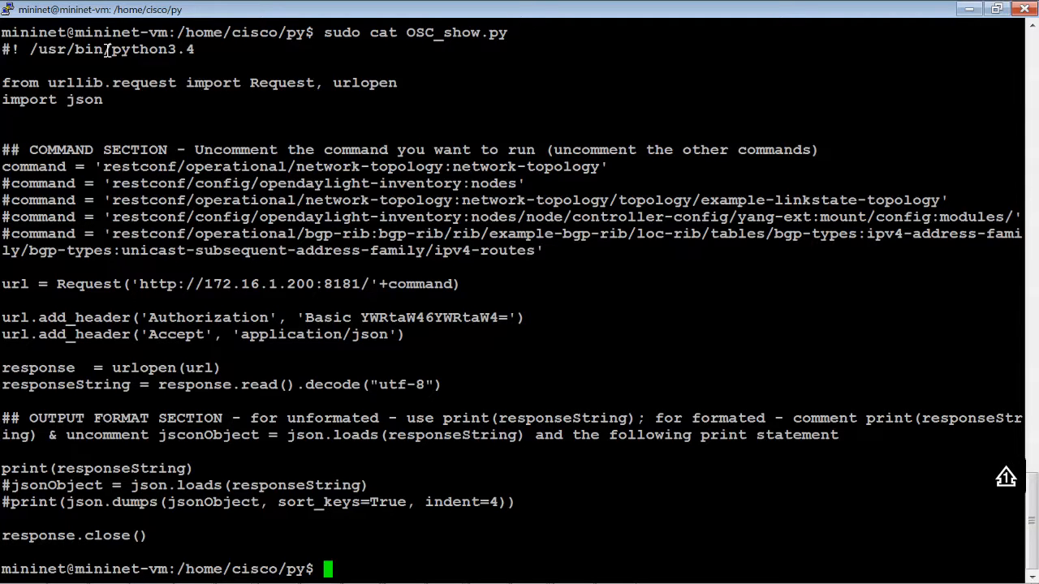
double_click(129, 48)
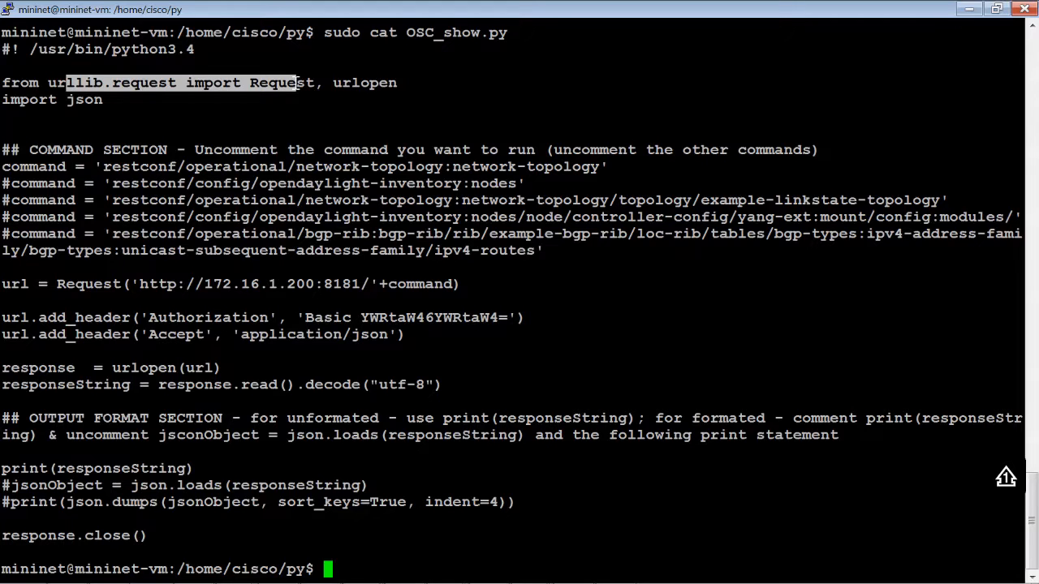
mouse_move(274, 130)
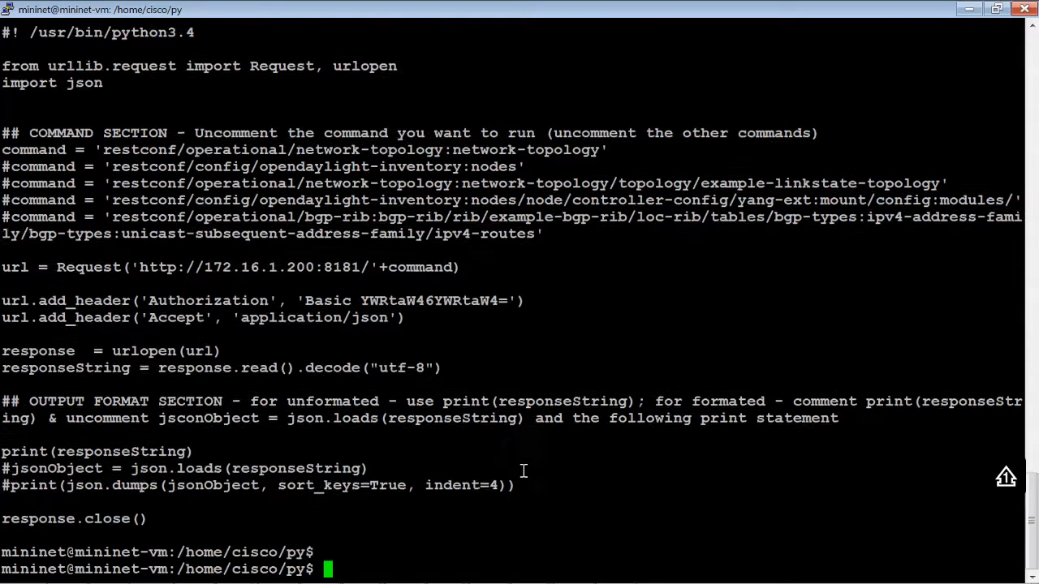
scroll(down, 3)
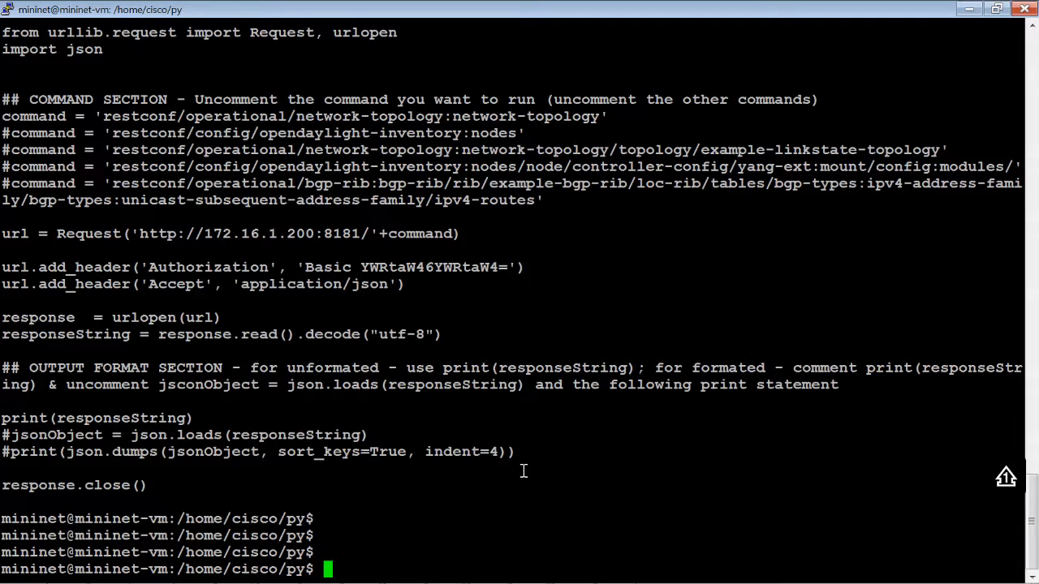
- Run sudo ./OSC_show.py to print the raw topology JSON, then start reopening it in vi
text(sudo .)
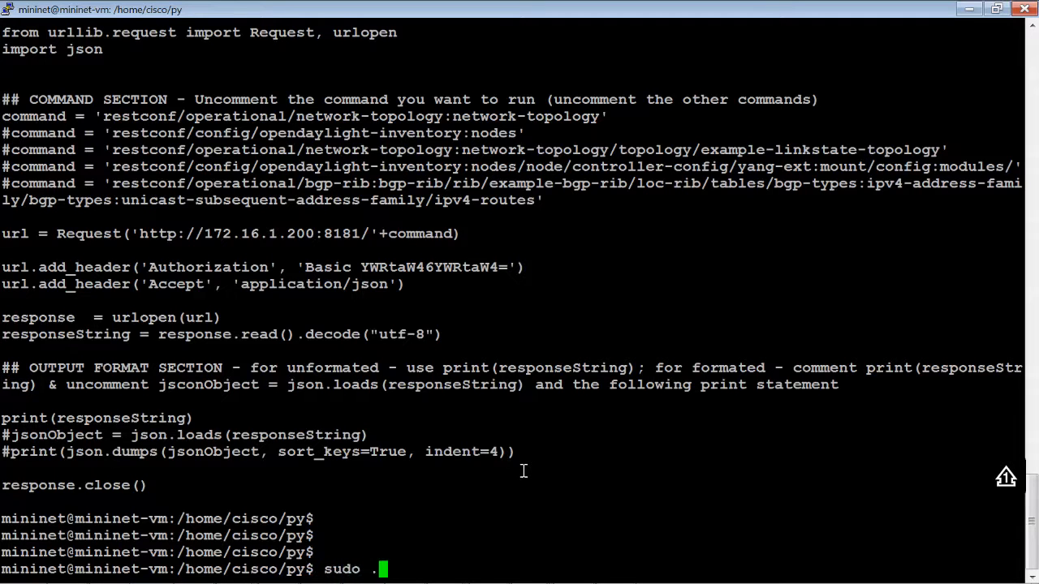
key(Return)
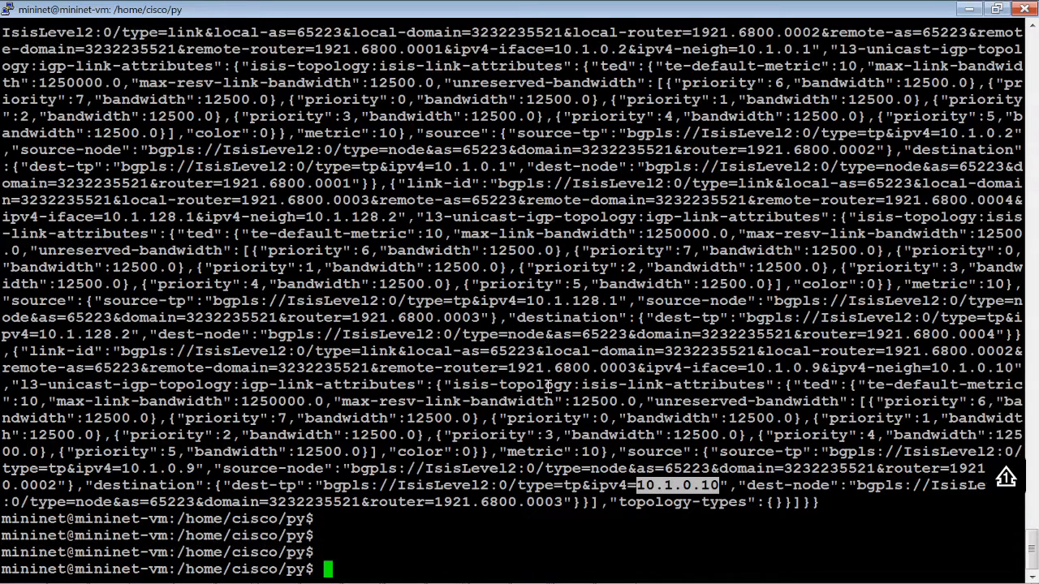
text(sudo vi OSC_show.py)
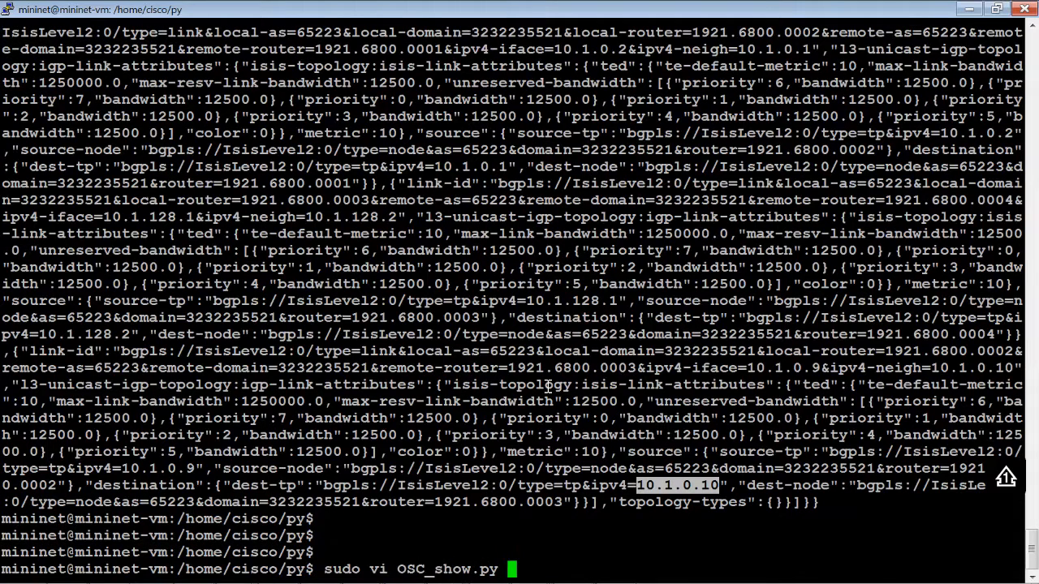
- In vi, remove the # before the print(json.dumps(...)) line and save with :wq
key(Return)
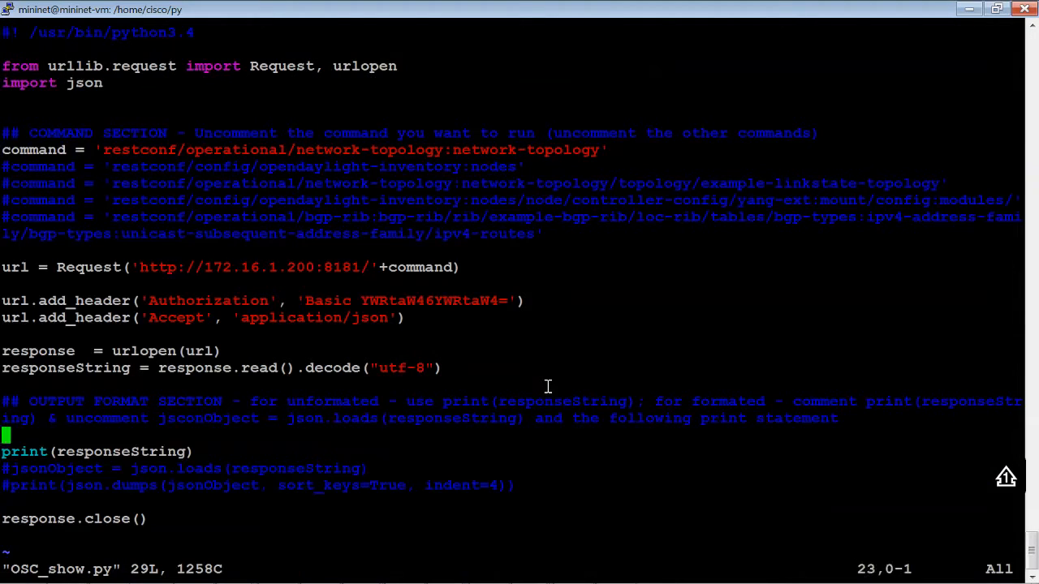
key(Down)
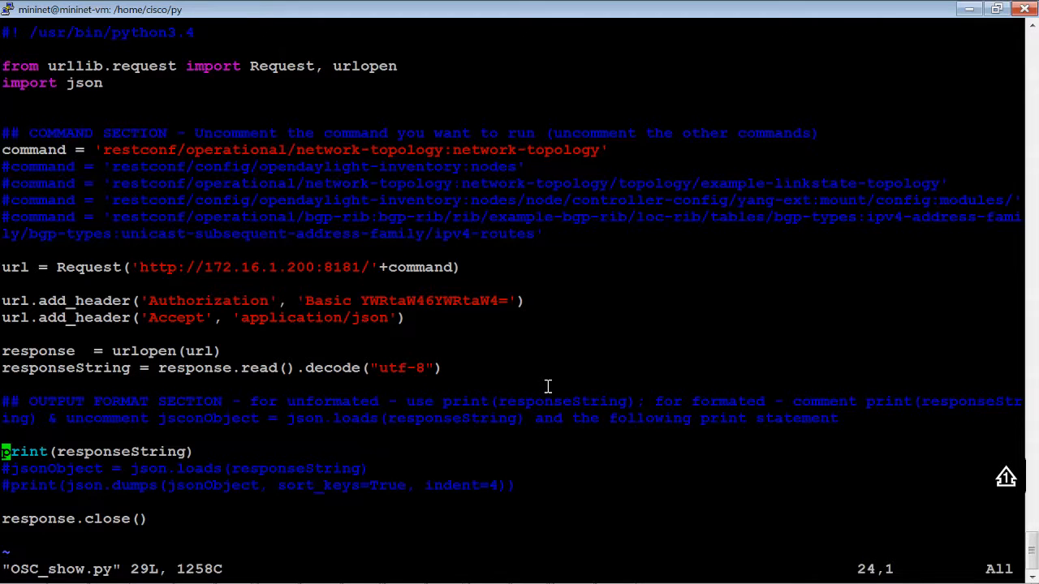
key(i)
text(#)
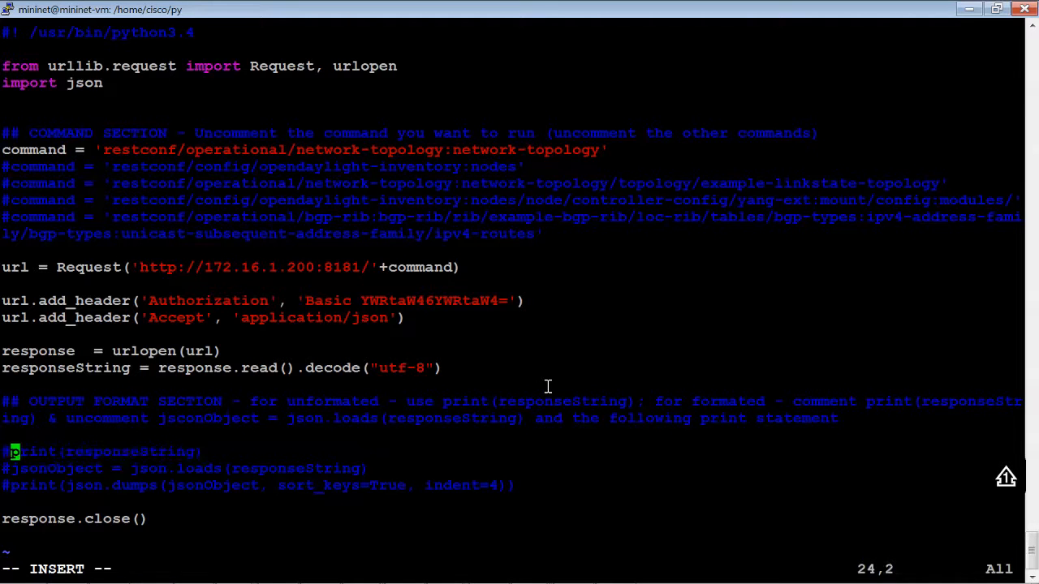
key(Down)
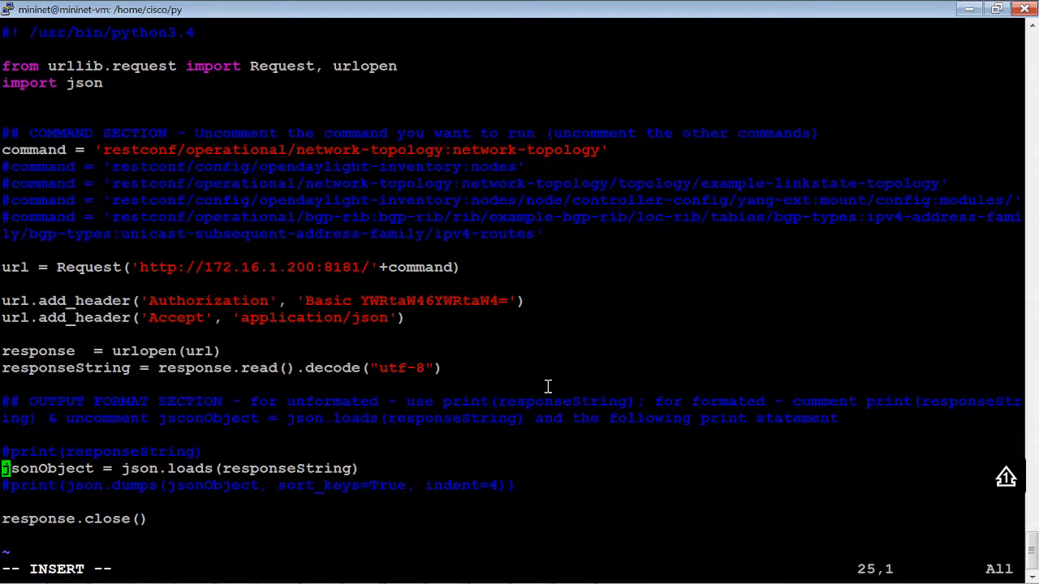
key(Down)
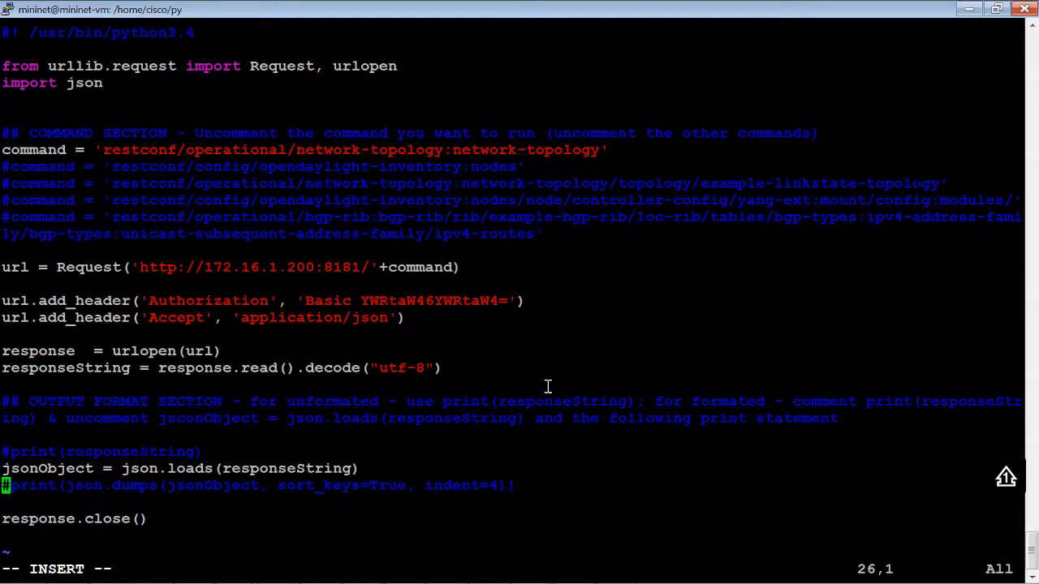
key(Right)
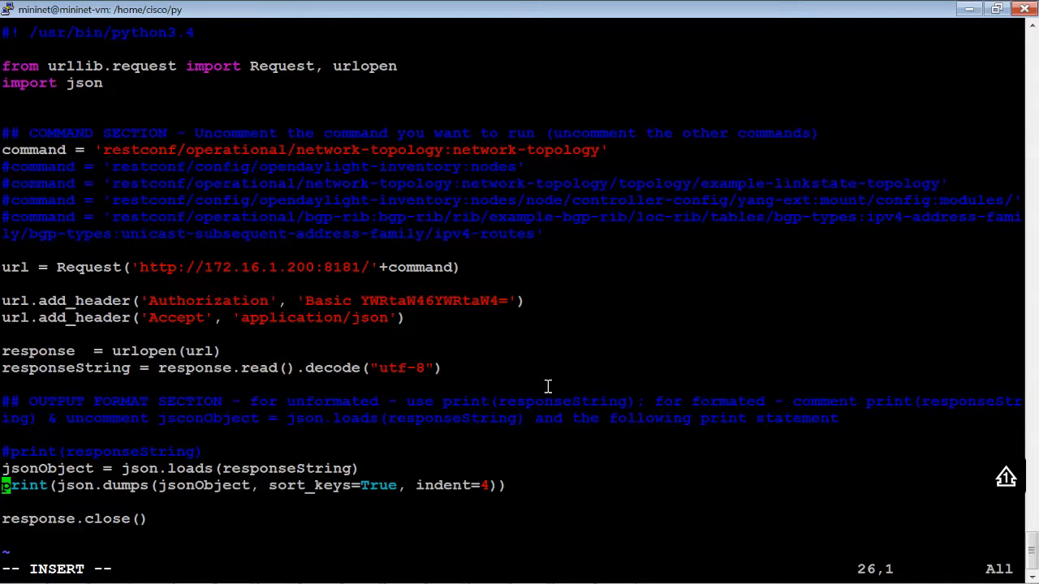
mouse_move(364, 420)
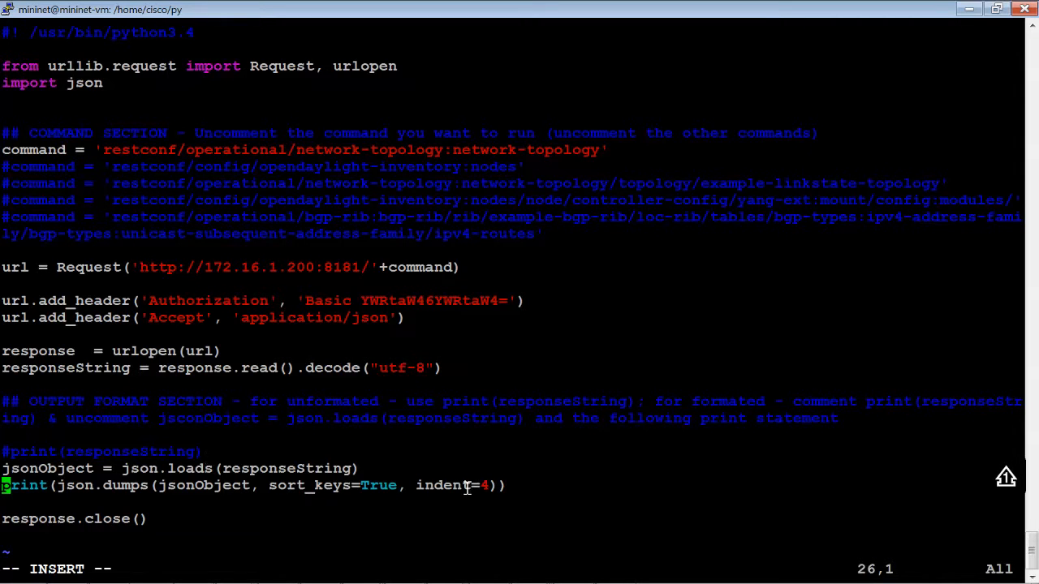
key(BackSpace)
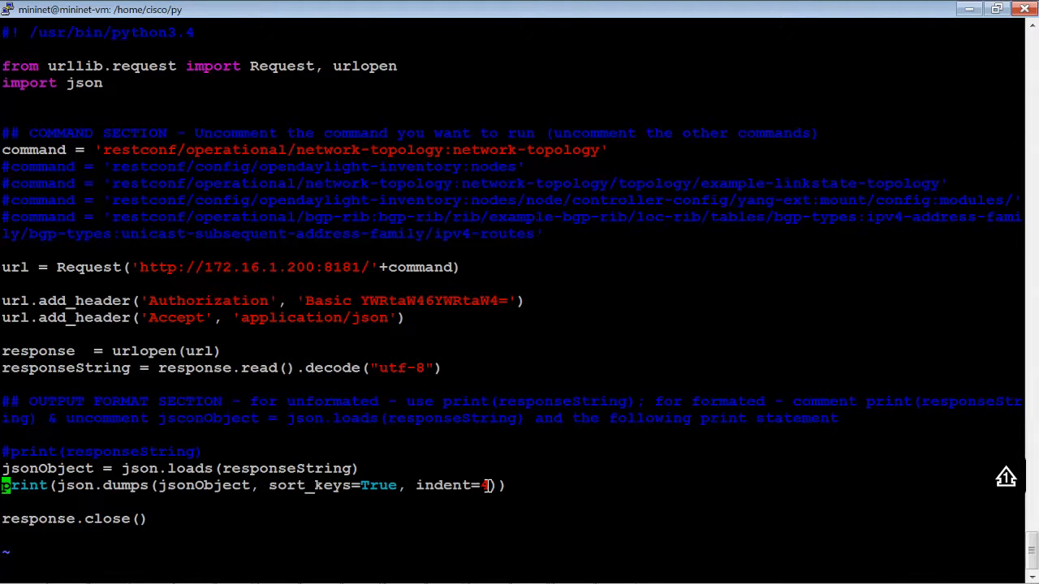
text(:wq)
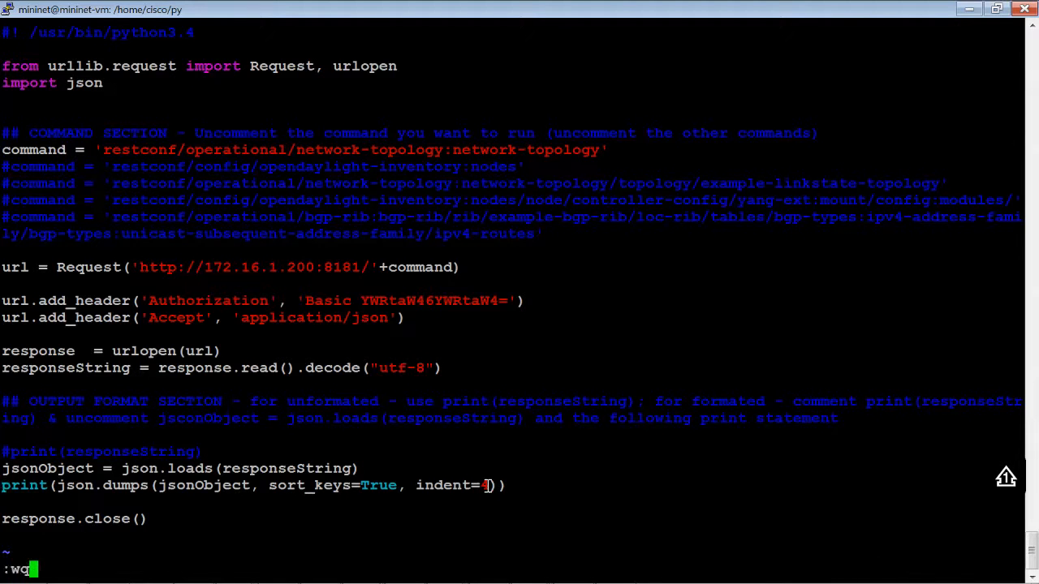
key(Return)
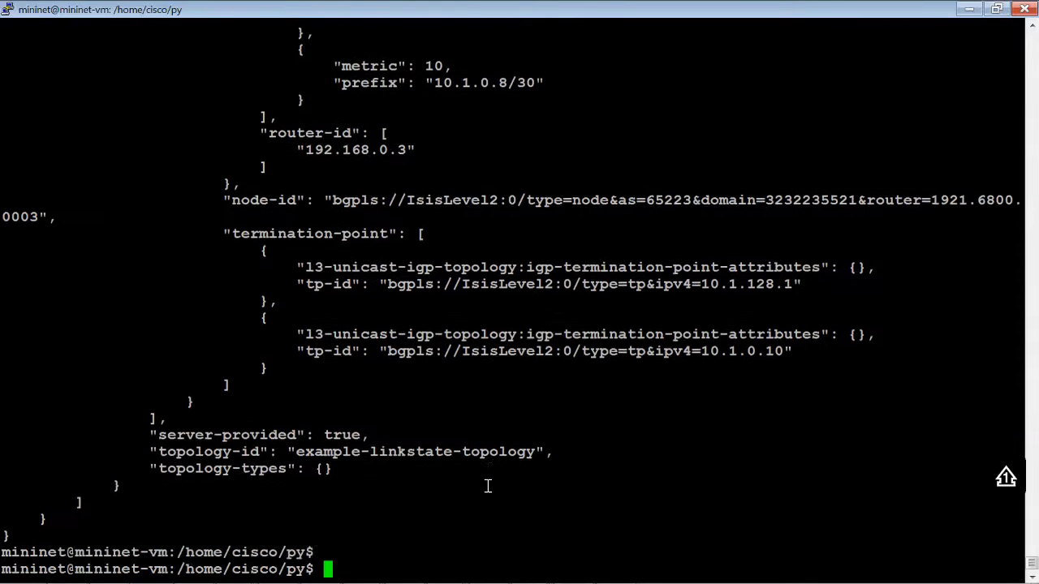
- Run sudo ./OSC_show.py | more and page through the indented topology JSON to the end
text(sudo ./OSC_show.py | more)
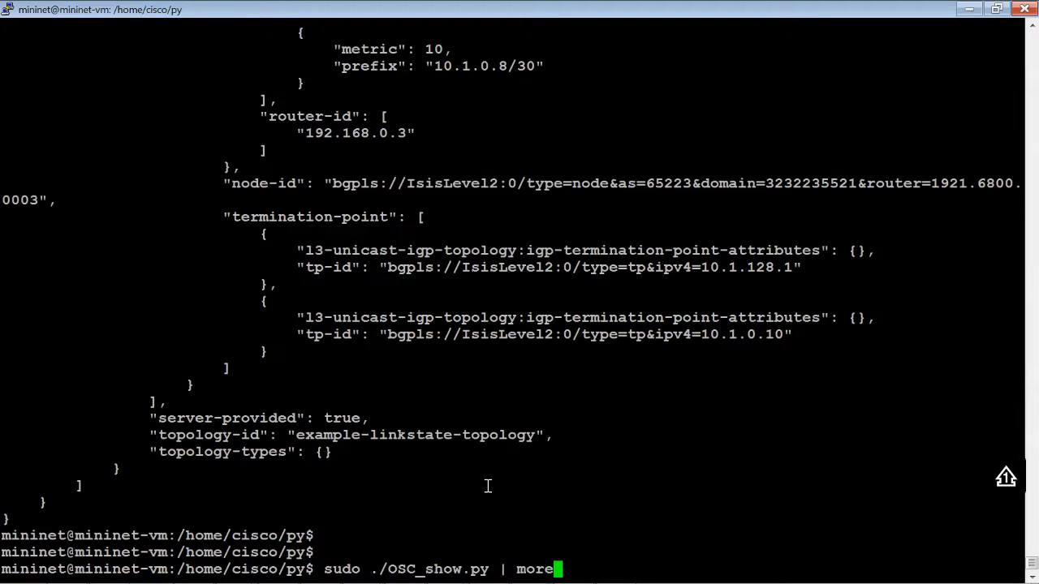
key(Return)
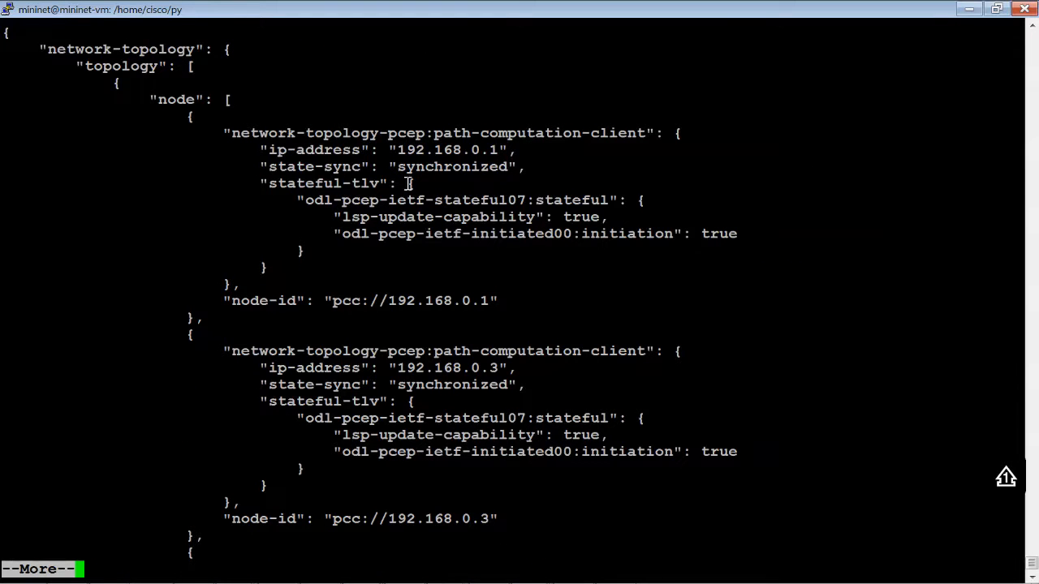
mouse_move(455, 121)
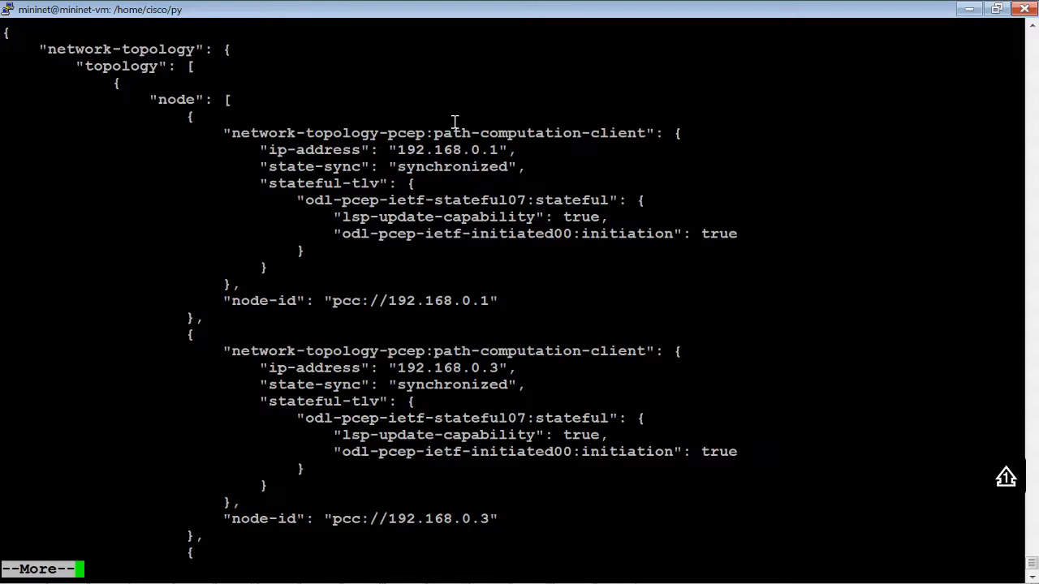
mouse_move(354, 145)
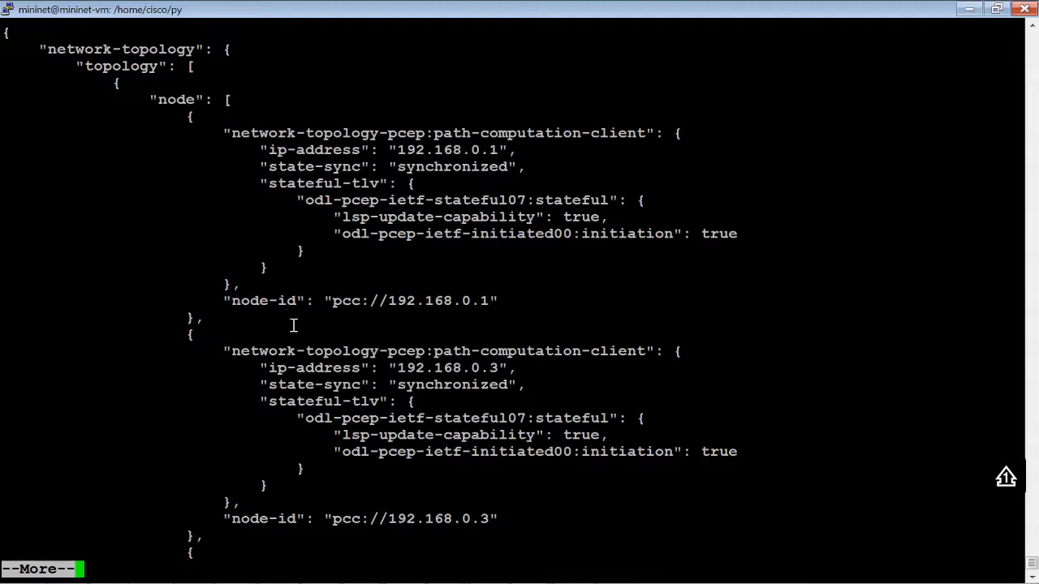
mouse_move(455, 490)
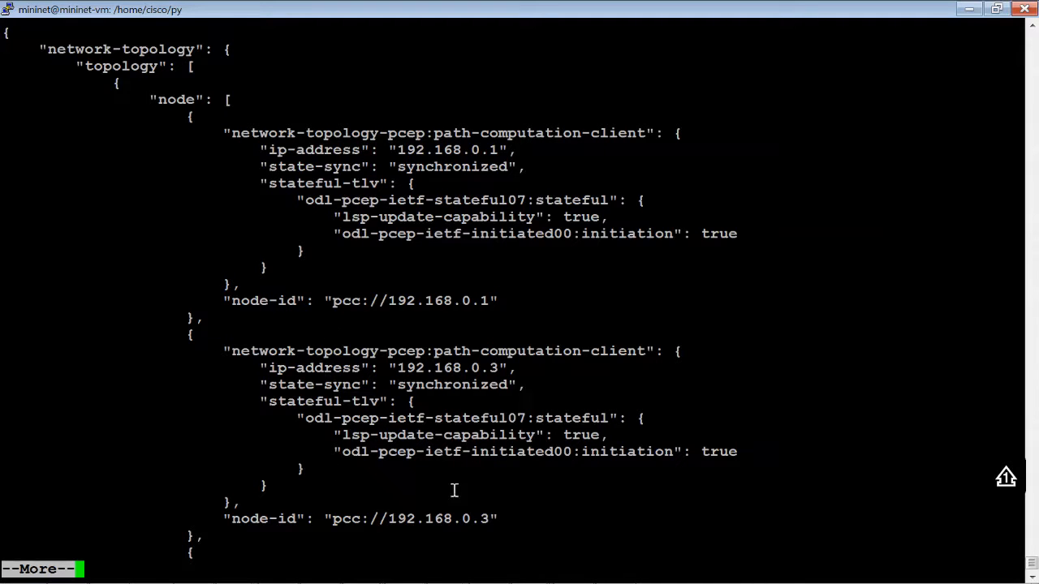
mouse_move(500, 496)
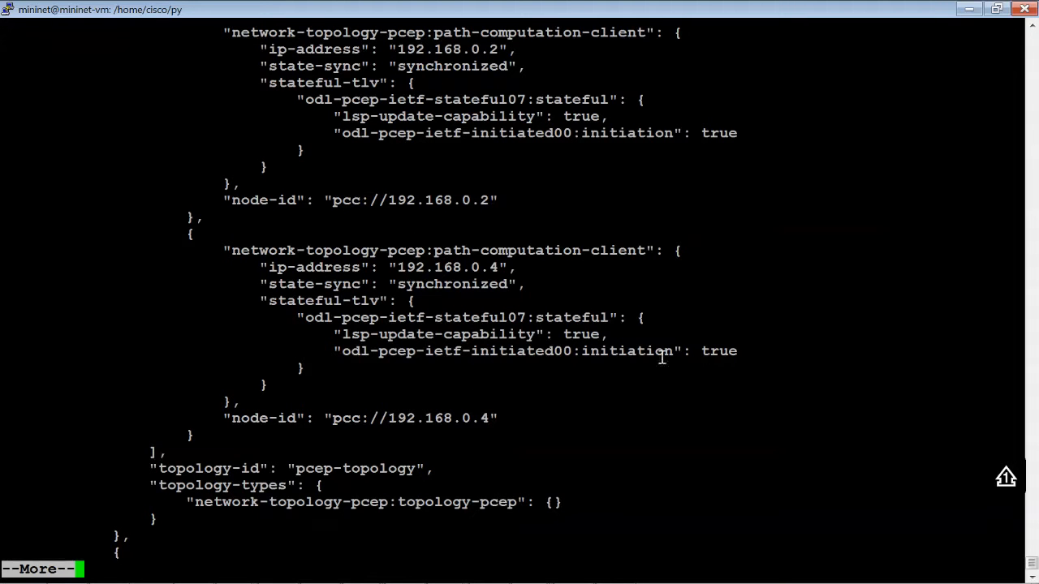
mouse_move(296, 299)
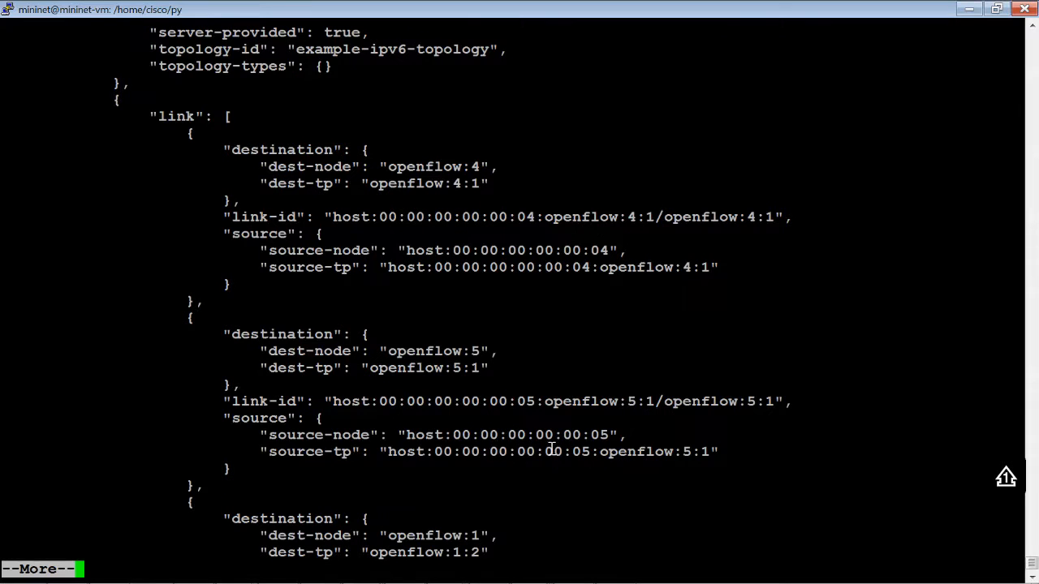
mouse_move(388, 442)
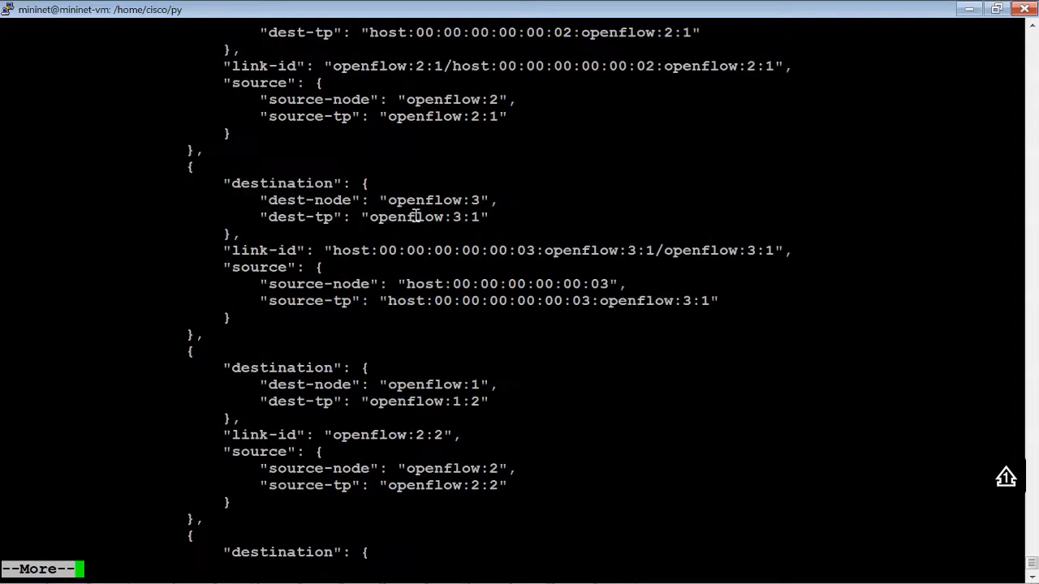
scroll(down, 3)
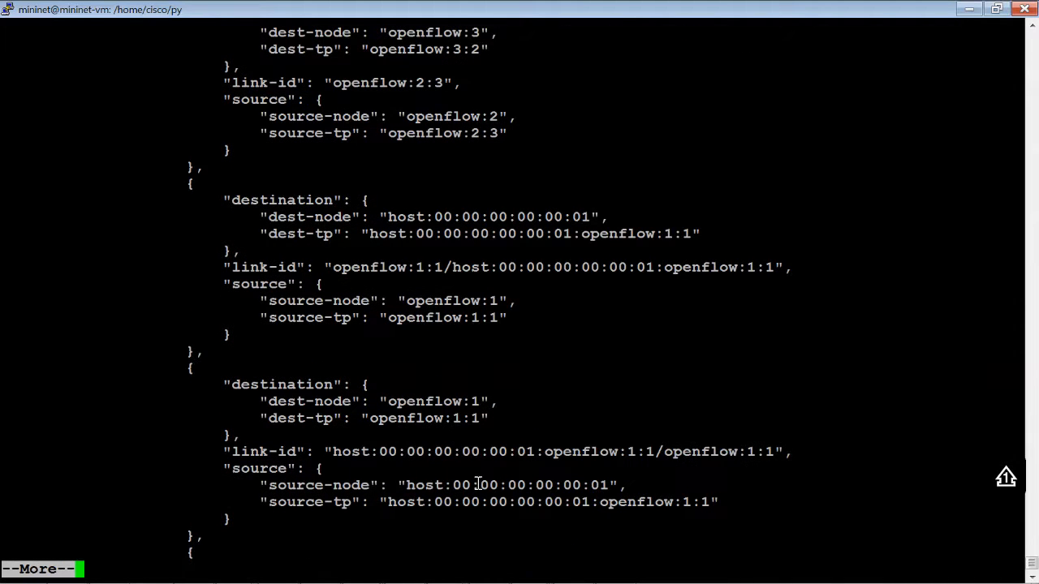
scroll(down, 3)
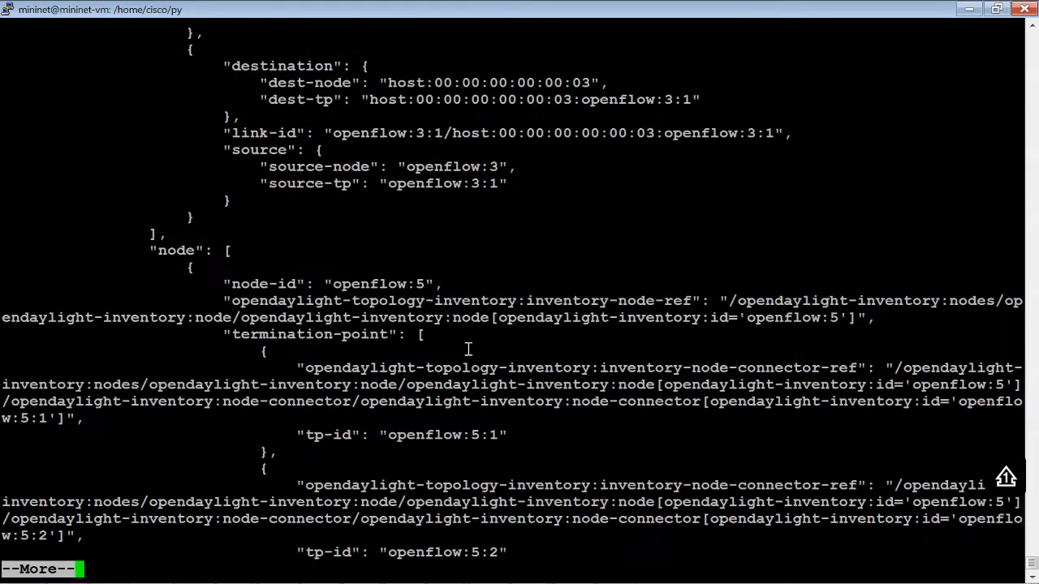
mouse_move(415, 405)
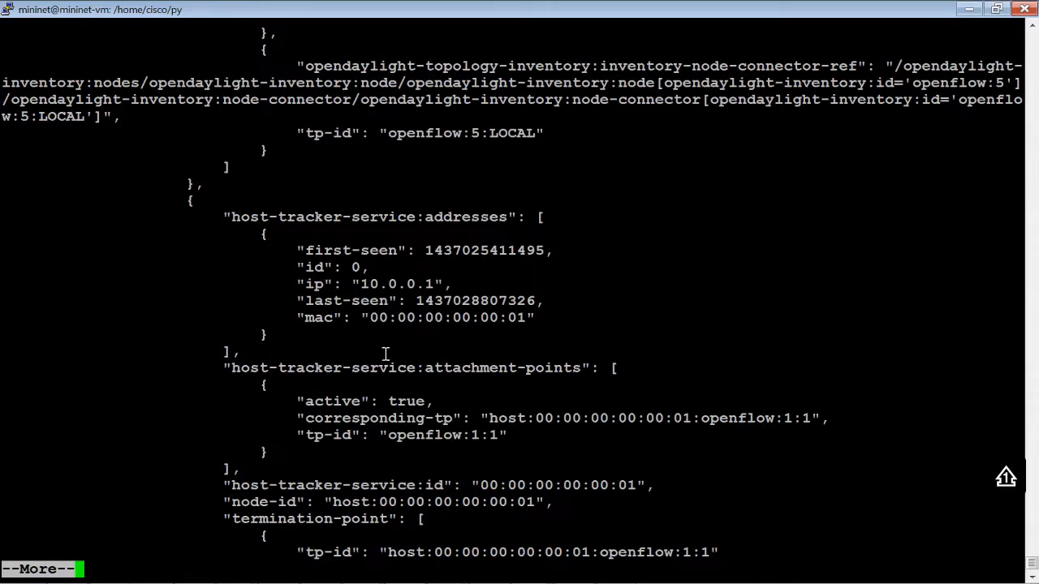
scroll(down, 3)
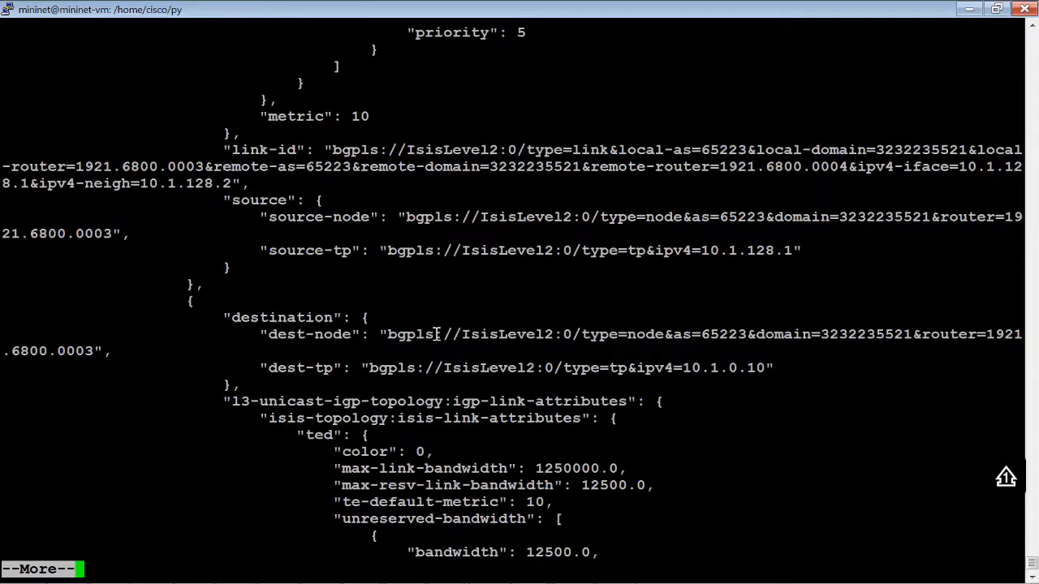
key(space)
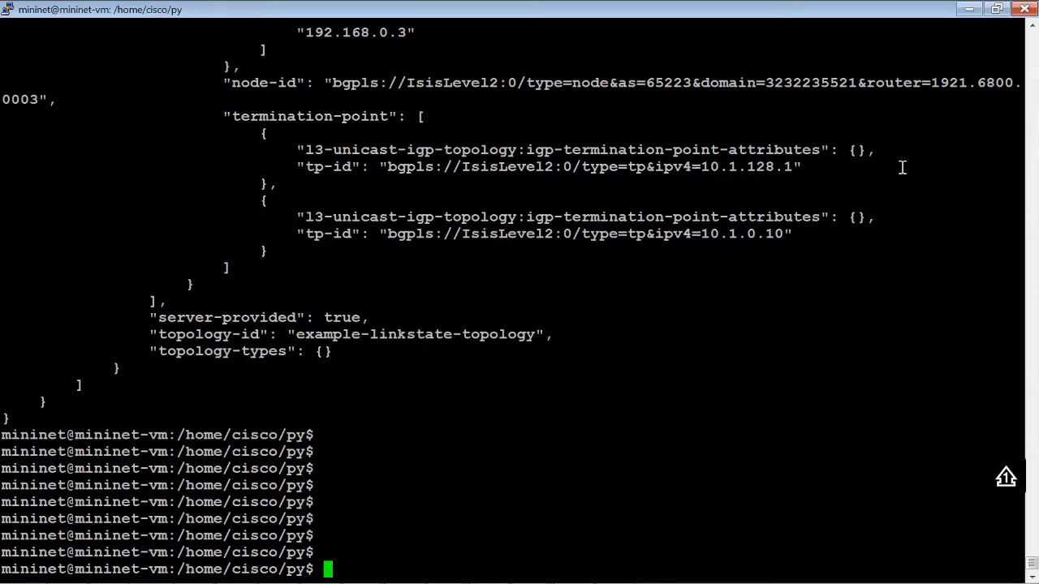
- In vi, comment out the network-topology command, enable the opendaylight-inventory nodes line, and save with :wq!
text(sudo ./OSC_show.py | more)
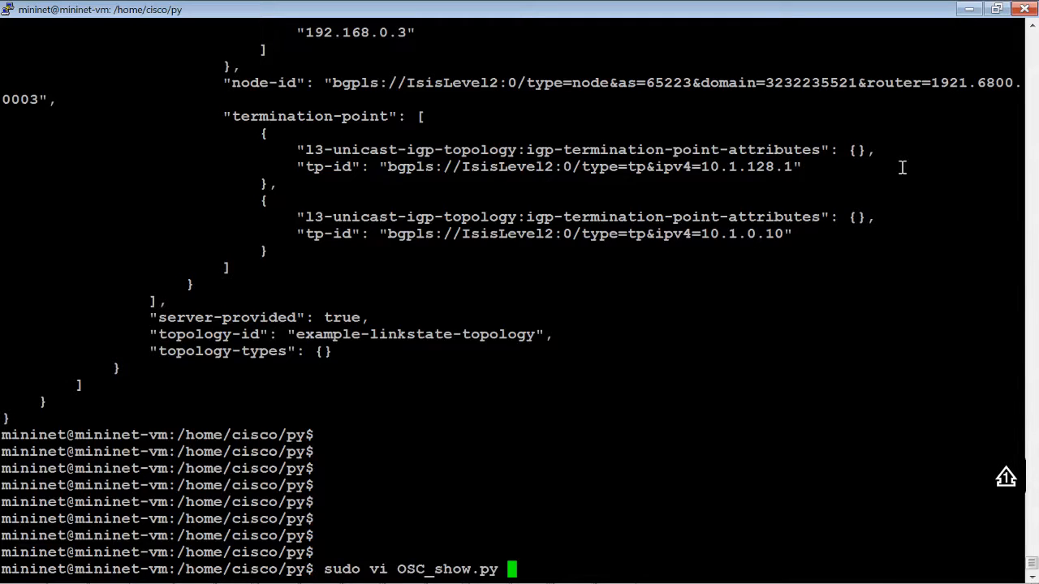
key(Return)
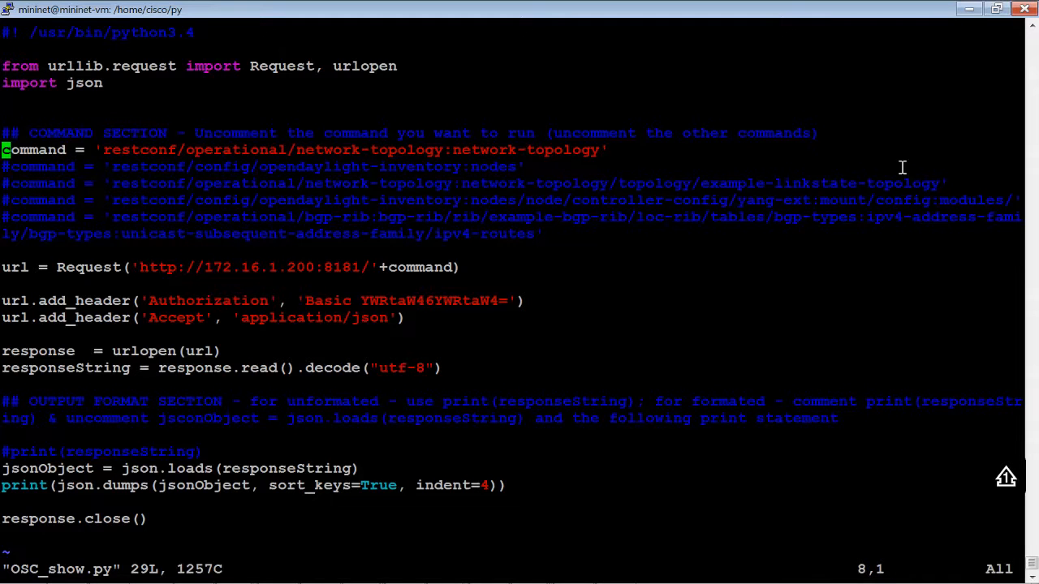
key(i)
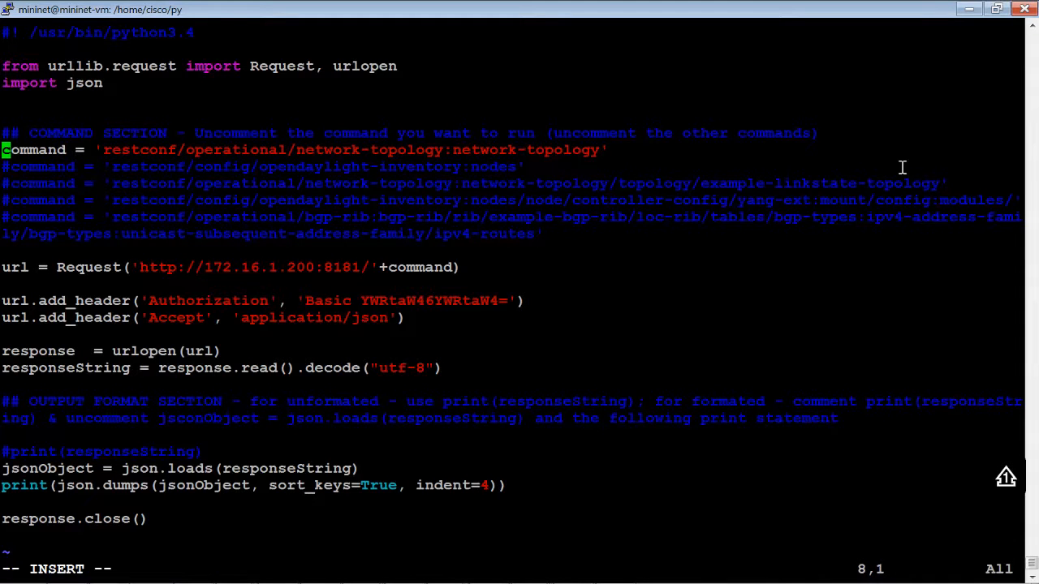
text(#)
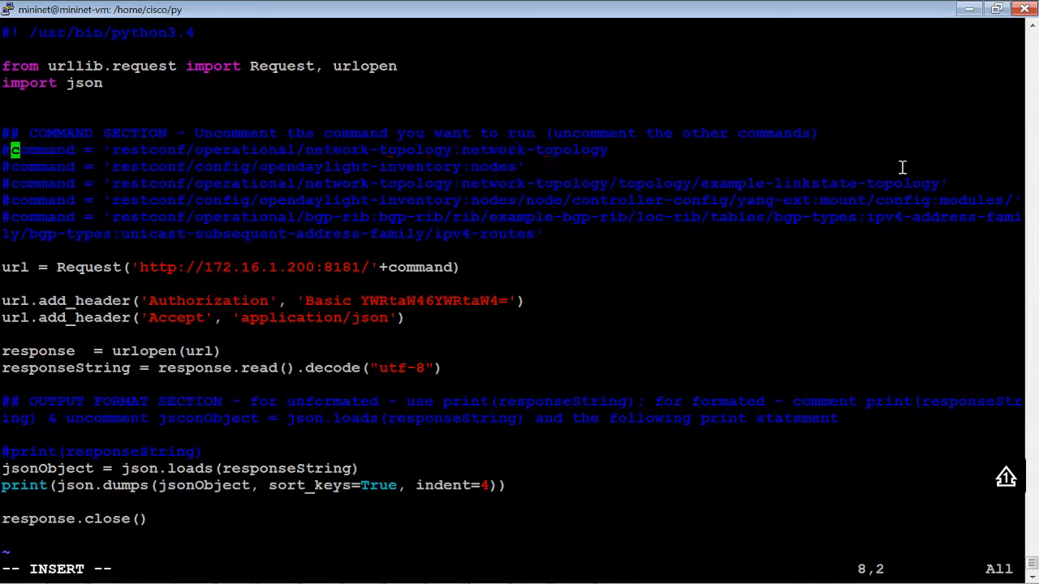
key(Down)
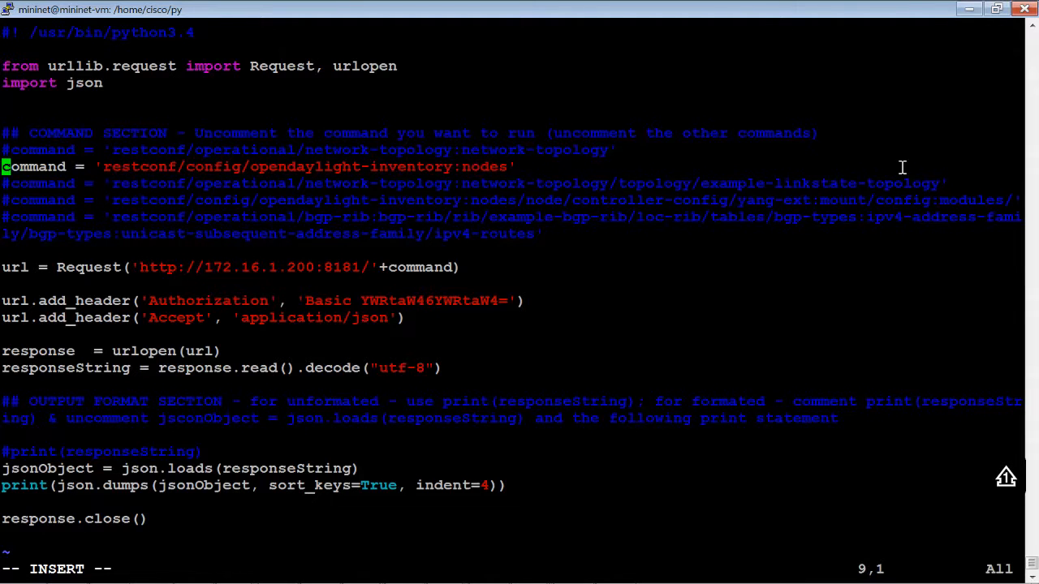
key(Escape)
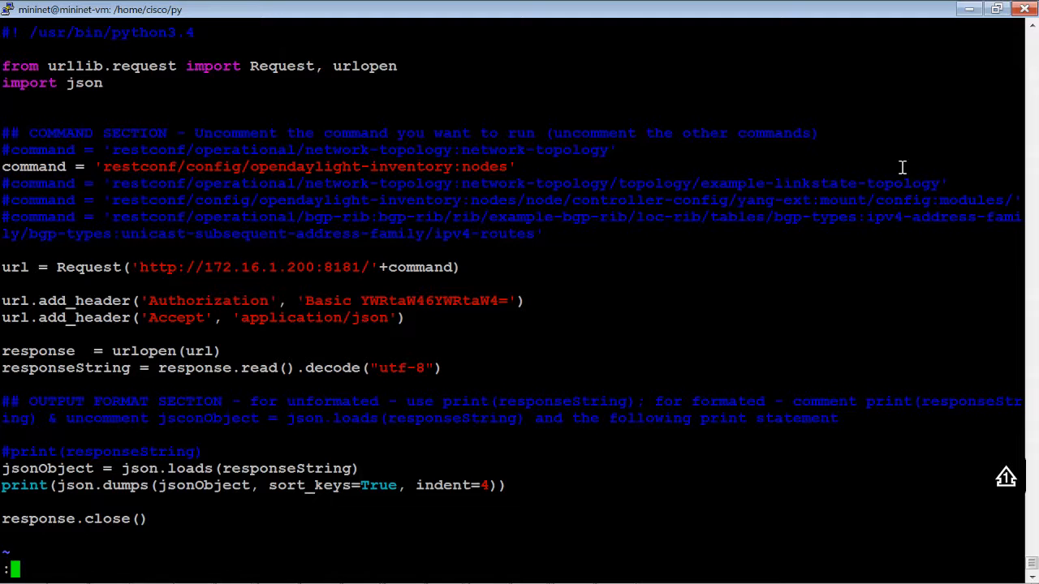
text(wq!)
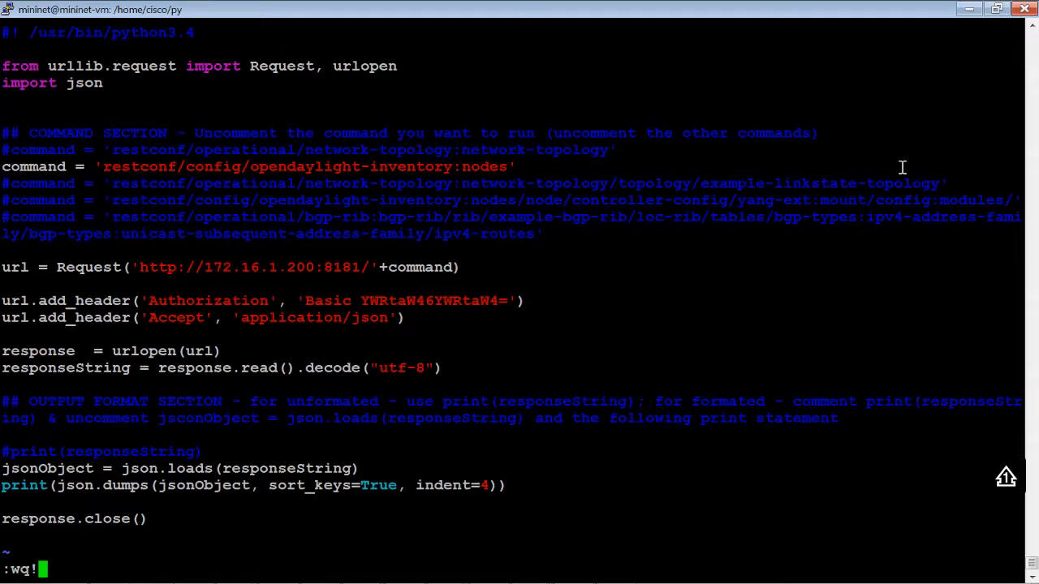
key(Return)
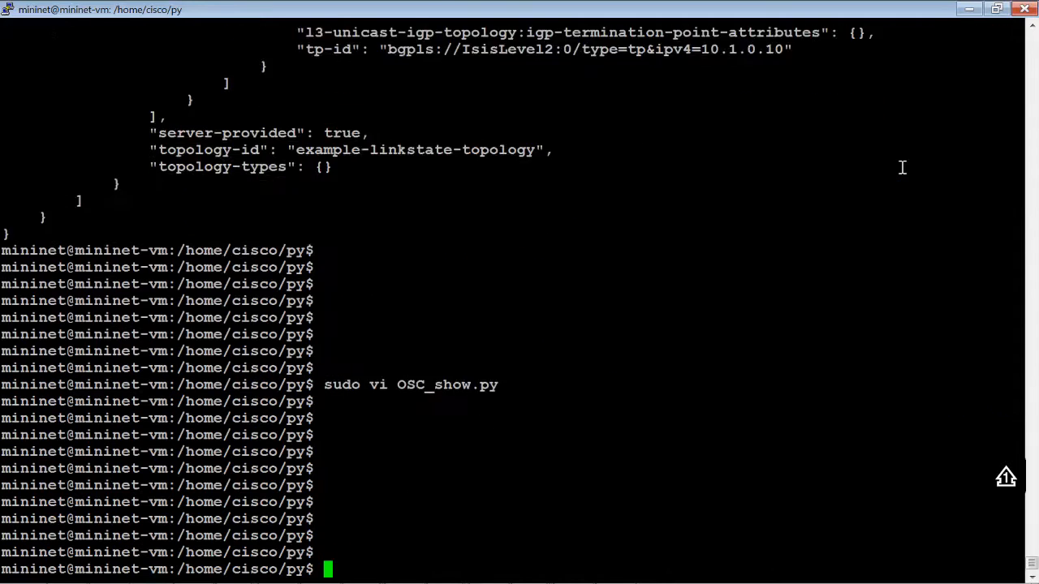
- Run sudo ./OSC_show.py | more to list the inventory nodes
text(sudo ./OSC_show.py | more)
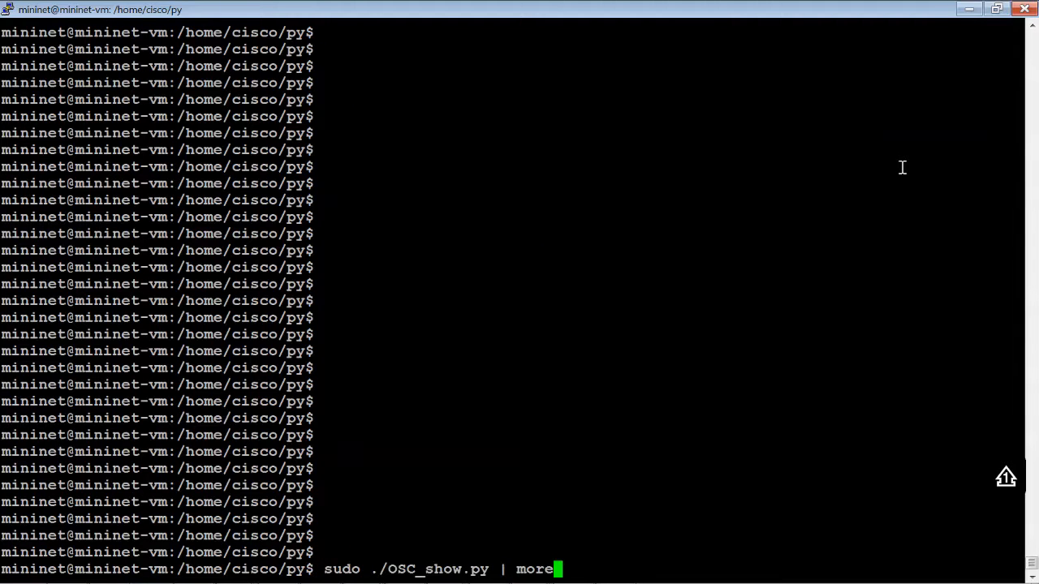
key(Return)
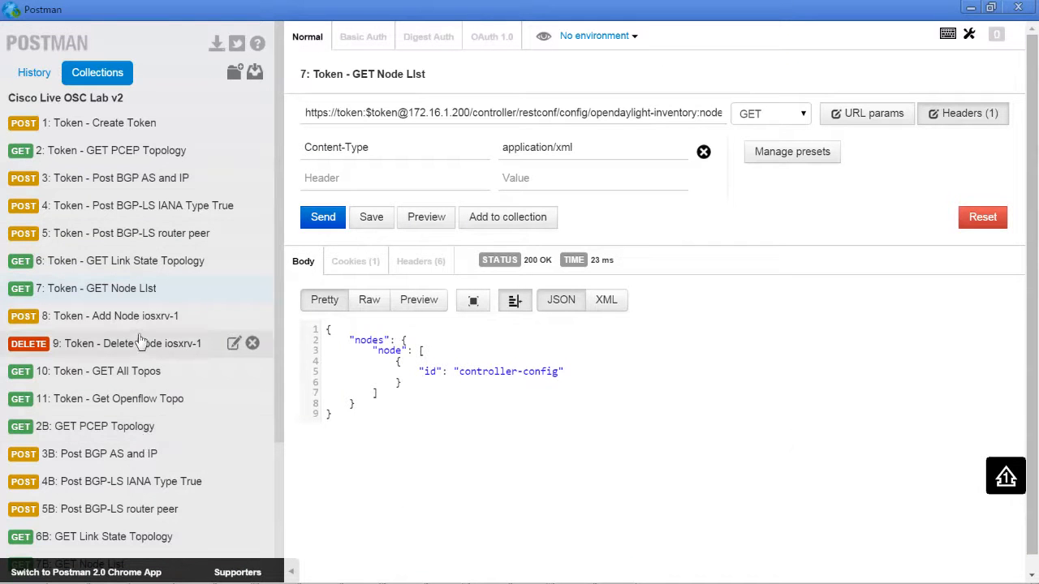
mouse_move(143, 315)
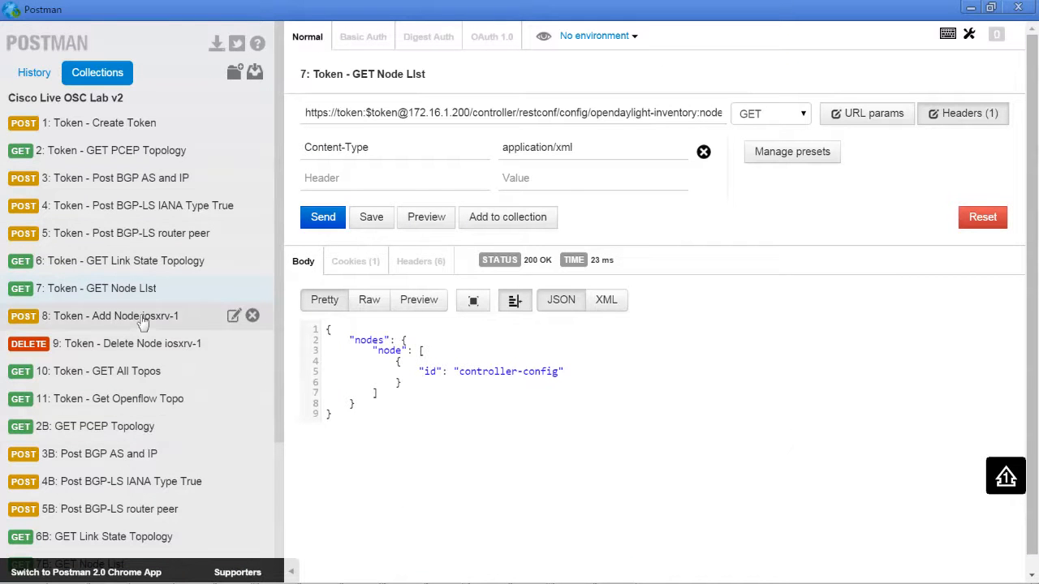
- Send the '8: Token - Add Node iosxrv-1' request to add iosxrv-1 at 192.168.0.1
click(110, 315)
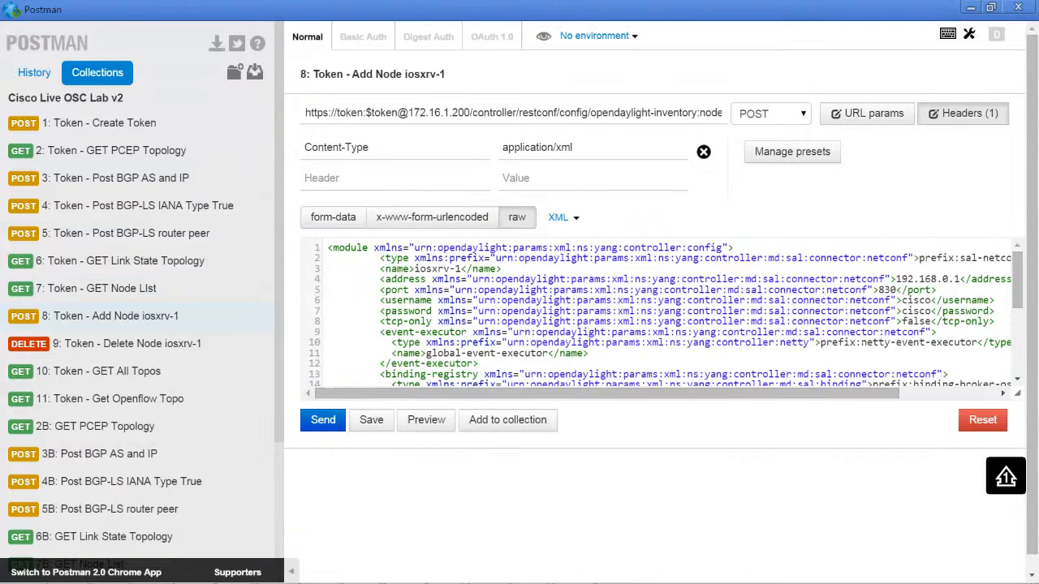
click(323, 419)
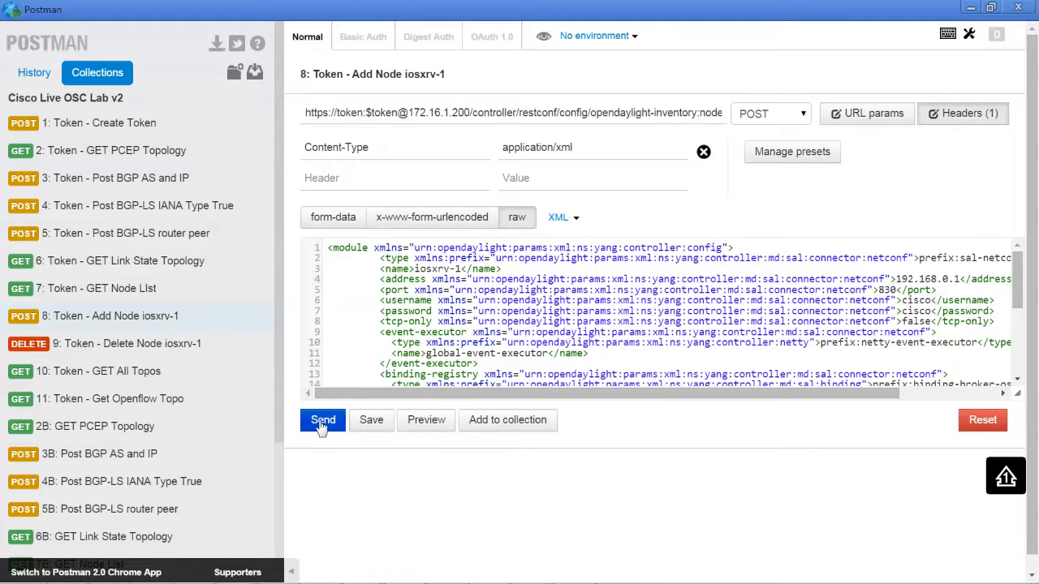
click(323, 419)
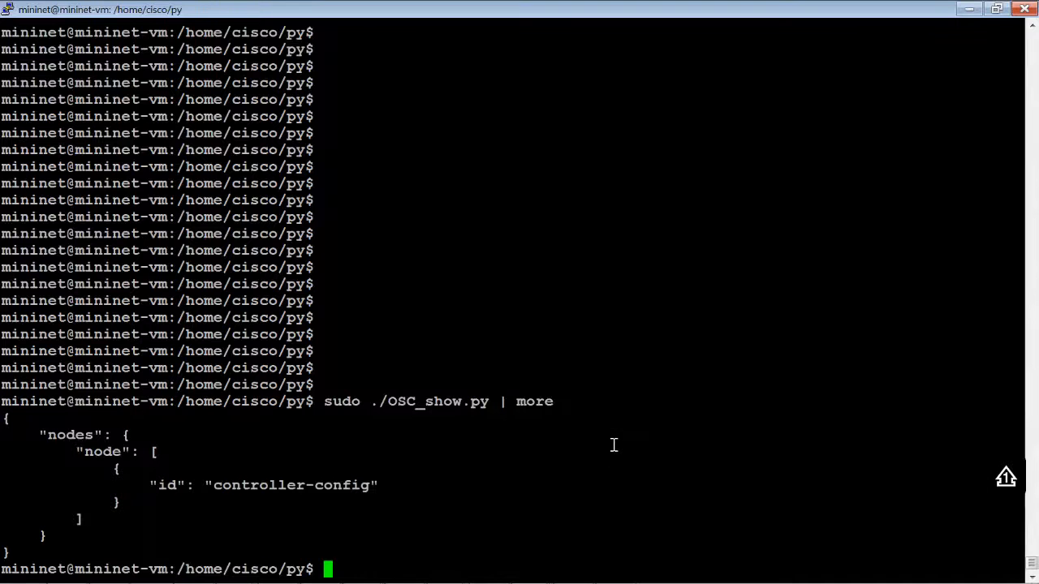
- Run sudo ./OSC_show.py | more to print the updated inventory node list
text(sudo ./OSC_show.py | more)
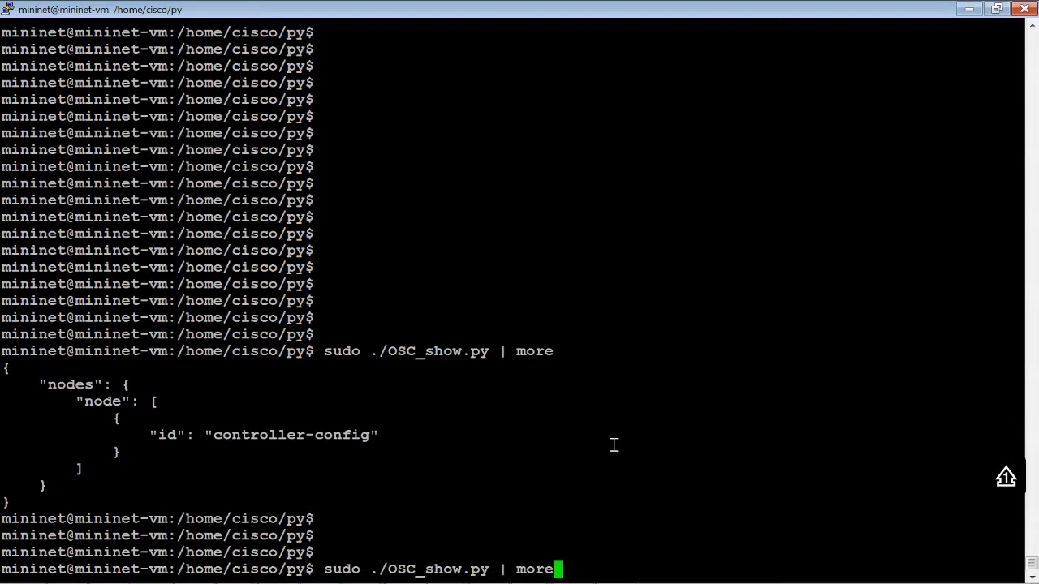
key(Return)
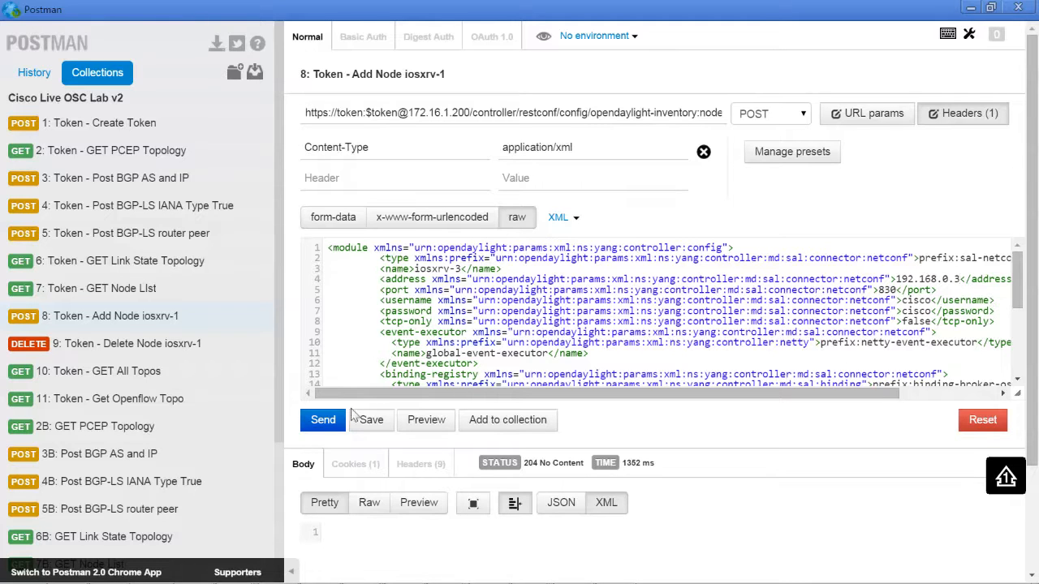
- Send the edited Add Node request for iosxrv-3 at 192.168.0.3
click(323, 419)
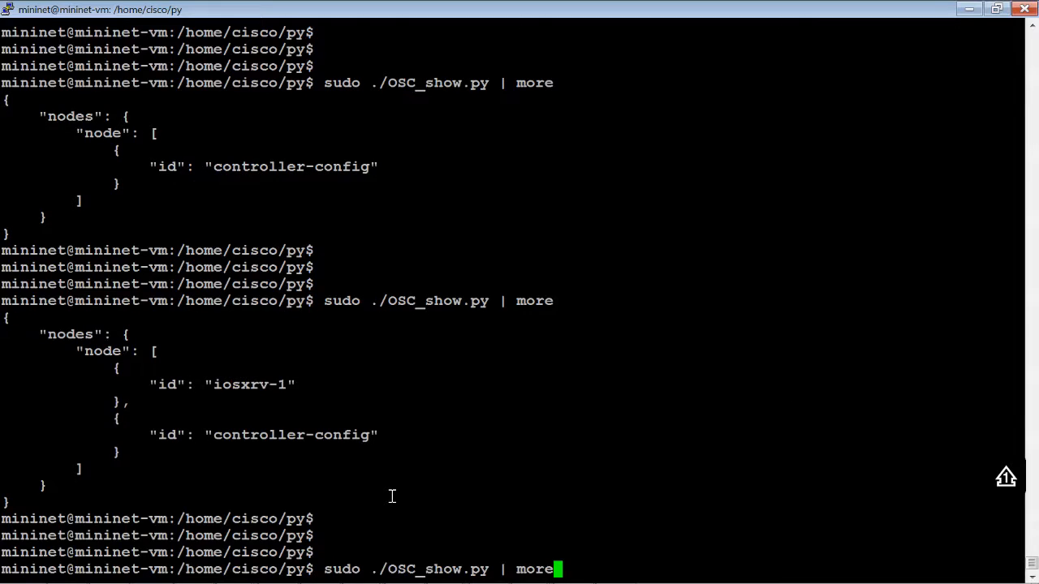
- Rerun sudo ./OSC_show.py | more so the list shows iosxrv-3, iosxrv-1 and controller-config
key(Return)
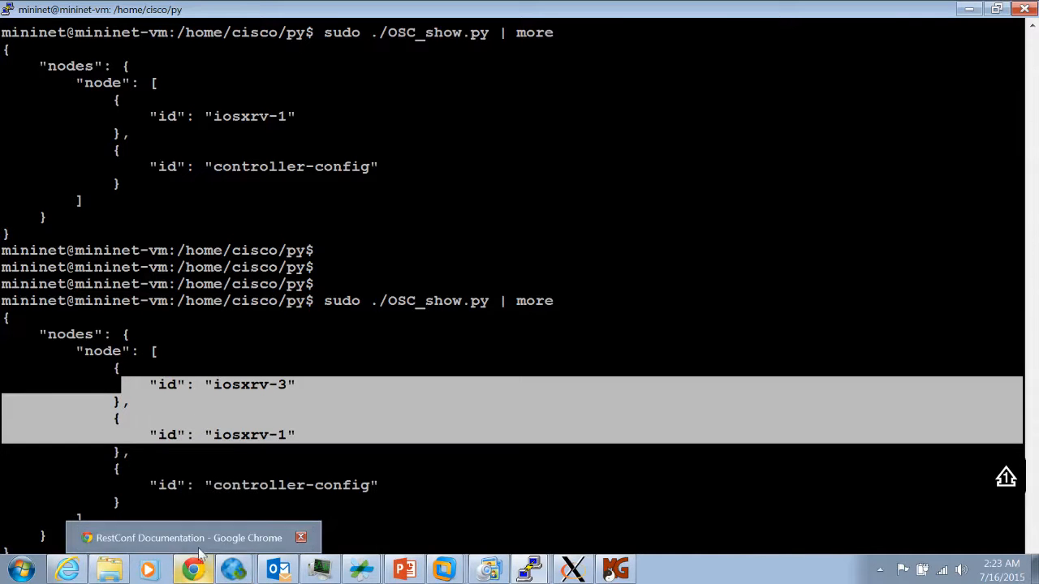
- Reload the RESTCONF docs, show Mounted Resources for iosxrv-3, and expand its Cisco-IOS-XR-cdp-cfg GET operation
click(194, 537)
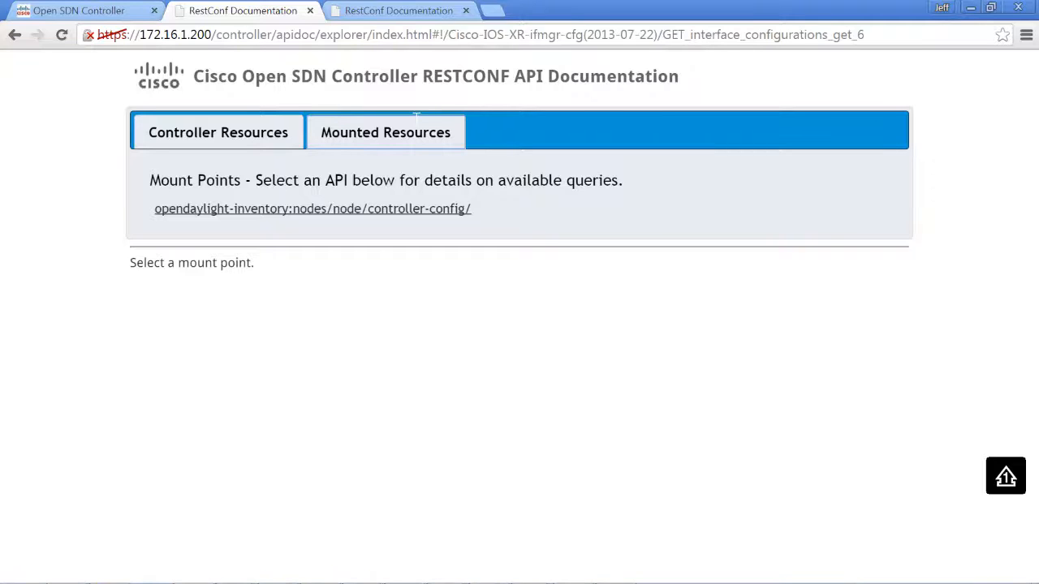
click(61, 34)
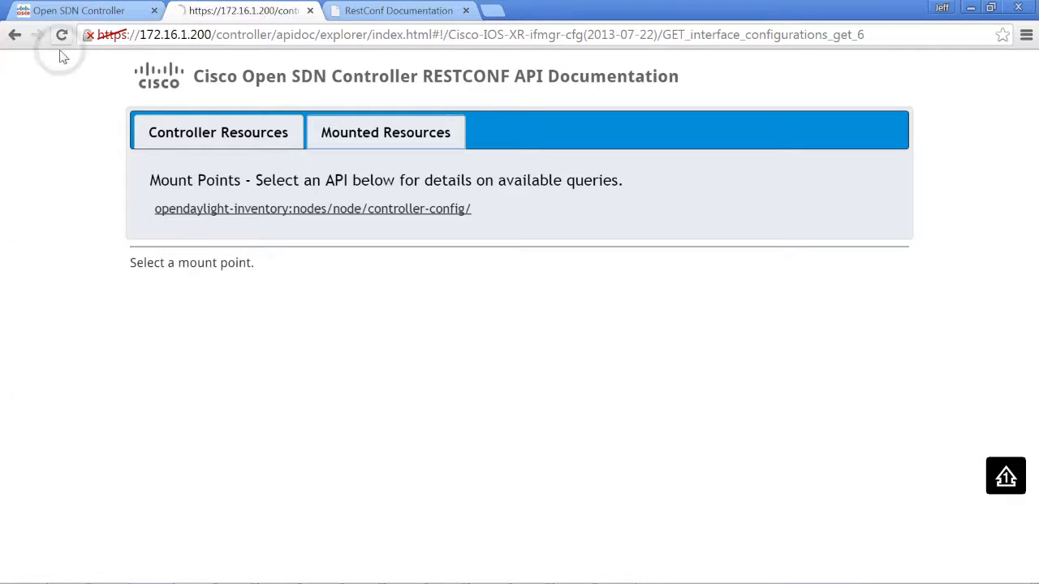
click(211, 133)
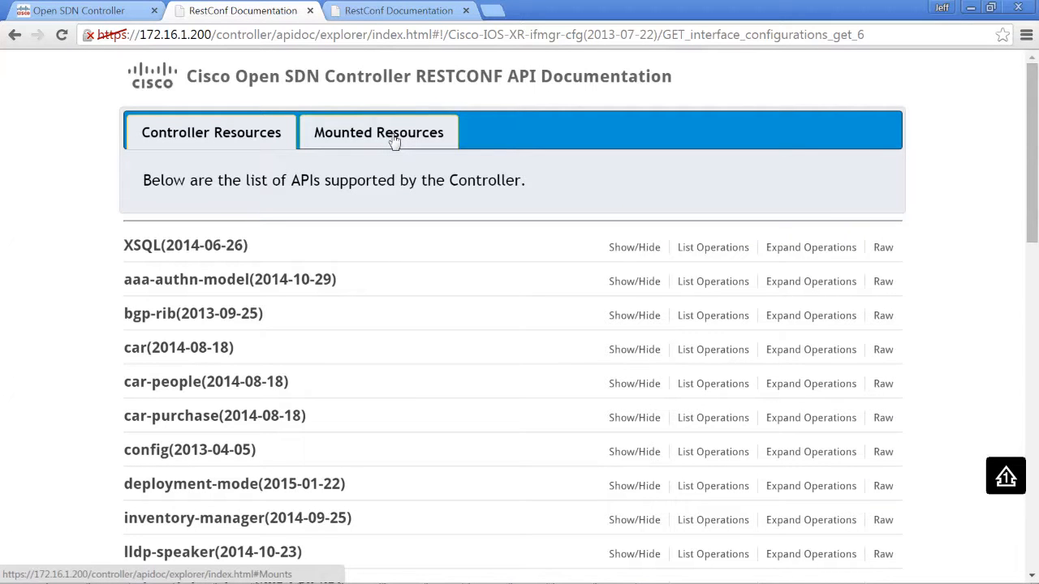
click(379, 132)
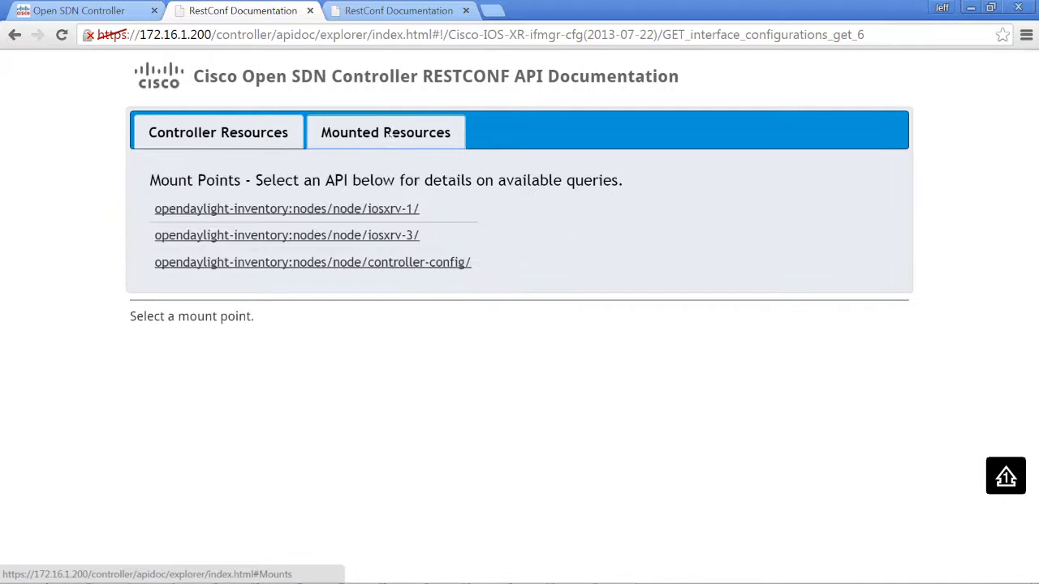
mouse_move(393, 205)
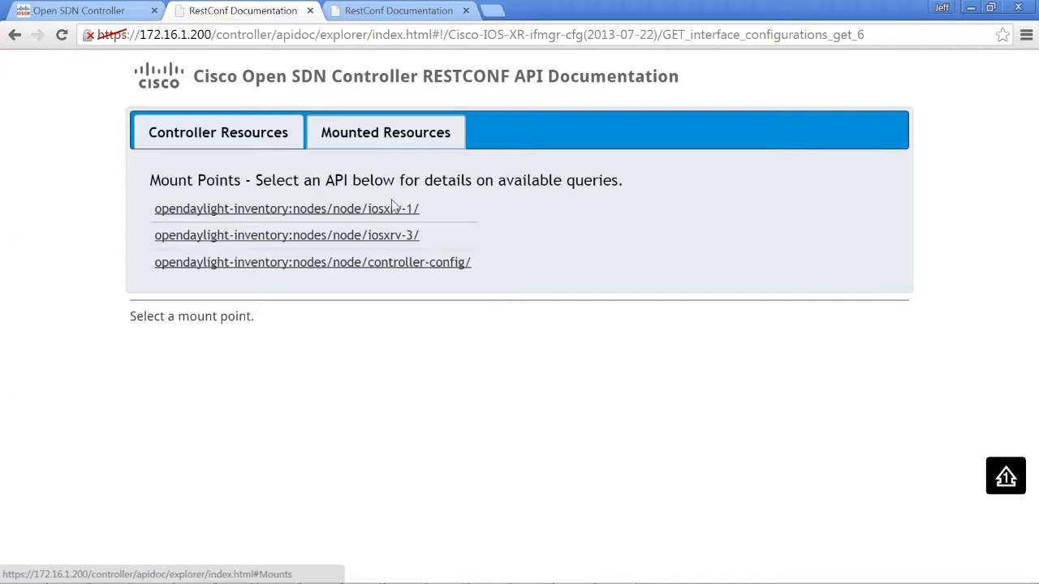
click(285, 233)
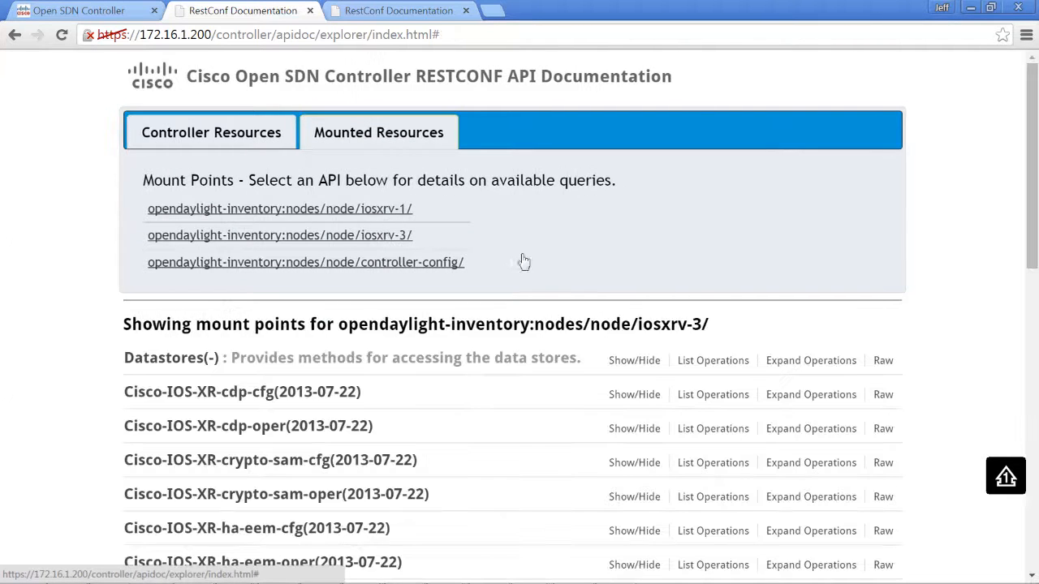
mouse_move(276, 467)
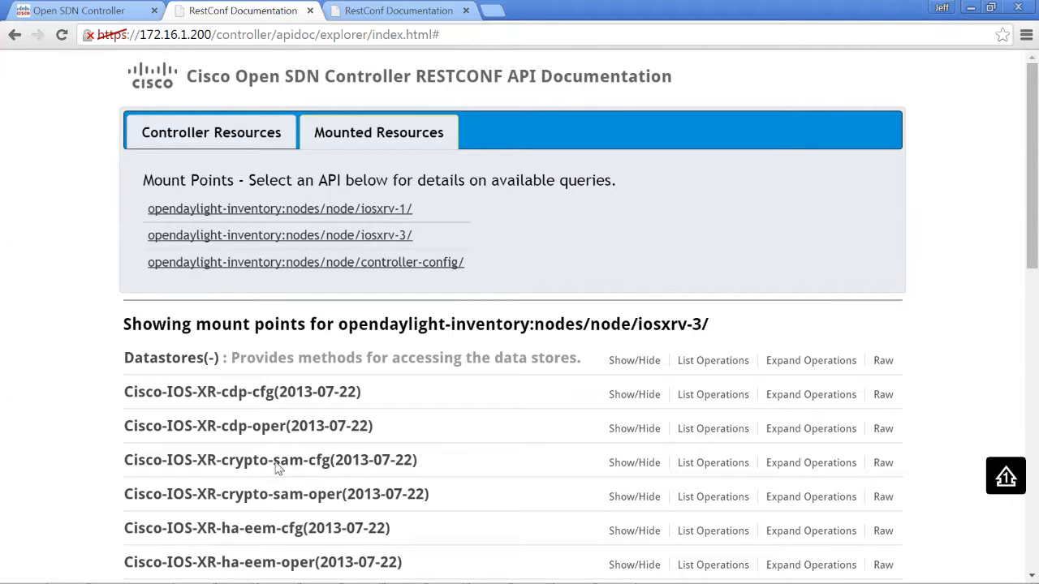
mouse_move(1000, 240)
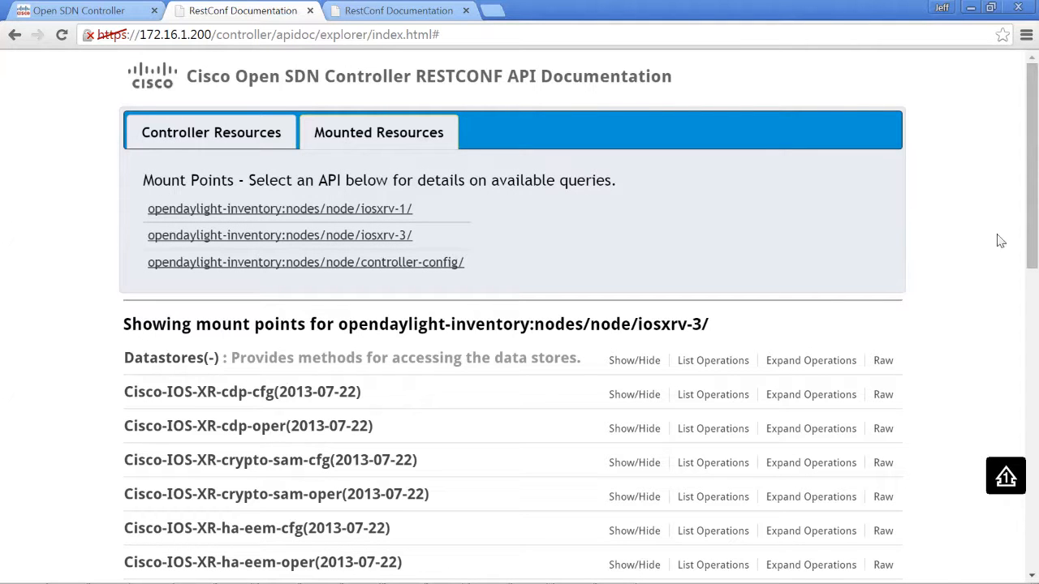
mouse_move(317, 495)
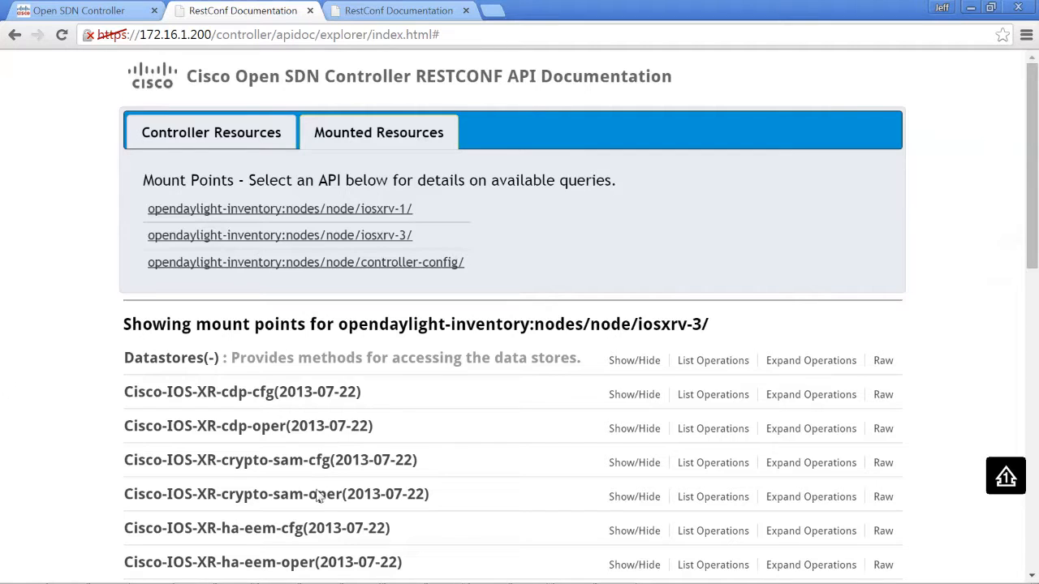
mouse_move(332, 409)
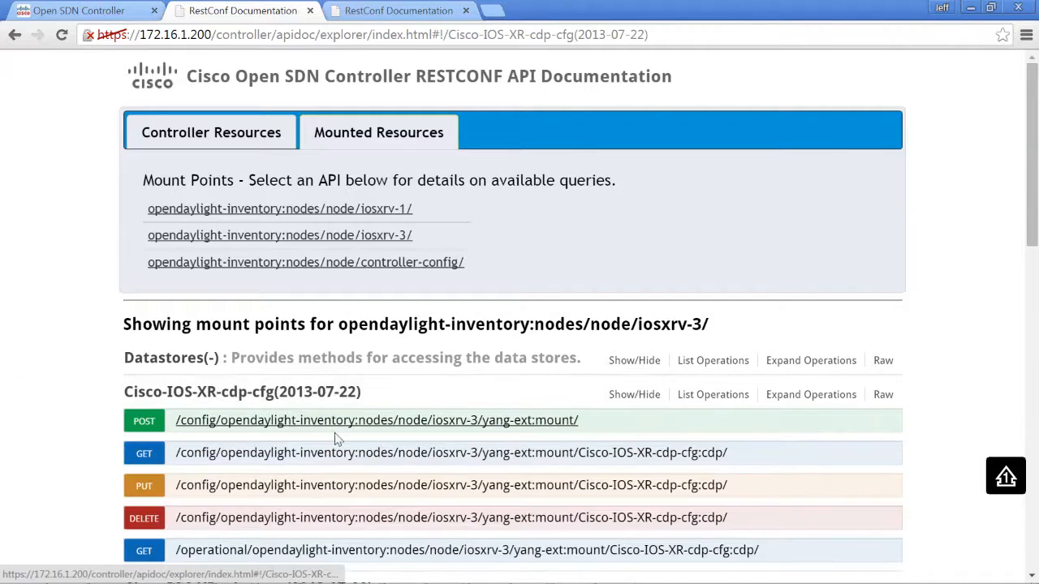
scroll(down, 3)
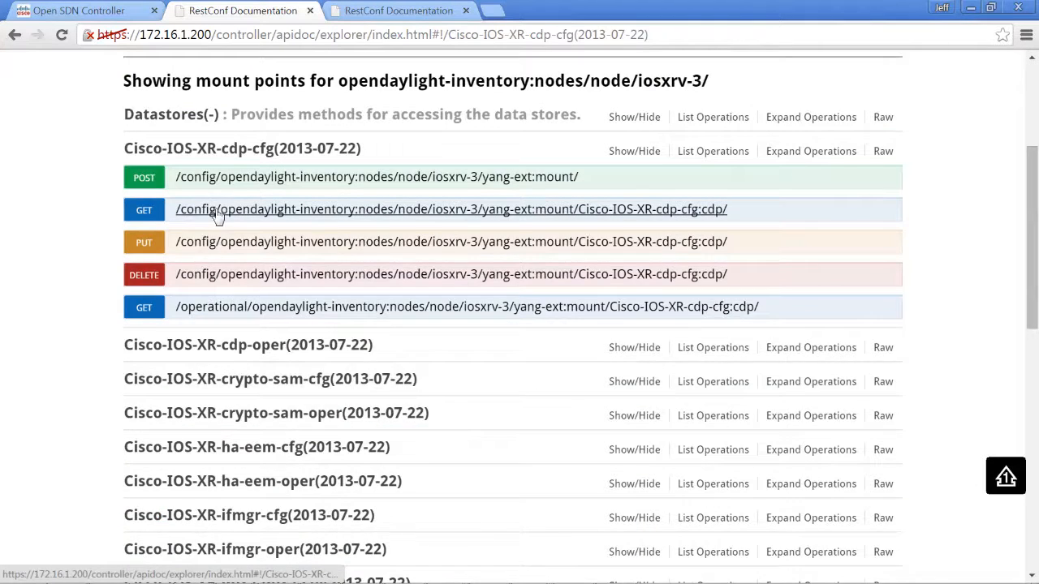
click(451, 209)
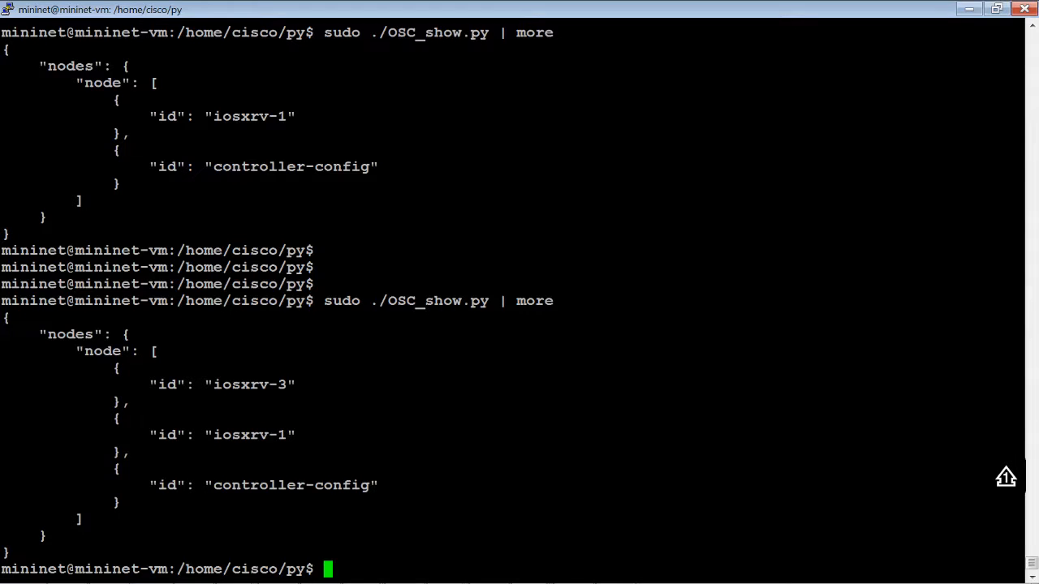
- In vi, comment out the nodes command, enable the example-linkstate-topology line, and save with :wq!
text(sudo vi OSC_show.py .)
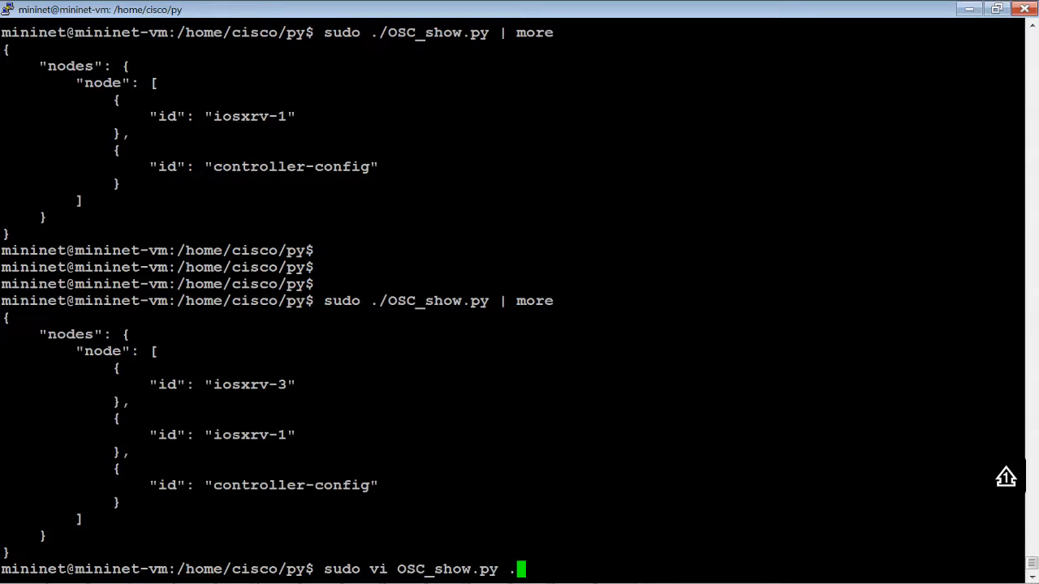
key(BackSpace)
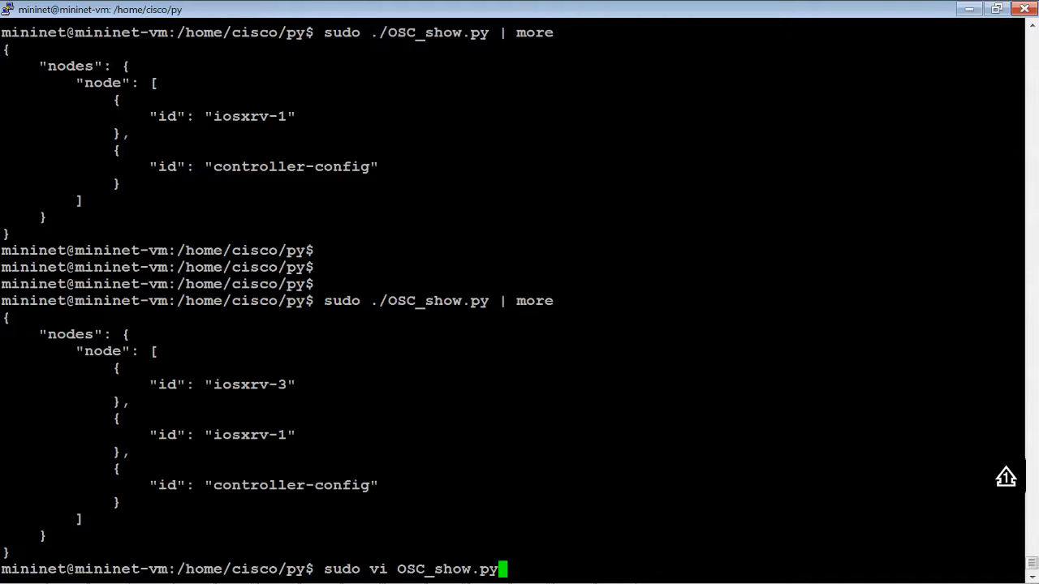
key(Return)
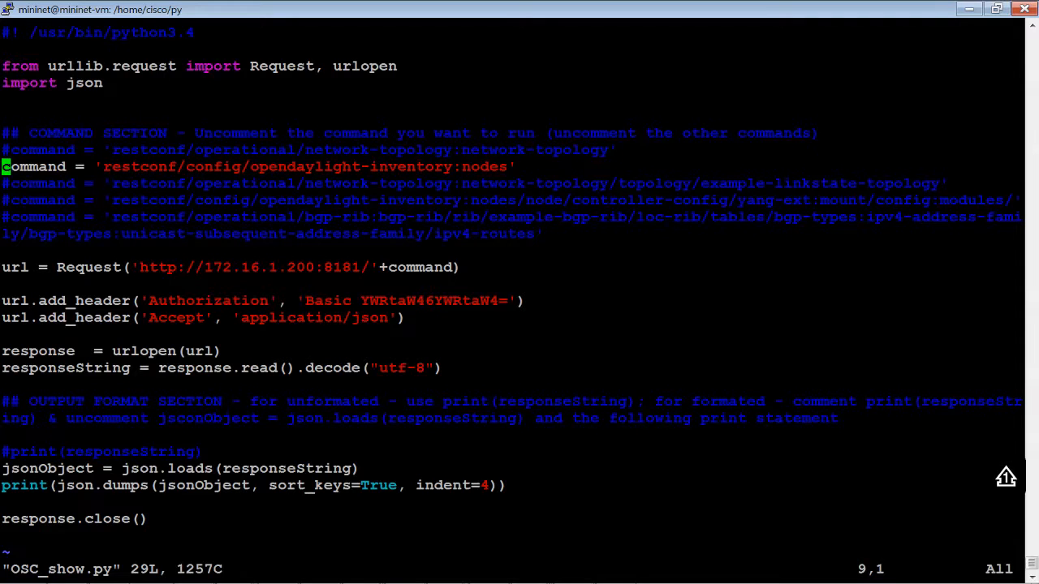
key(i)
text(#)
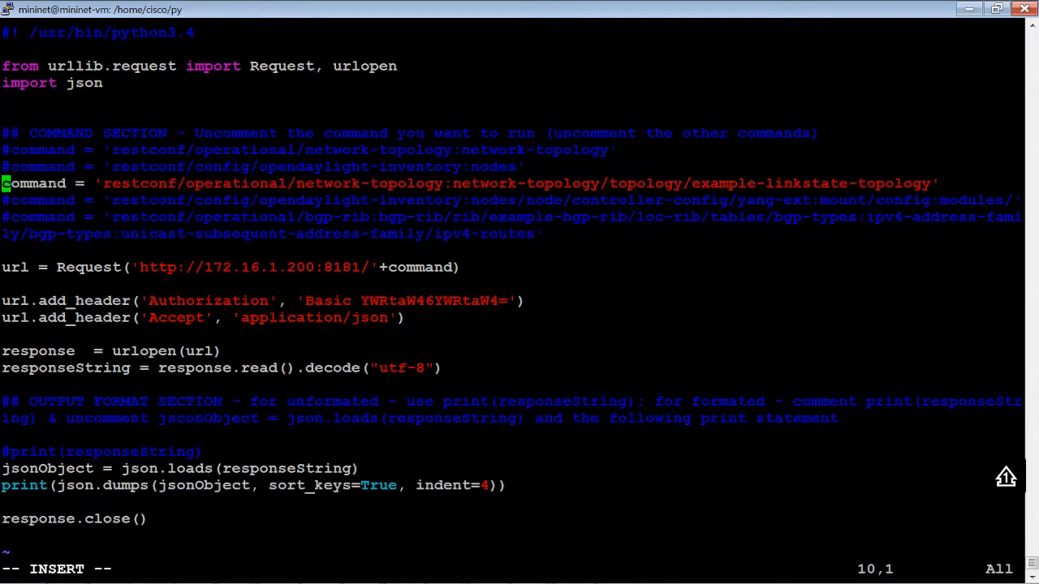
key(Escape)
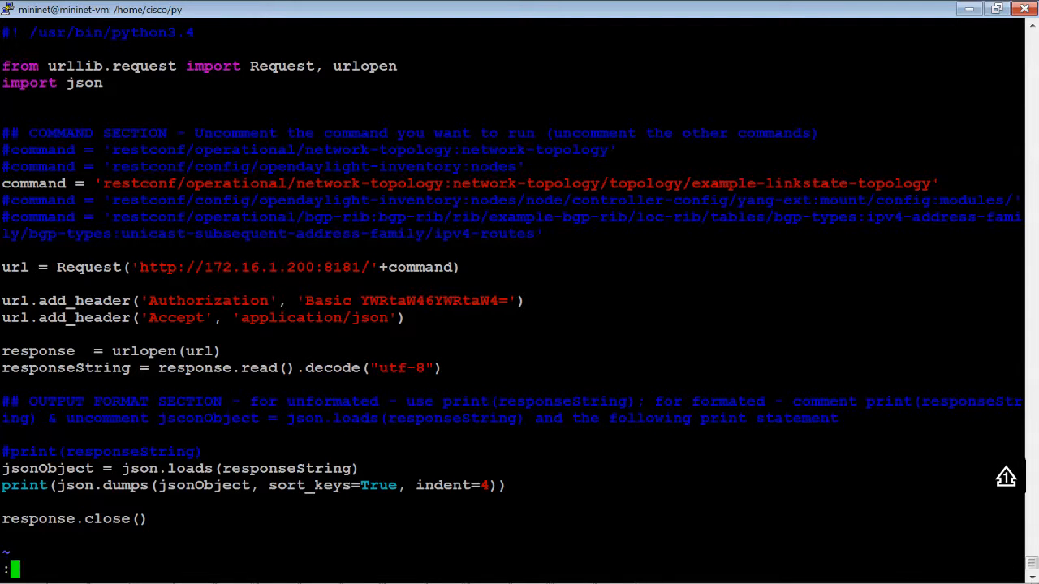
text(wq!)
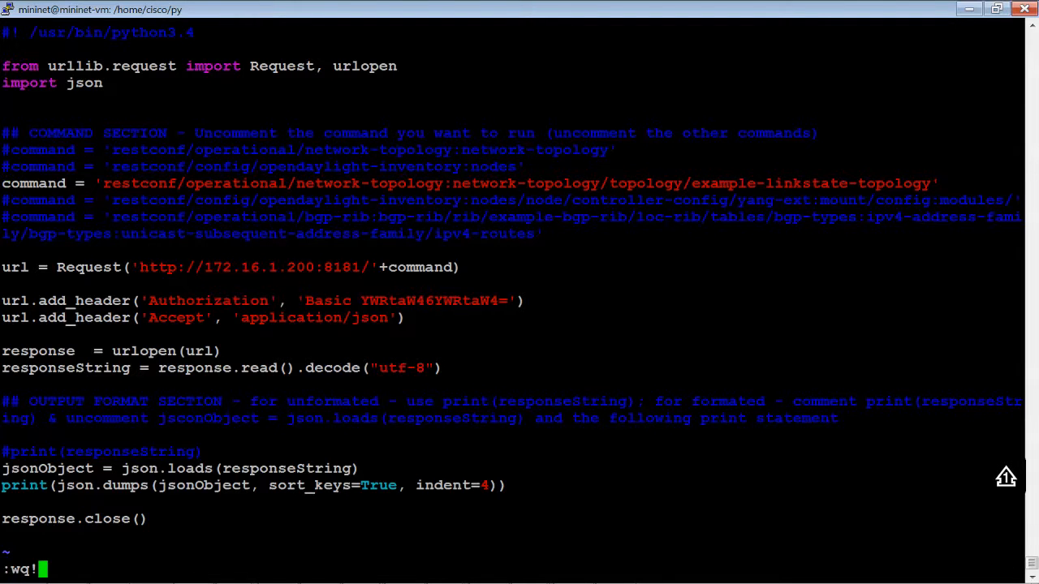
key(Return)
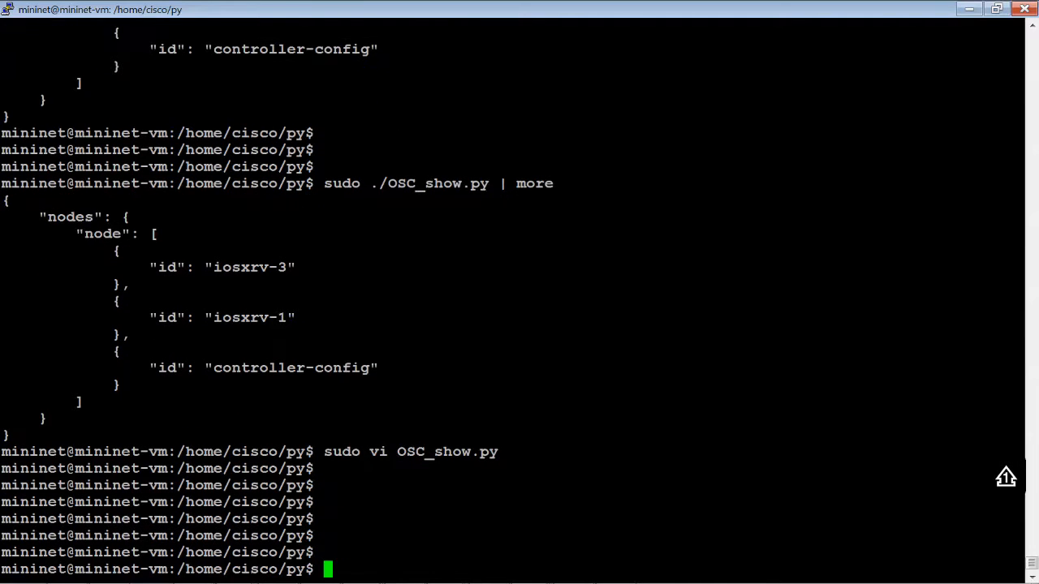
- Run 'sudo ./OSC_show.py | more' and read the link-state topology nodes and termination points
text(sudo ./OSC_show.py | more)
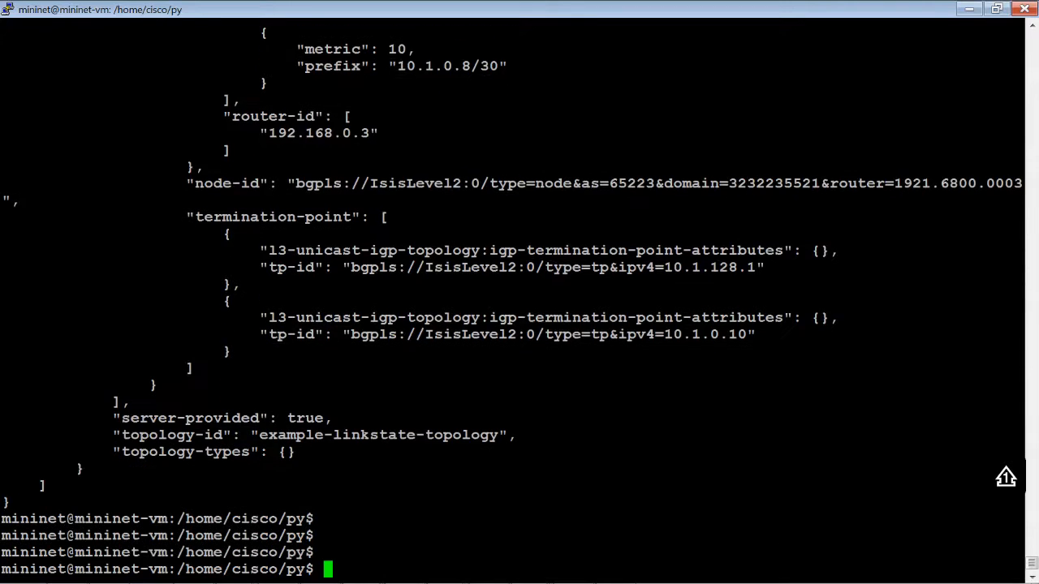
scroll(down, 3)
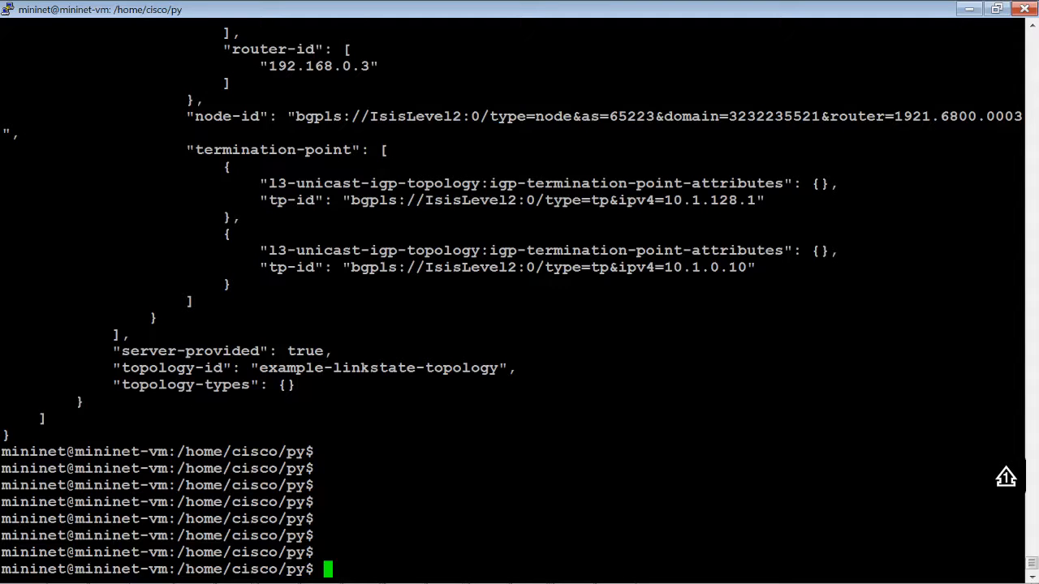
- In vi, enable the controller config modules request line in OSC_show.py and save with :wq!
text(sudo ./OSC_show.py | more)
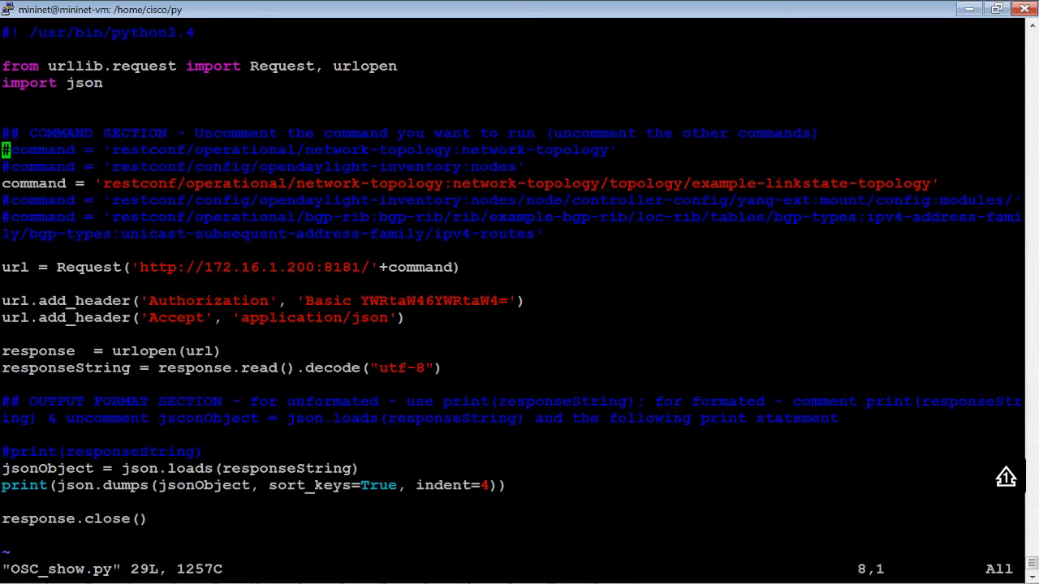
key(i)
text(#)
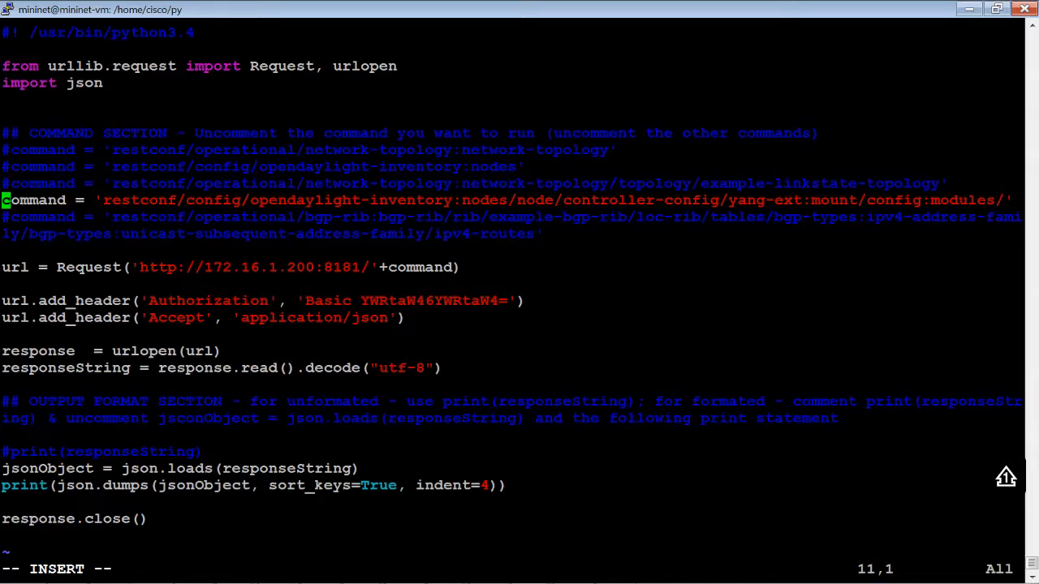
key(Escape)
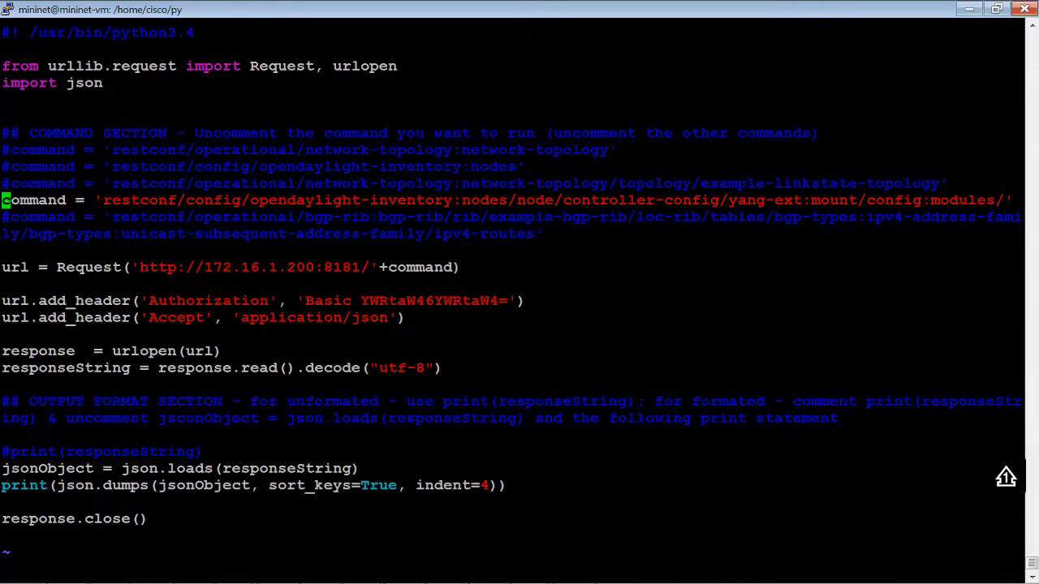
text(:wq!)
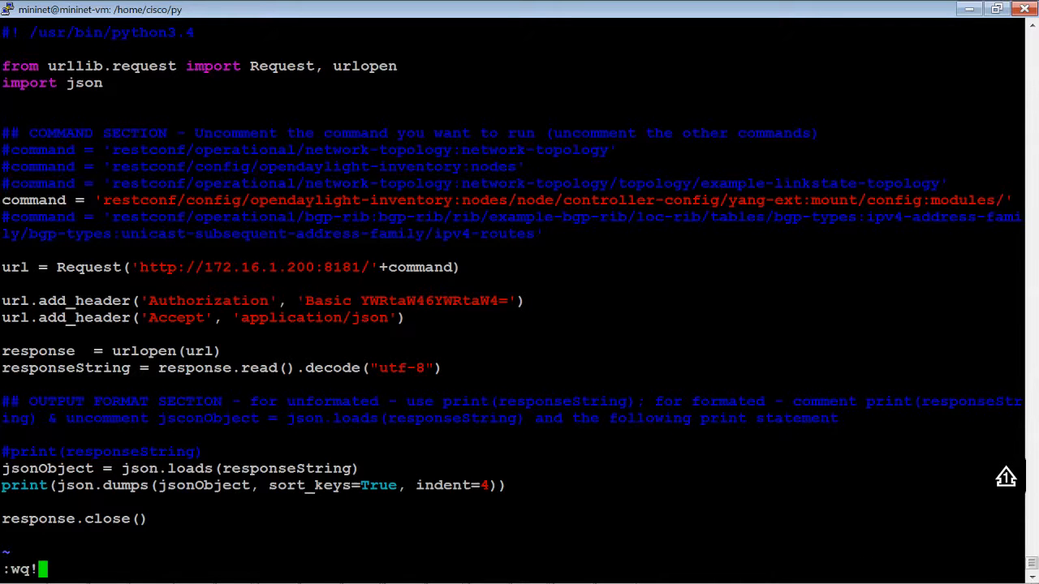
key(Return)
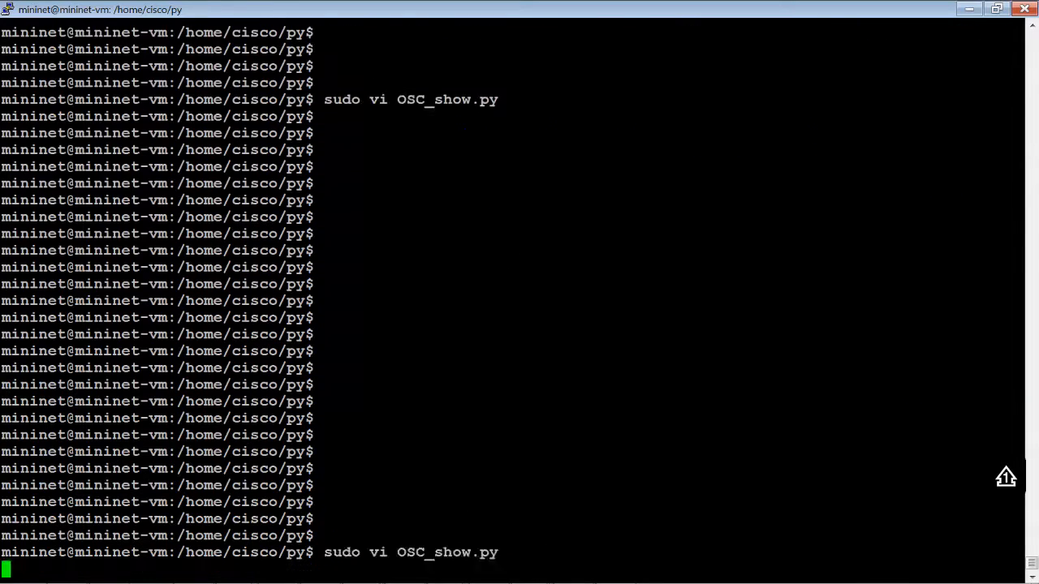
- Reopen OSC_show.py to verify the edit, quit with :q!, and enter 'sudo ./OSC_show.py | more'
key(Return)
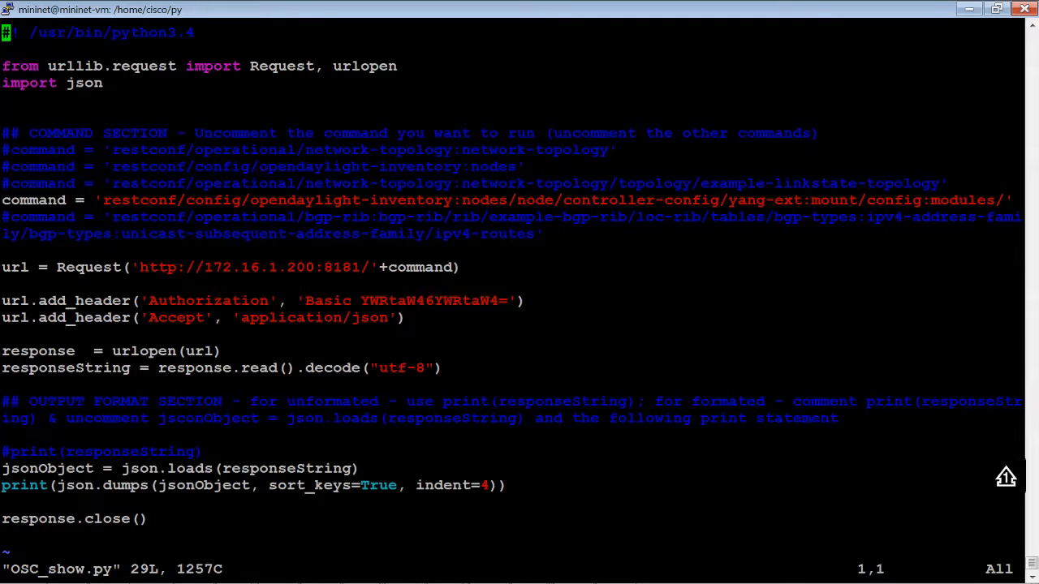
text(:q!)
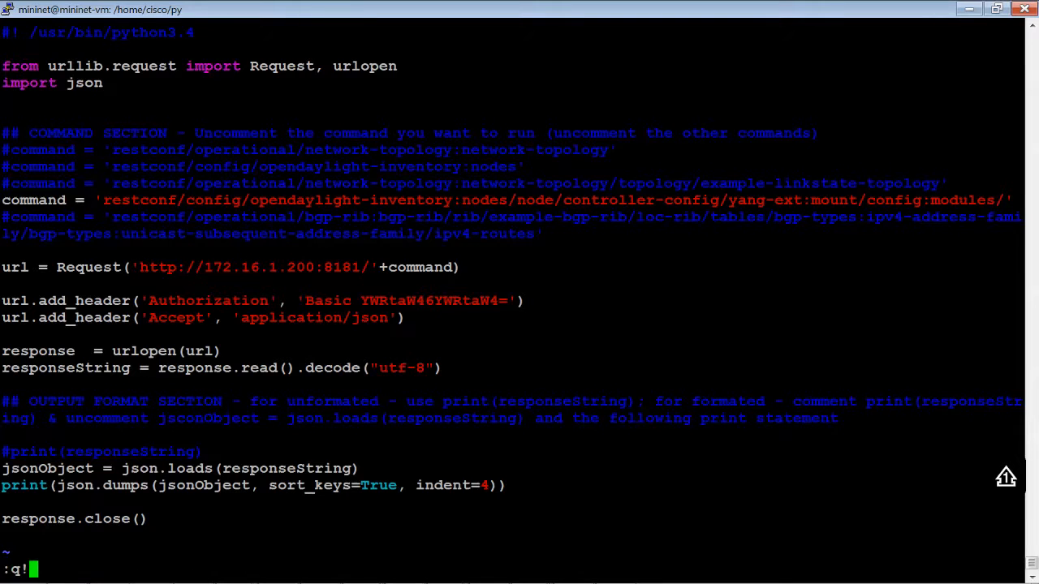
key(Return)
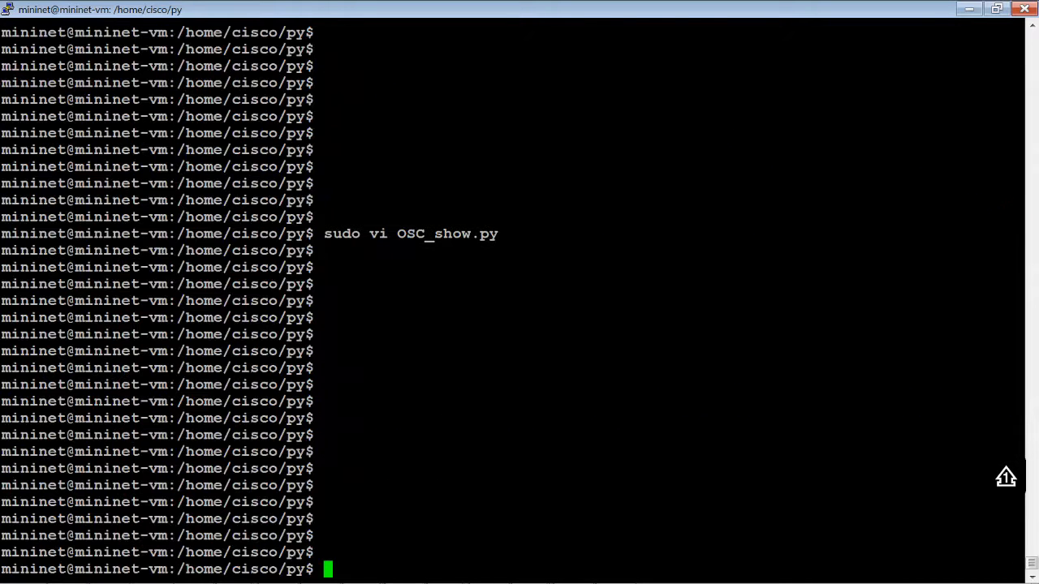
text(sudo ./OSC_show.py | more)
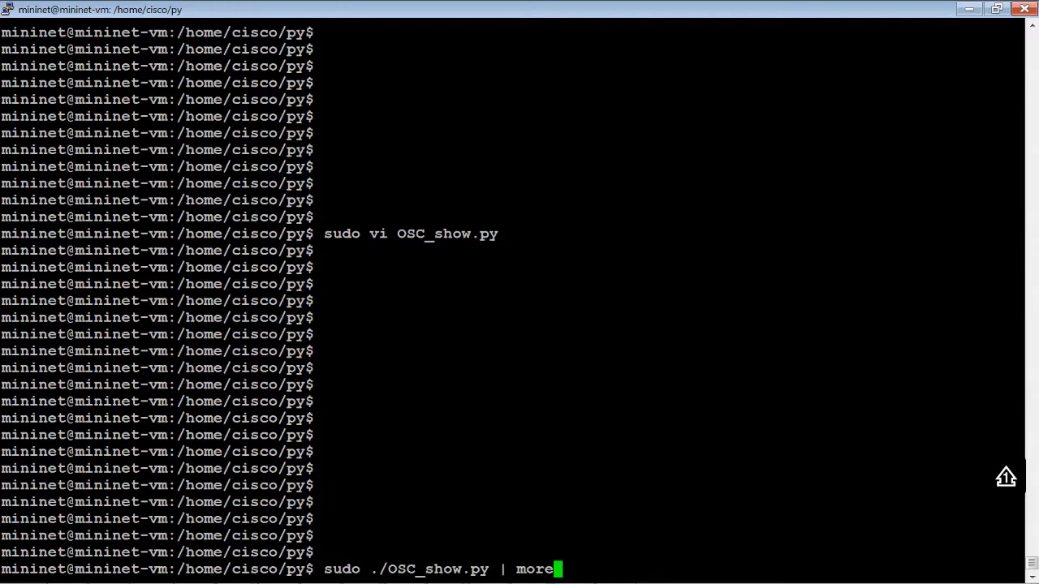
- Run the script and page through the controller config modules JSON to the end
key(Return)
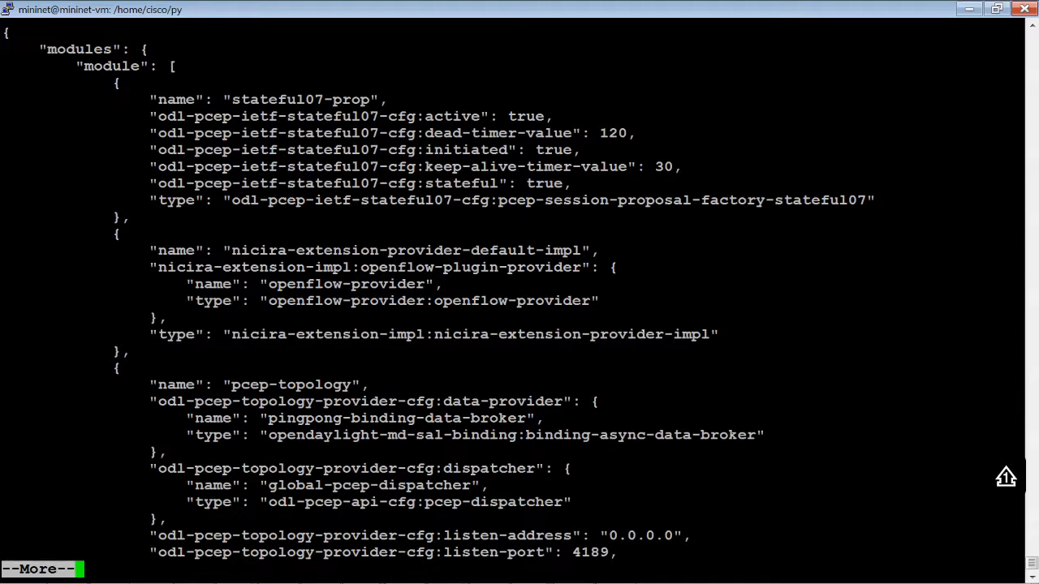
mouse_move(192, 112)
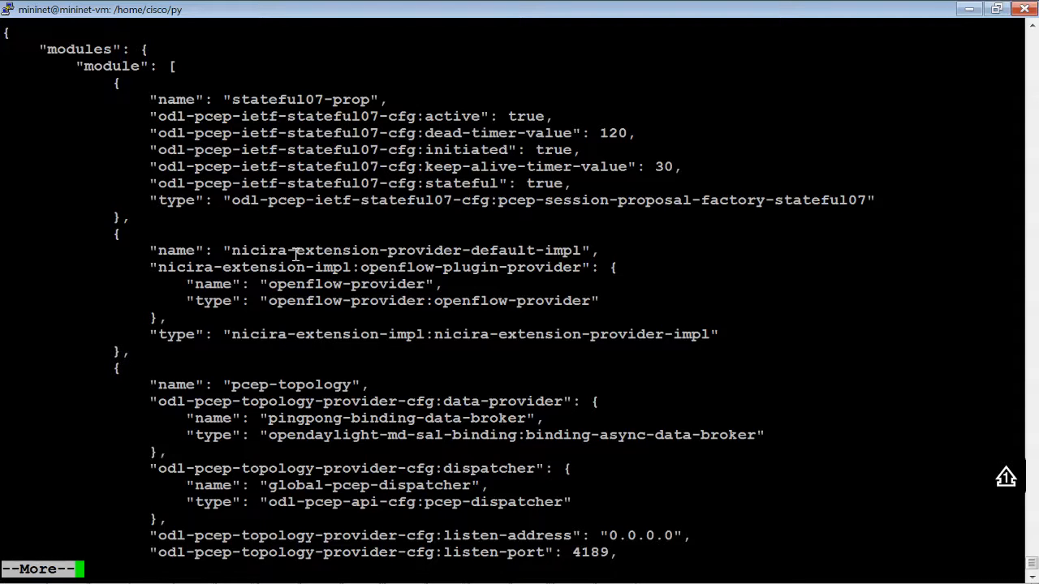
mouse_move(295, 300)
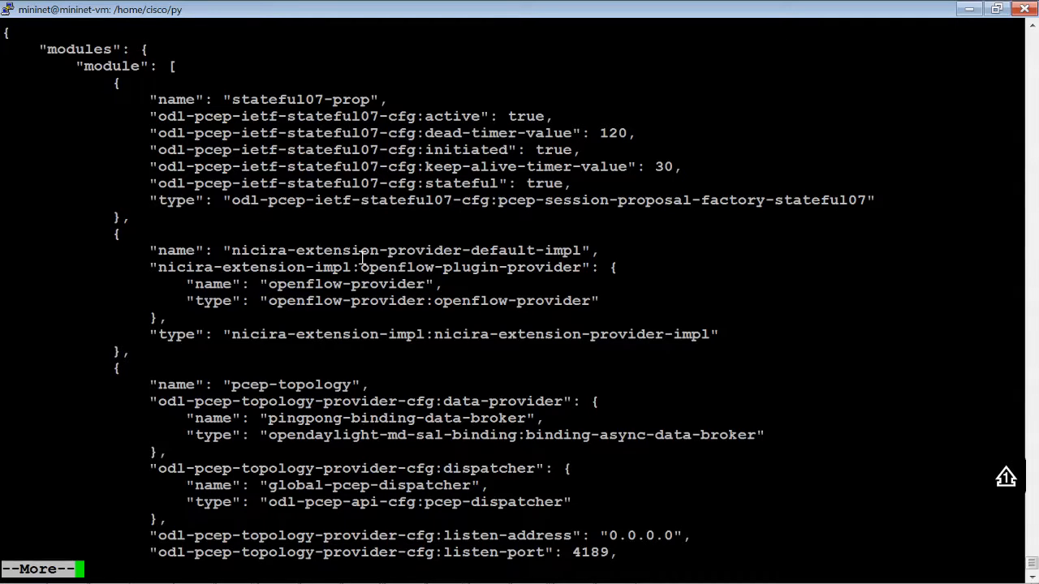
scroll(down, 3)
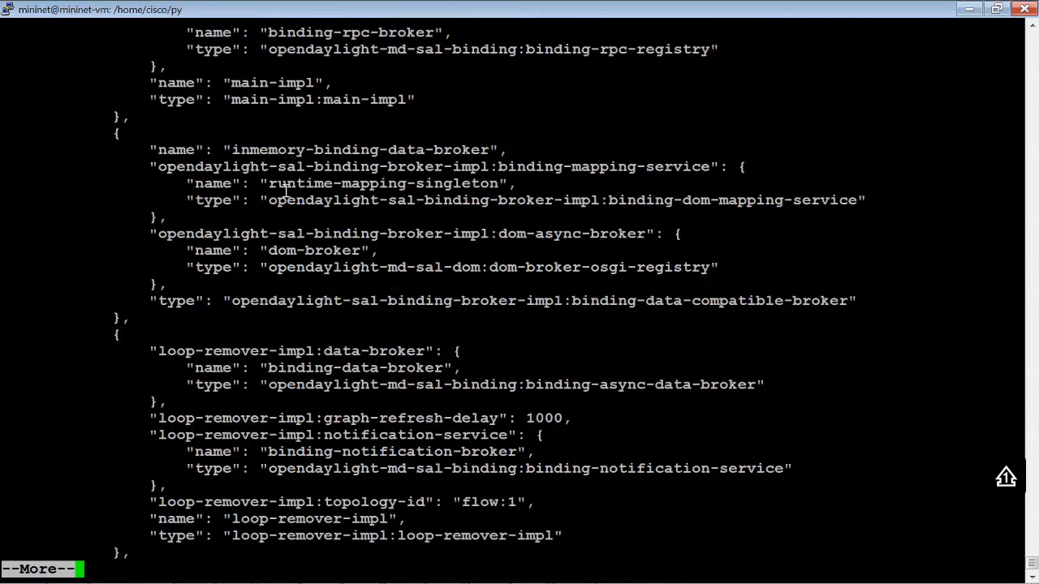
mouse_move(296, 438)
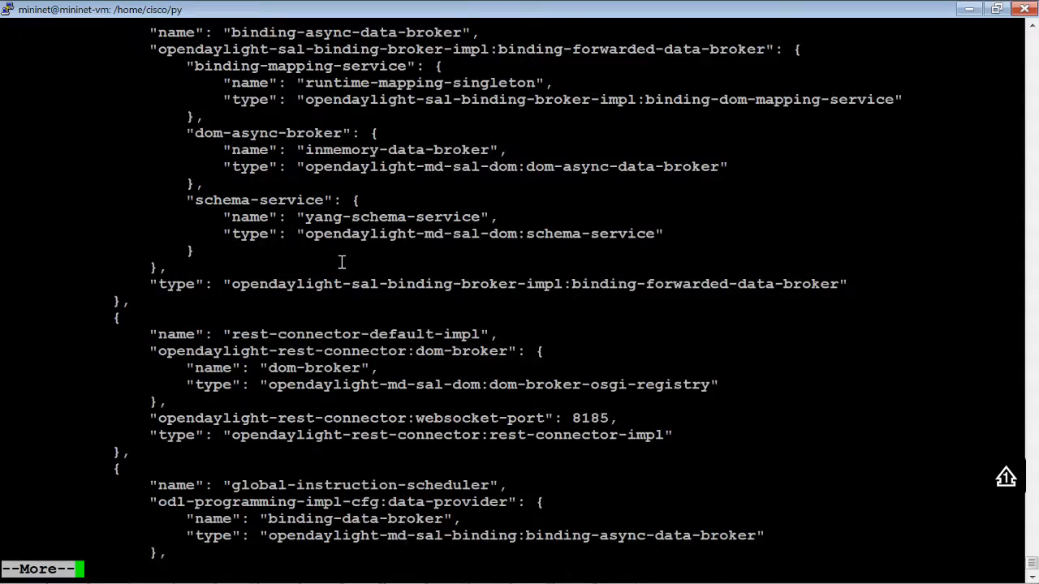
scroll(down, 3)
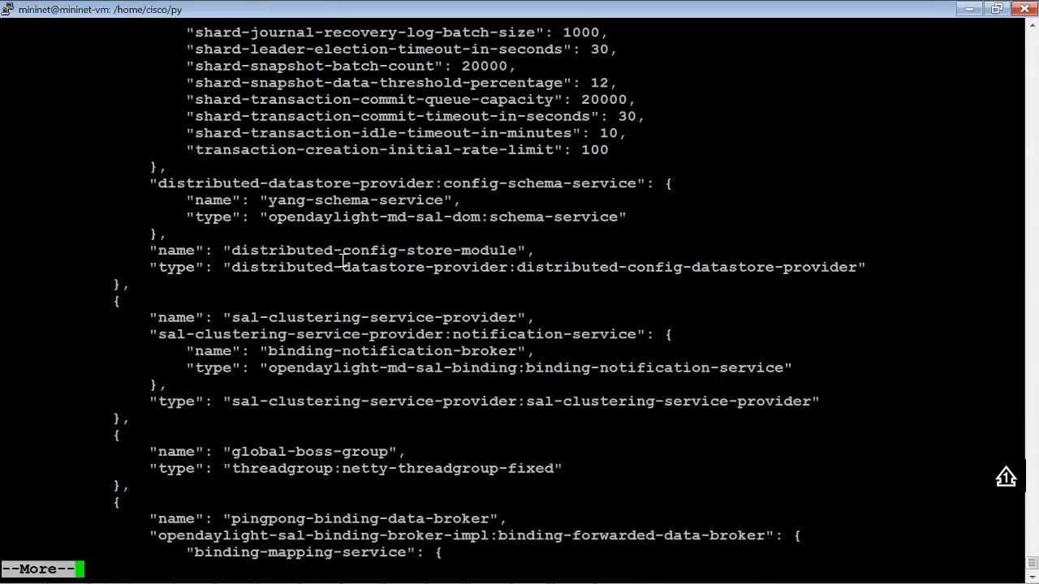
scroll(down, 3)
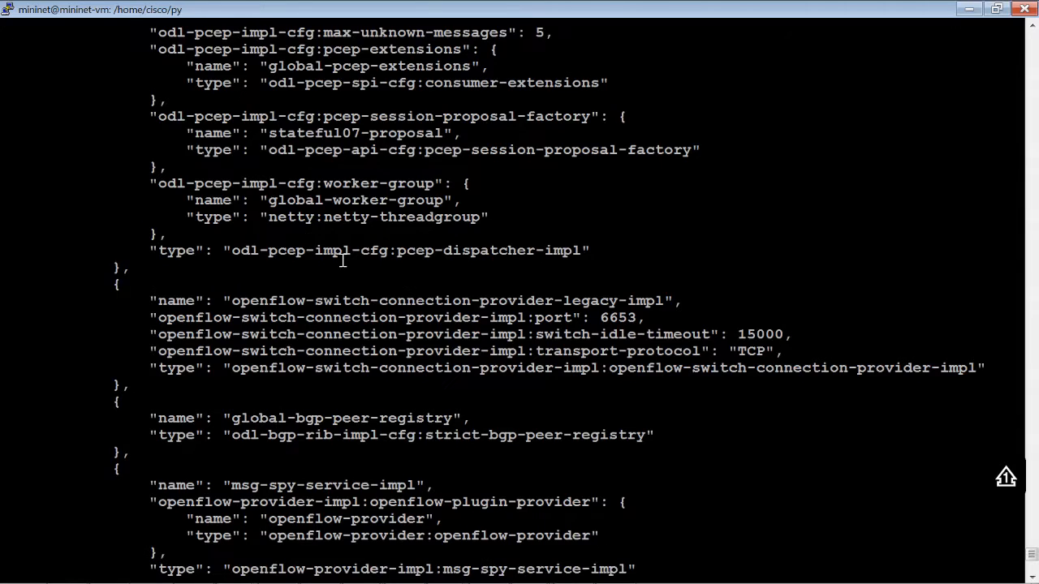
scroll(down, 3)
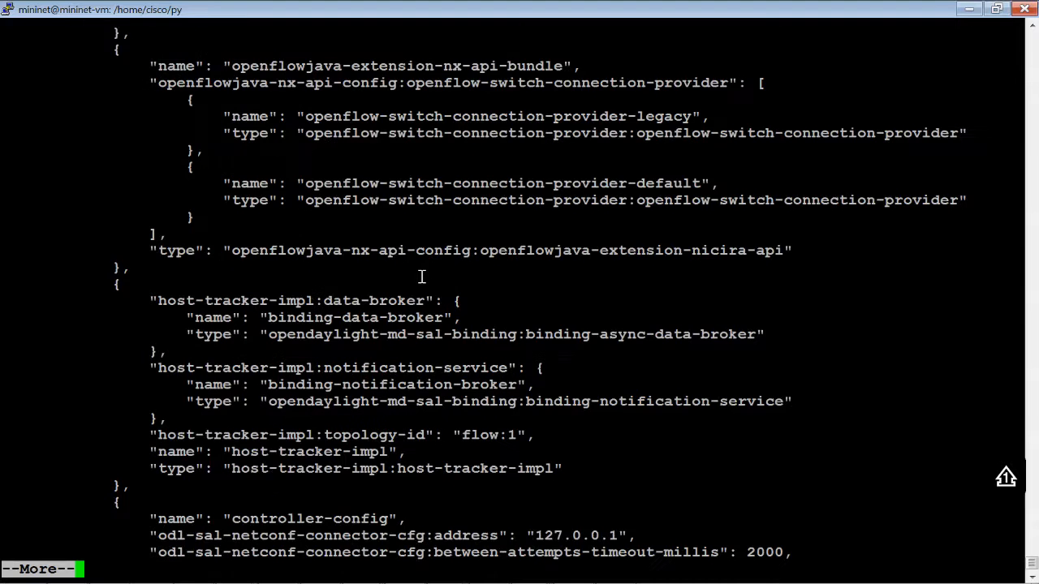
scroll(down, 3)
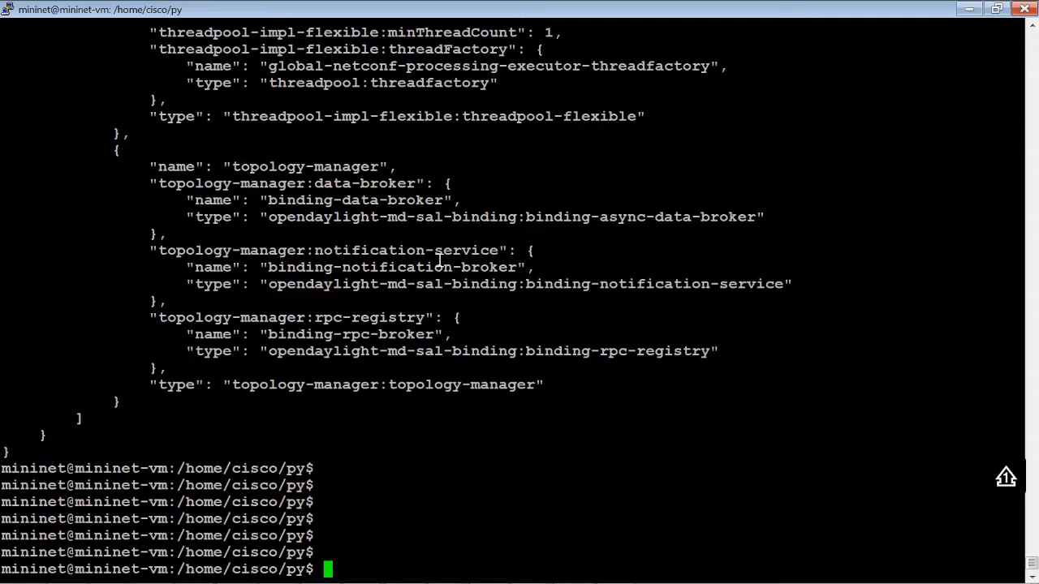
- In vi, switch OSC_show.py to the BGP loc-rib IPv4 routes request, save it, and enter the paged run command
text(sudo vi OSC_show.py)
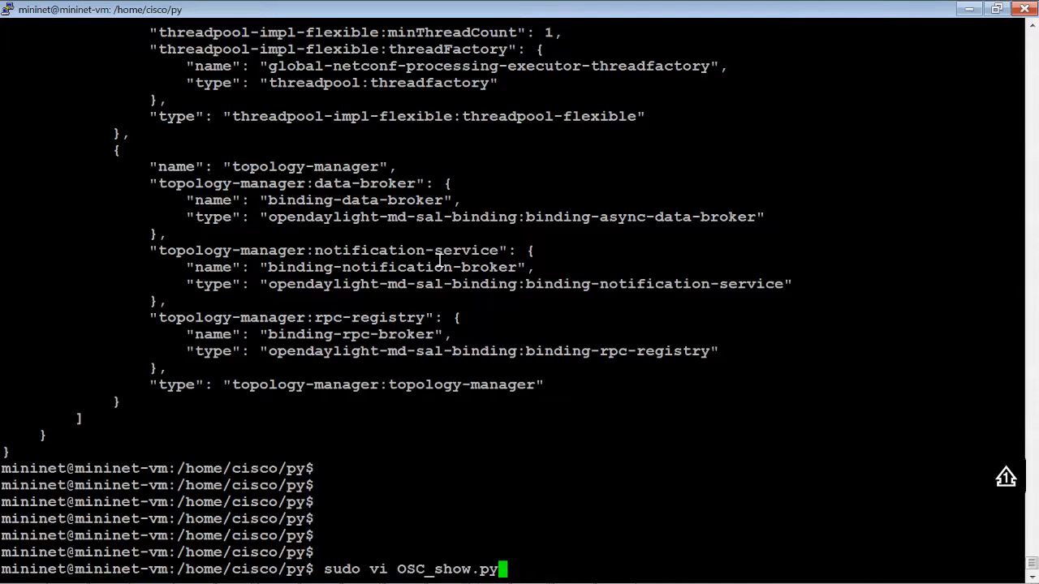
key(Return)
text(:wq!)
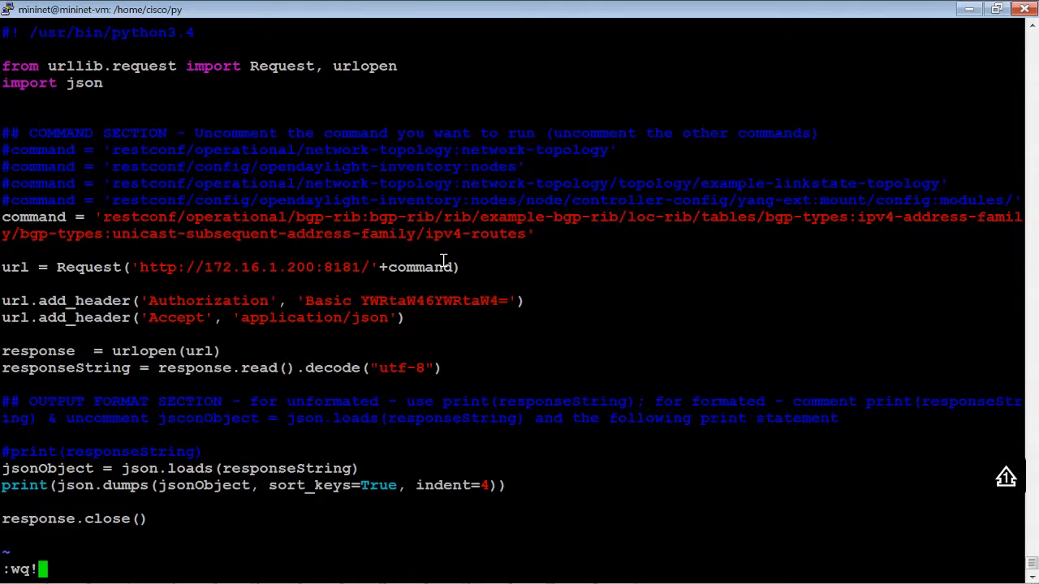
key(Return)
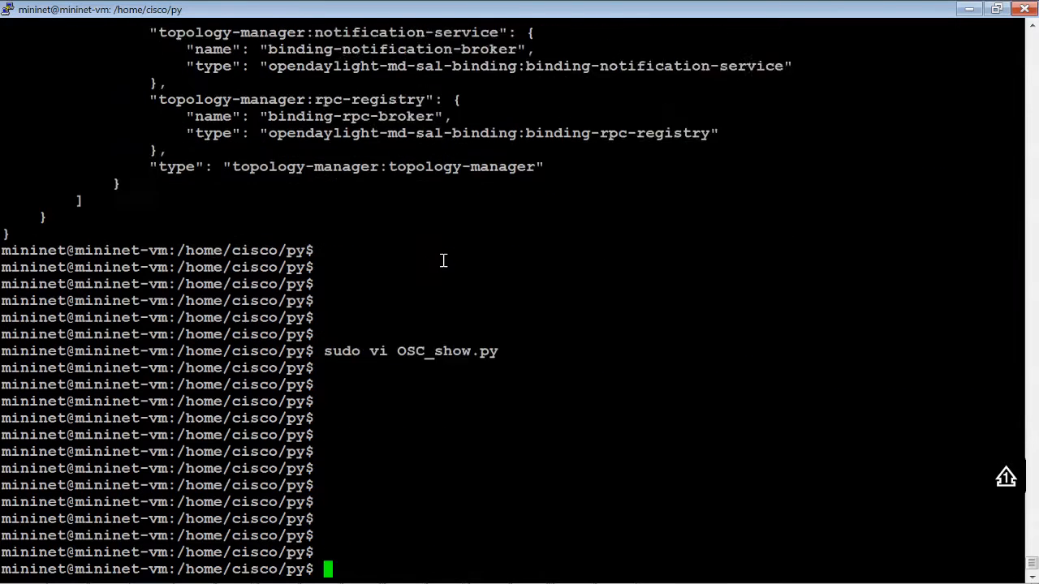
text(sudo ./OSC_show.py | more)
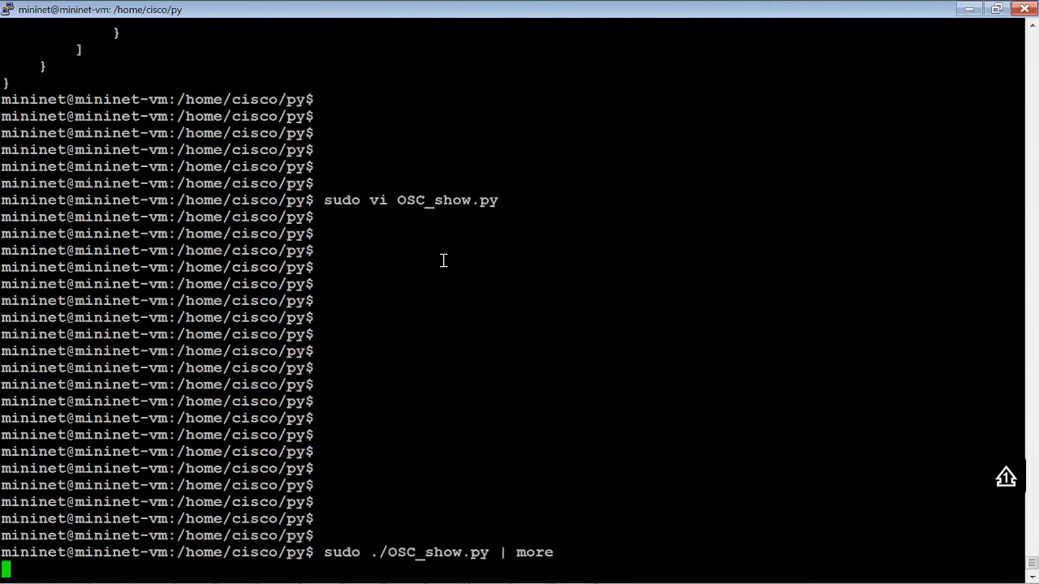
- Run the script and read the BGP IPv4 routes with prefixes through 10.1.128.2/32 and next hops
key(Return)
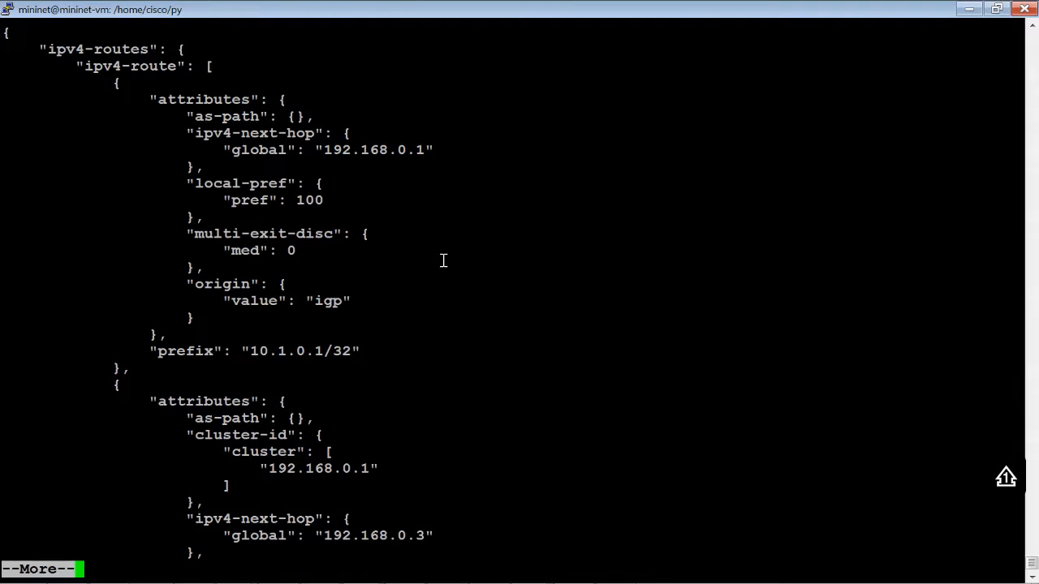
mouse_move(367, 150)
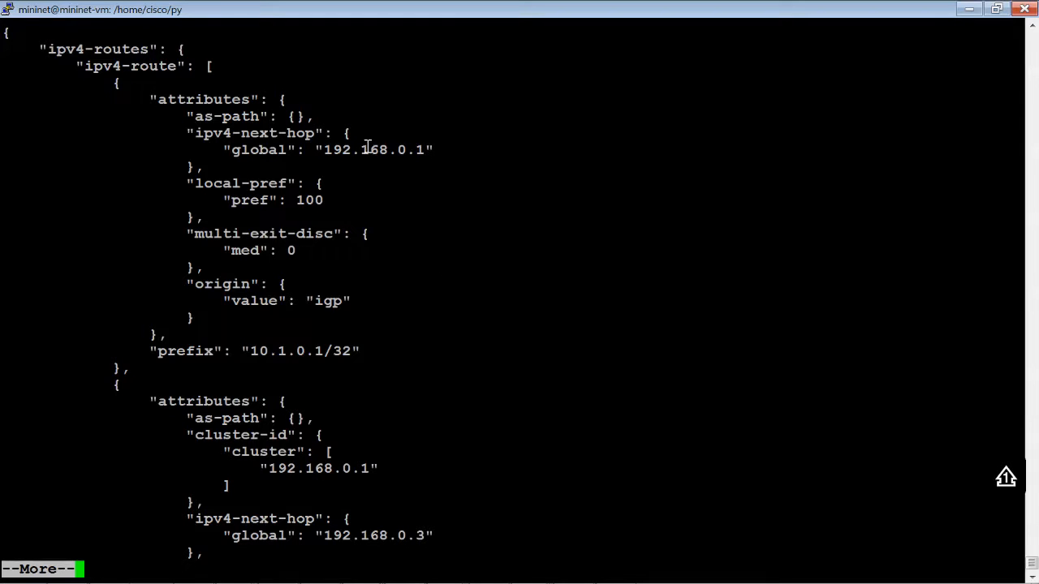
mouse_move(441, 149)
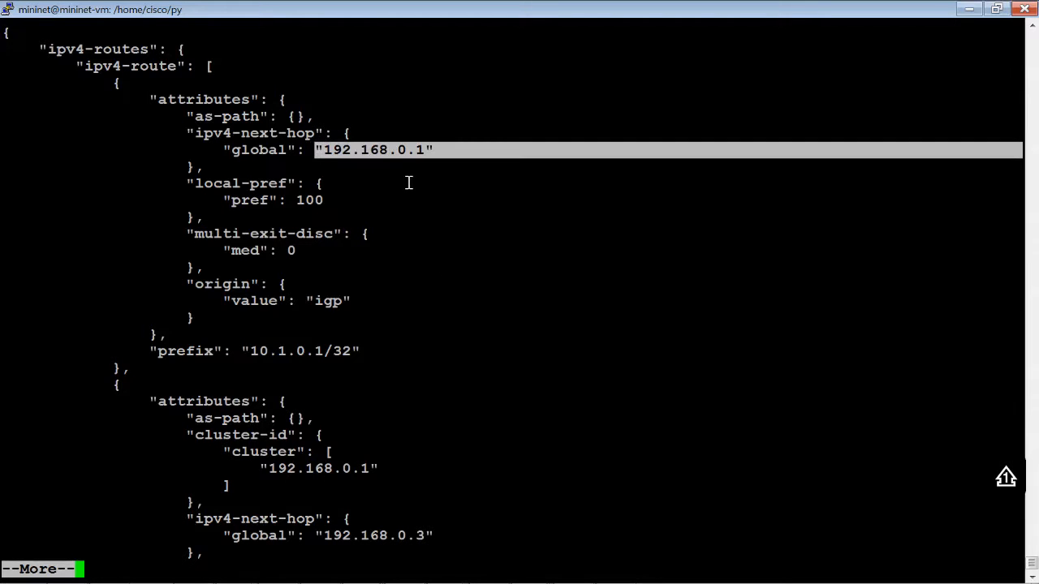
mouse_move(389, 166)
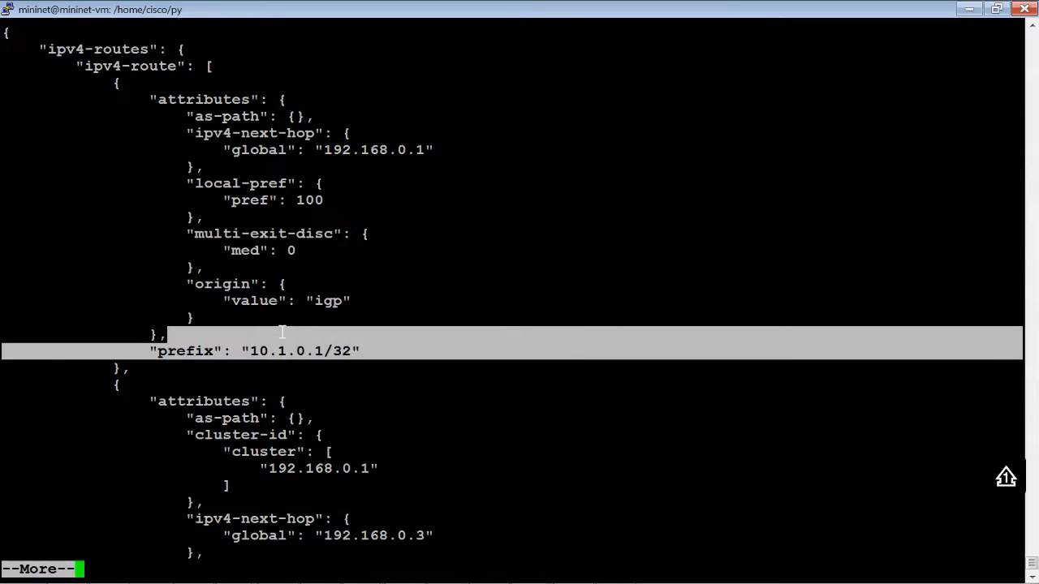
mouse_move(370, 471)
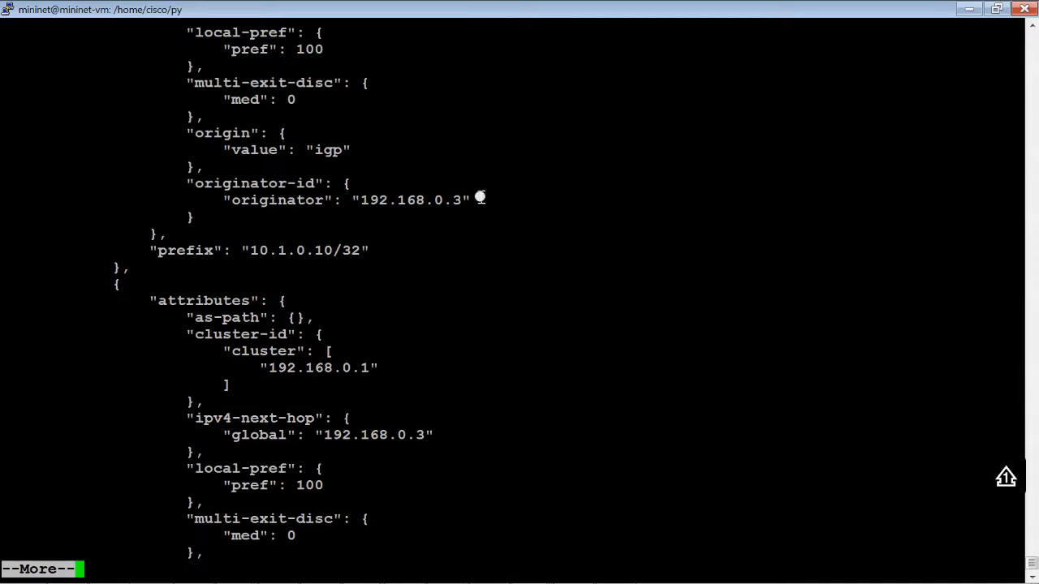
mouse_move(494, 195)
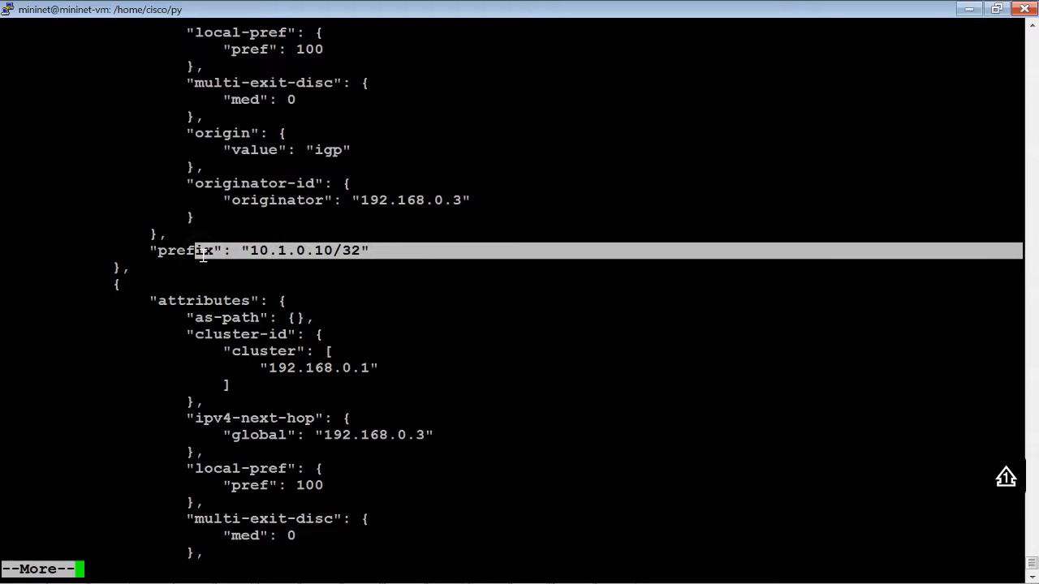
scroll(down, 3)
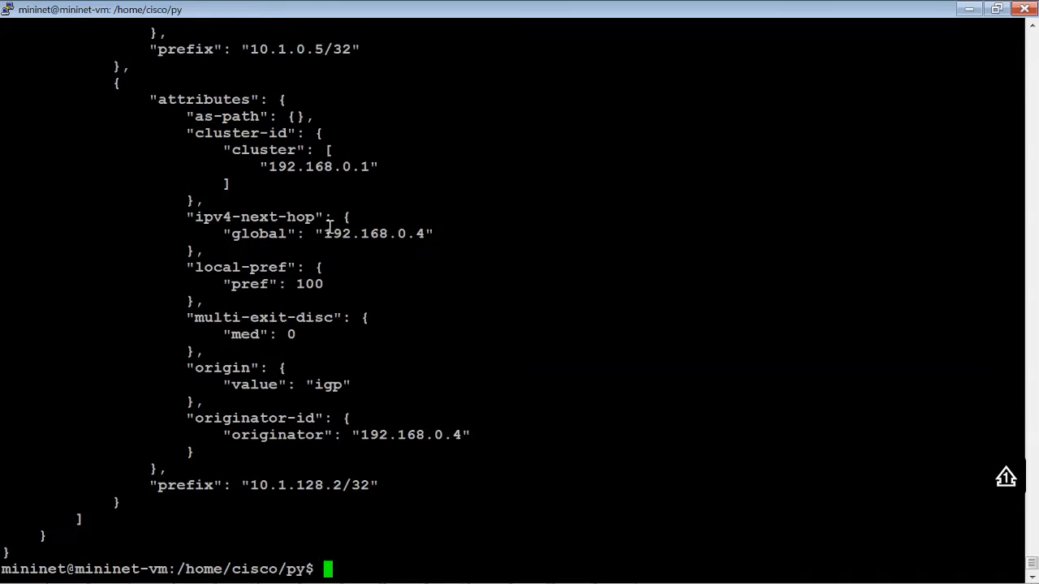
mouse_move(432, 220)
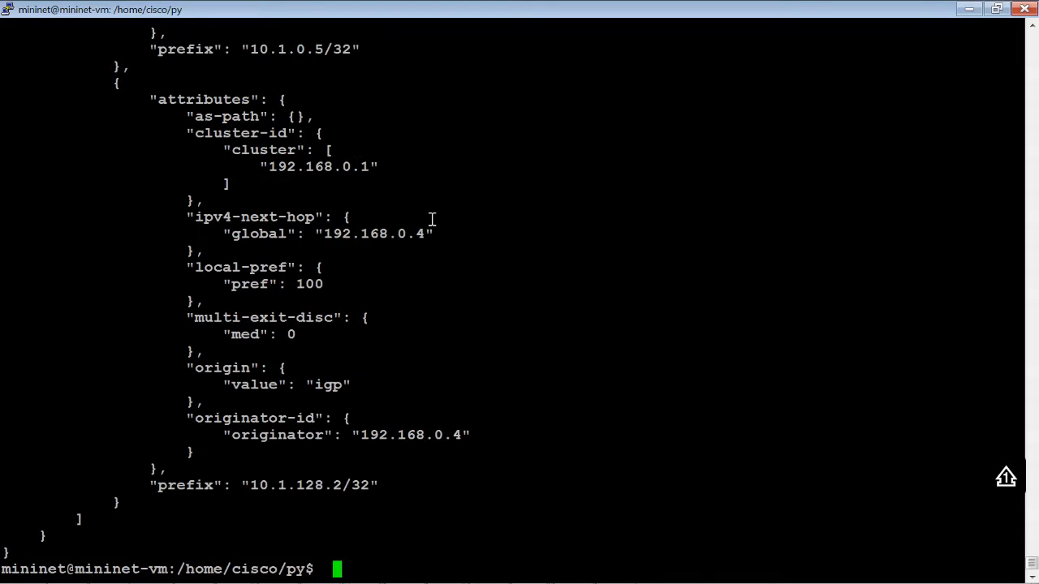
mouse_move(456, 430)
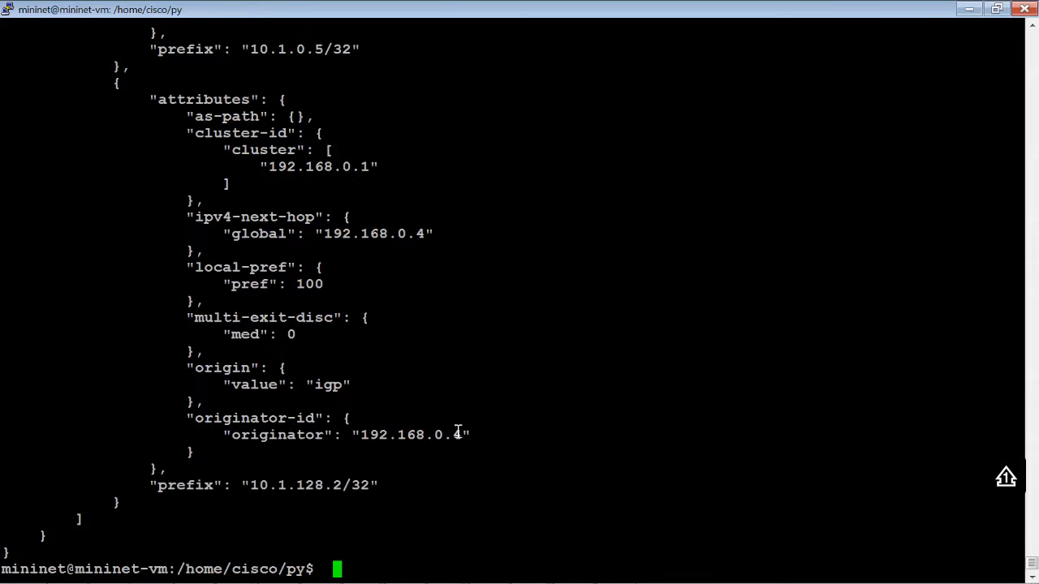